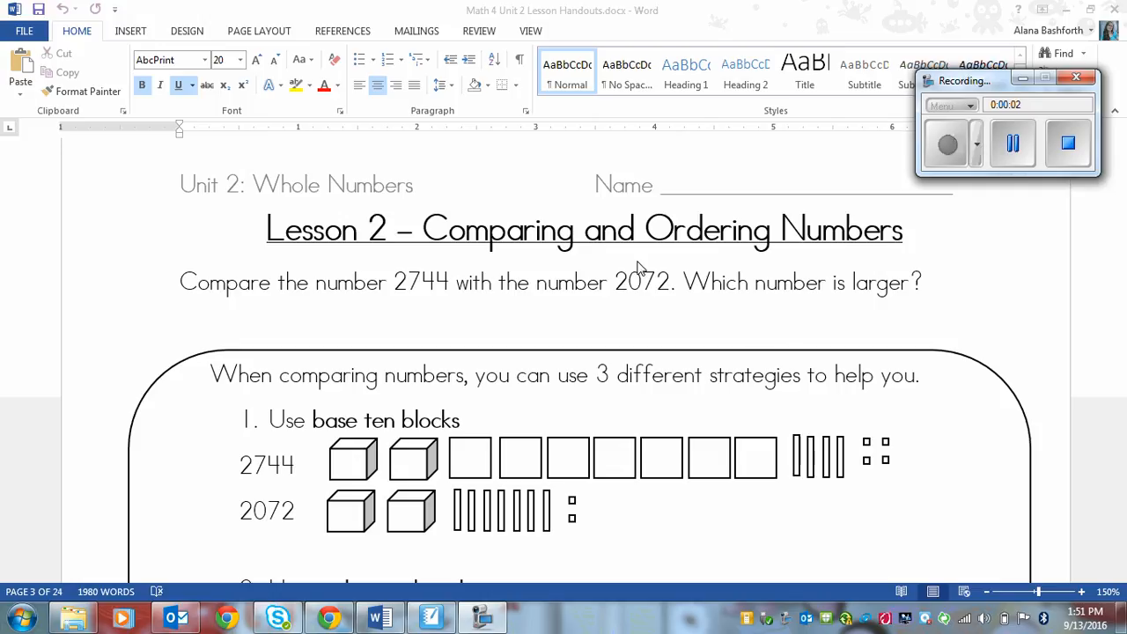
mouse_move(975, 257)
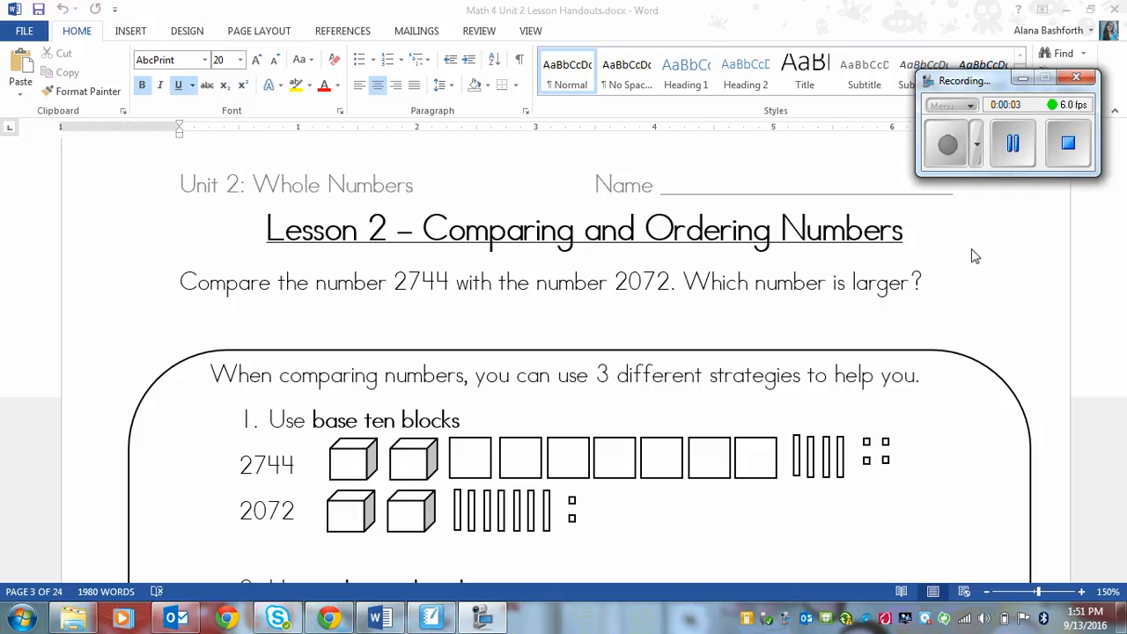
mouse_move(519, 247)
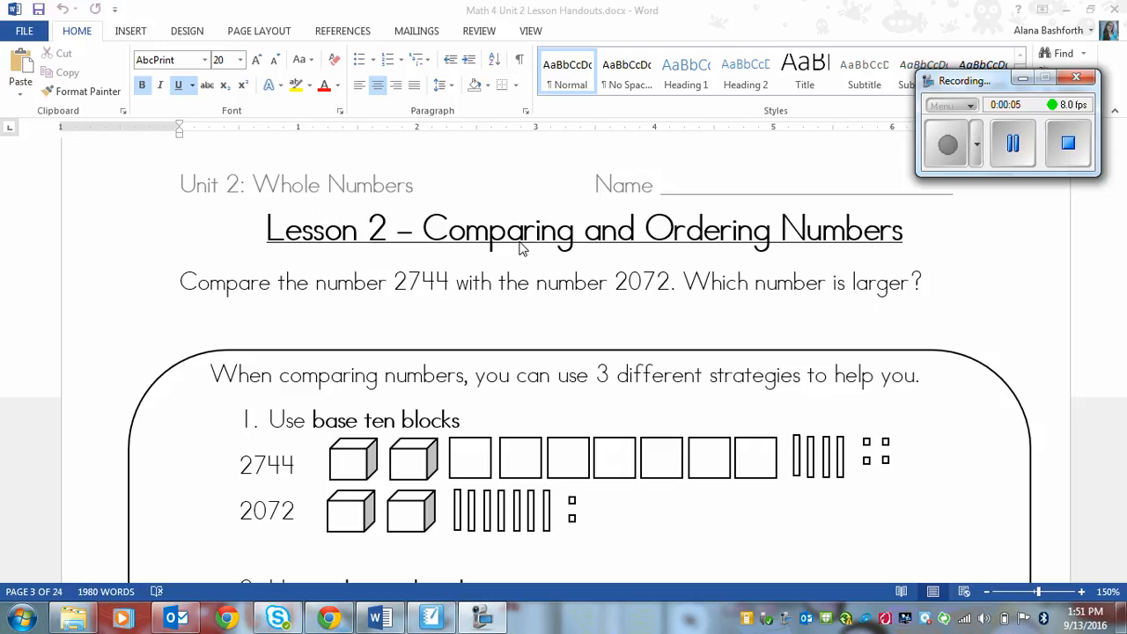
mouse_move(377, 256)
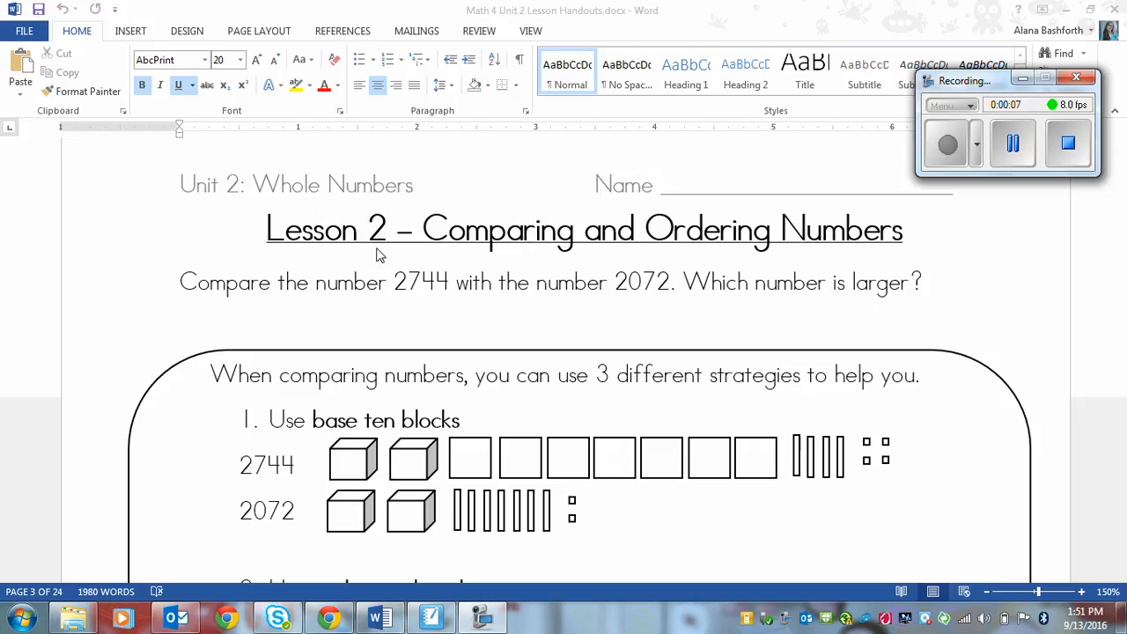
mouse_move(605, 260)
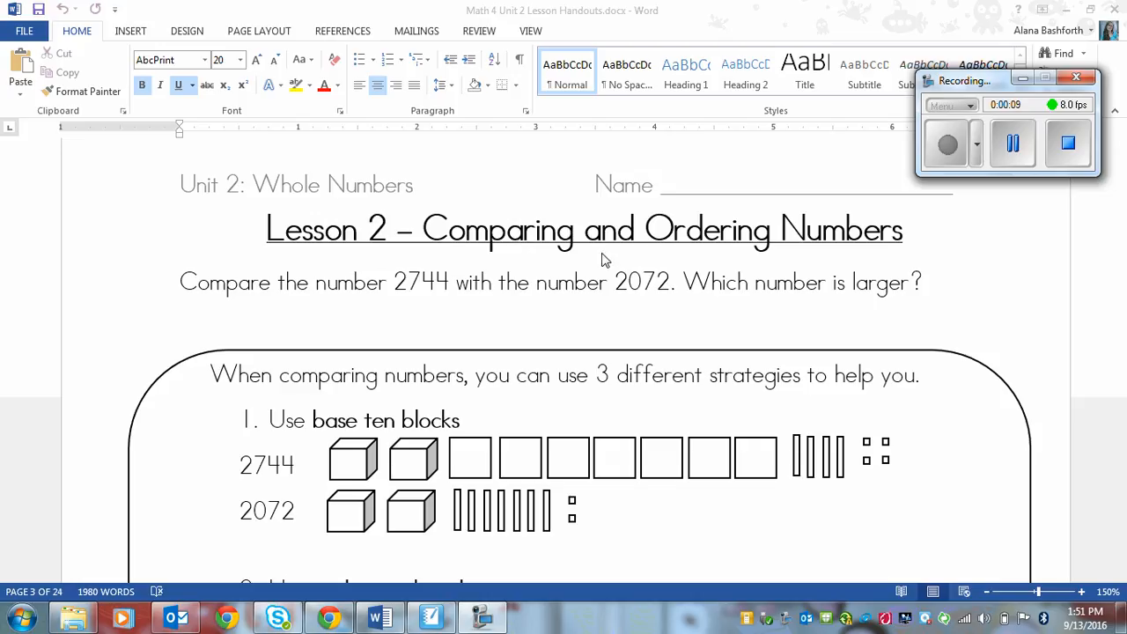
mouse_move(434, 335)
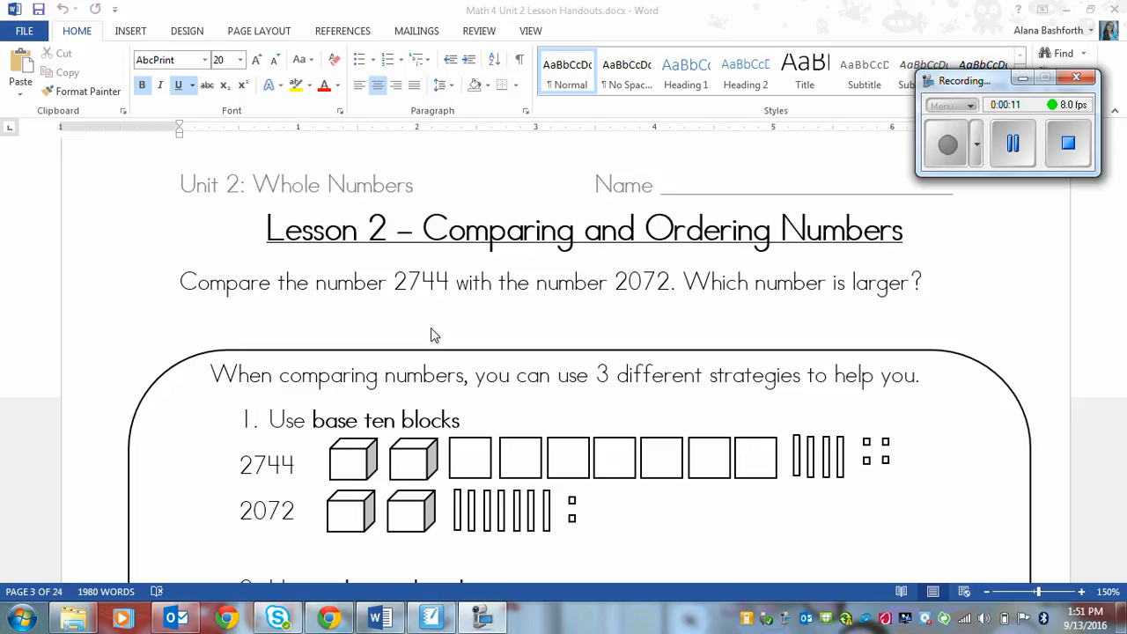
mouse_move(515, 333)
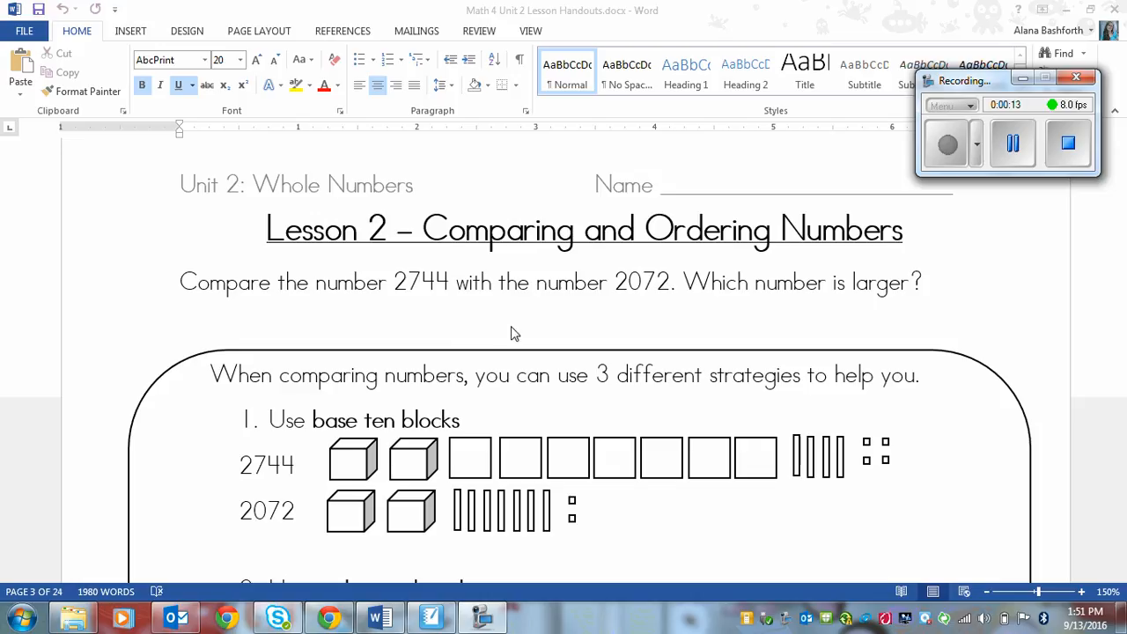
mouse_move(987, 286)
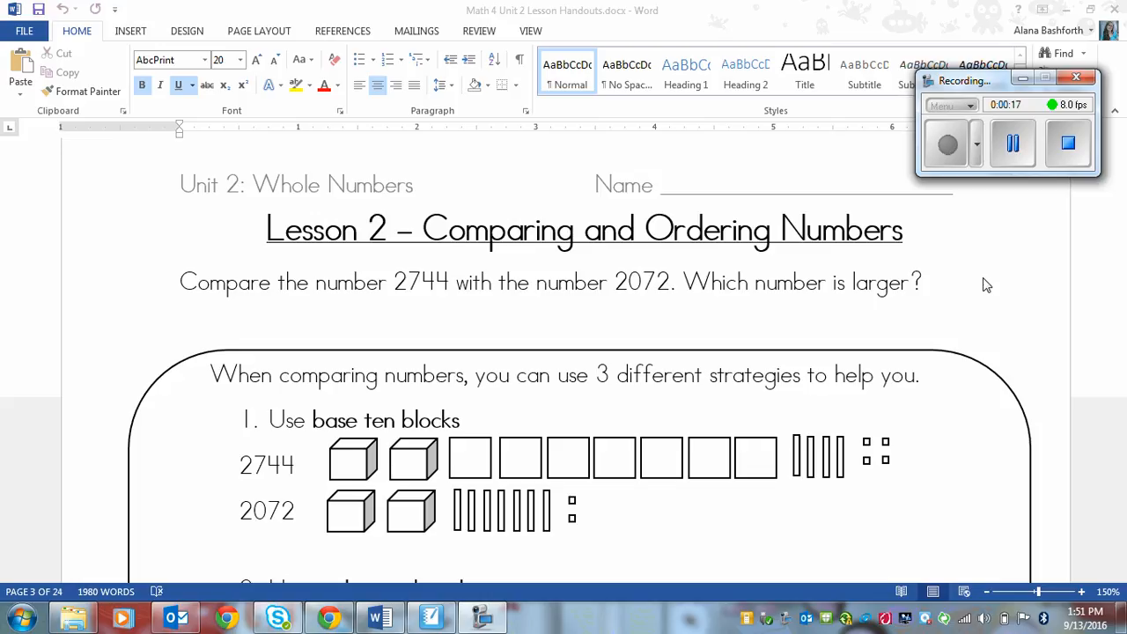
mouse_move(950, 323)
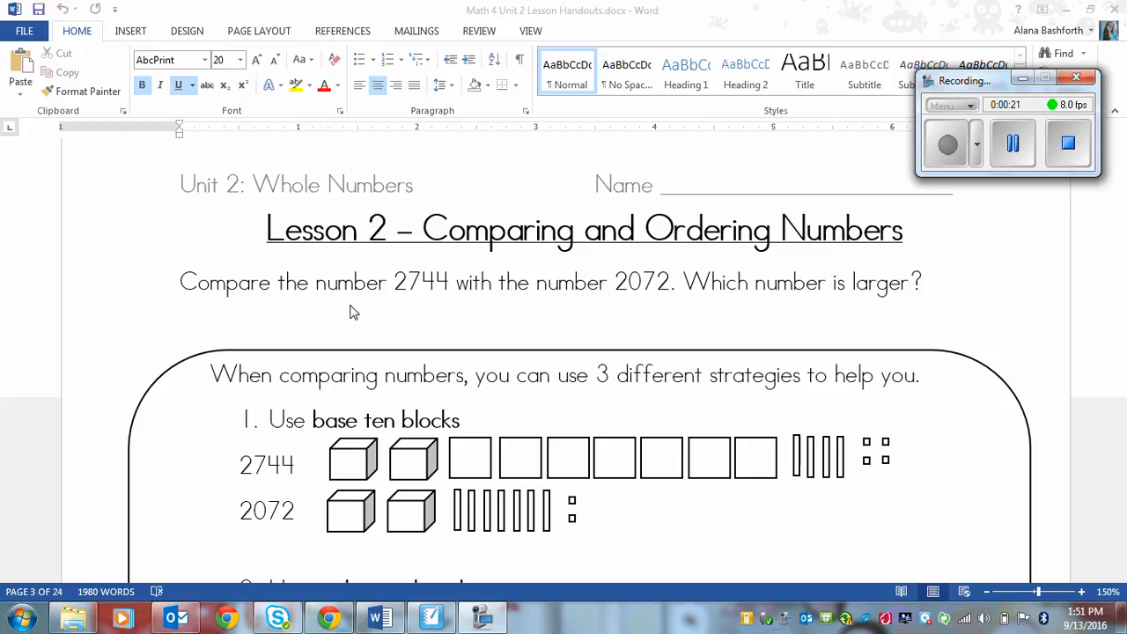
mouse_move(458, 352)
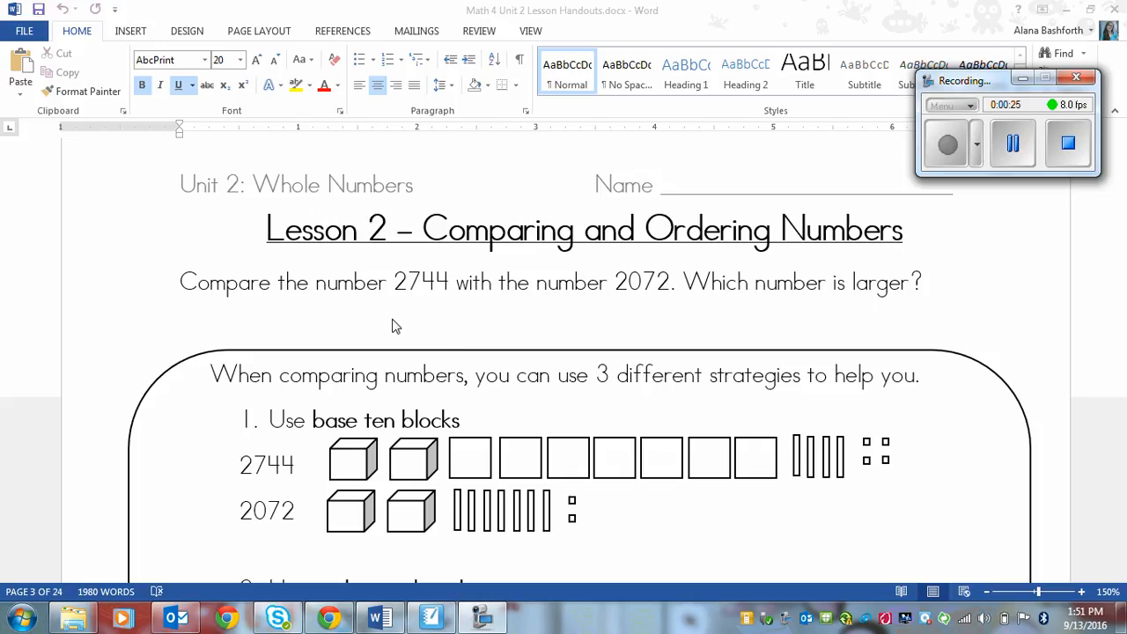
mouse_move(290, 309)
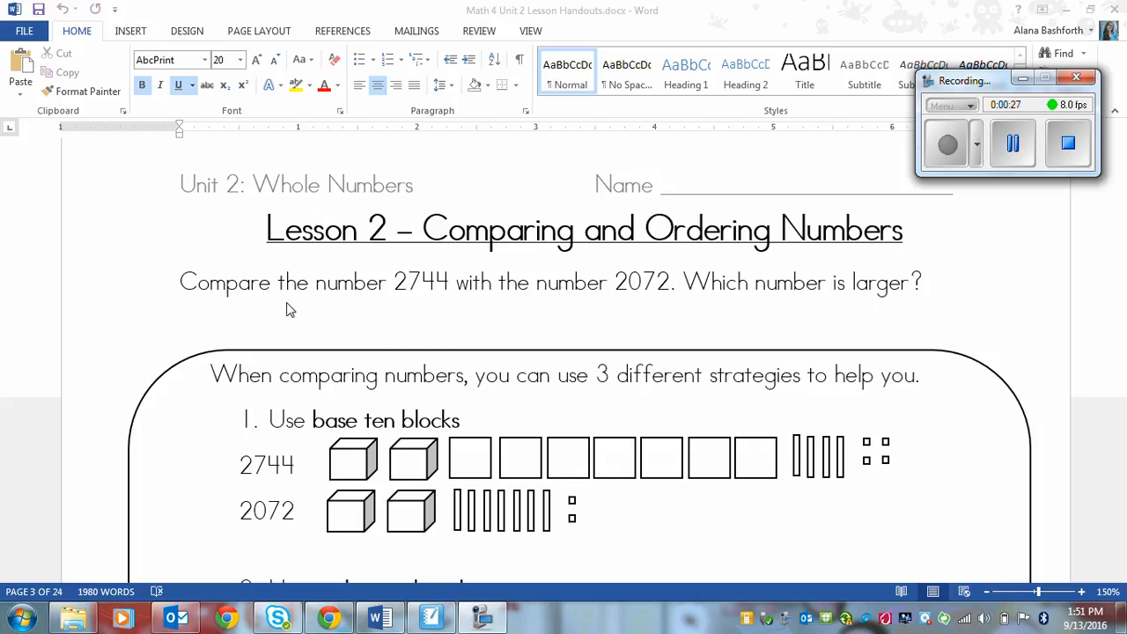
mouse_move(417, 301)
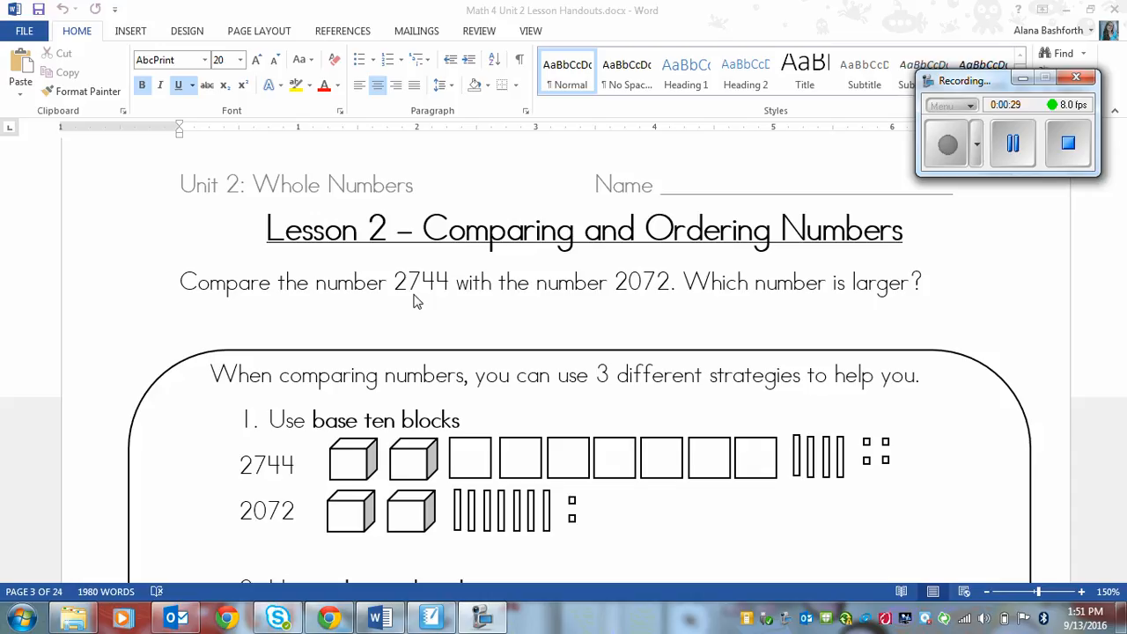
mouse_move(633, 295)
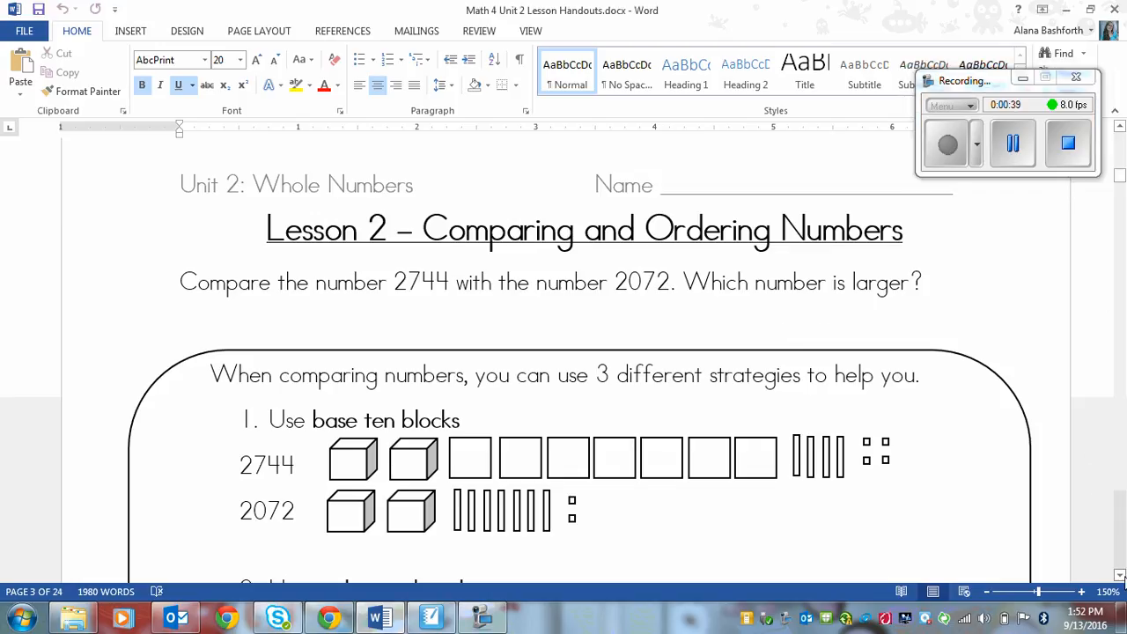
- Scroll down to problem 3's number line marking 2072 and 2744 between 2,000 and 3,000
scroll("down", 3)
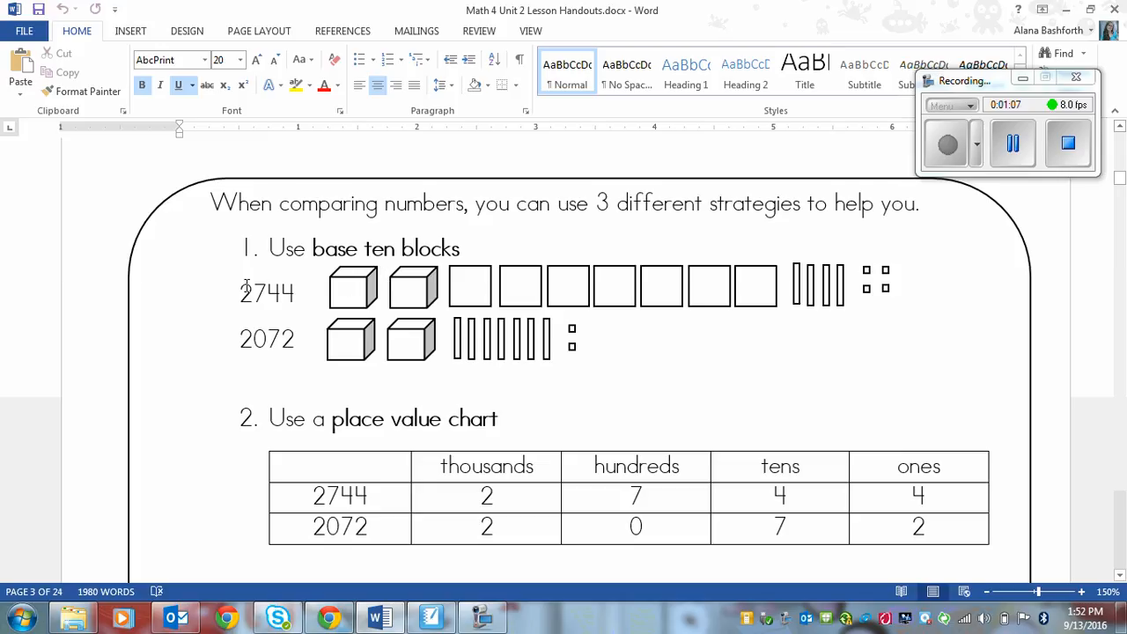
mouse_move(368, 275)
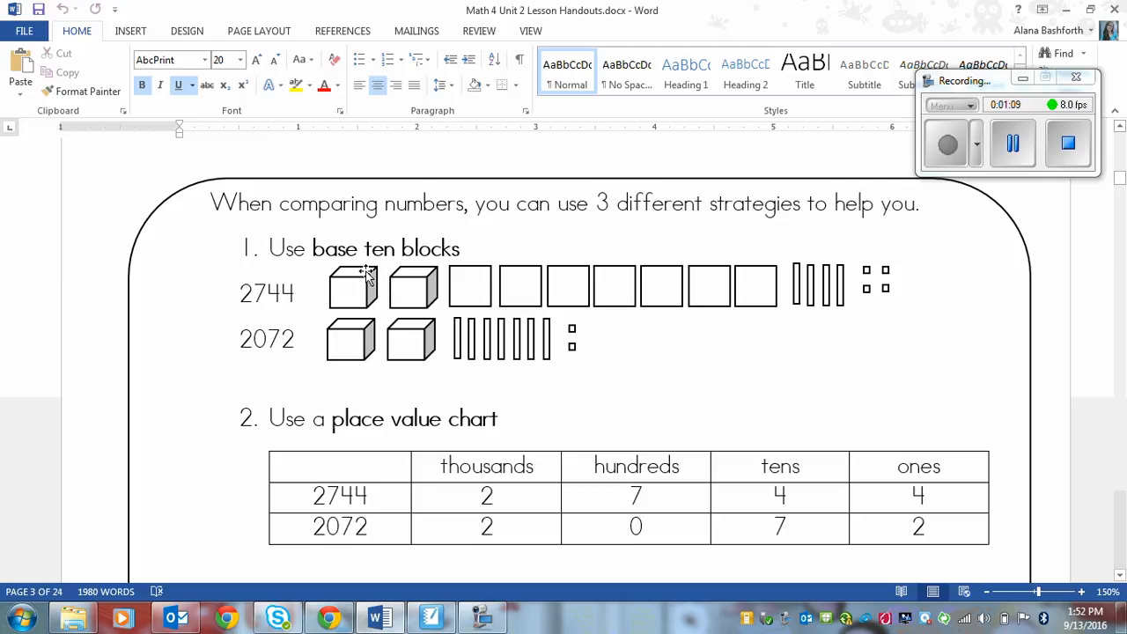
mouse_move(416, 286)
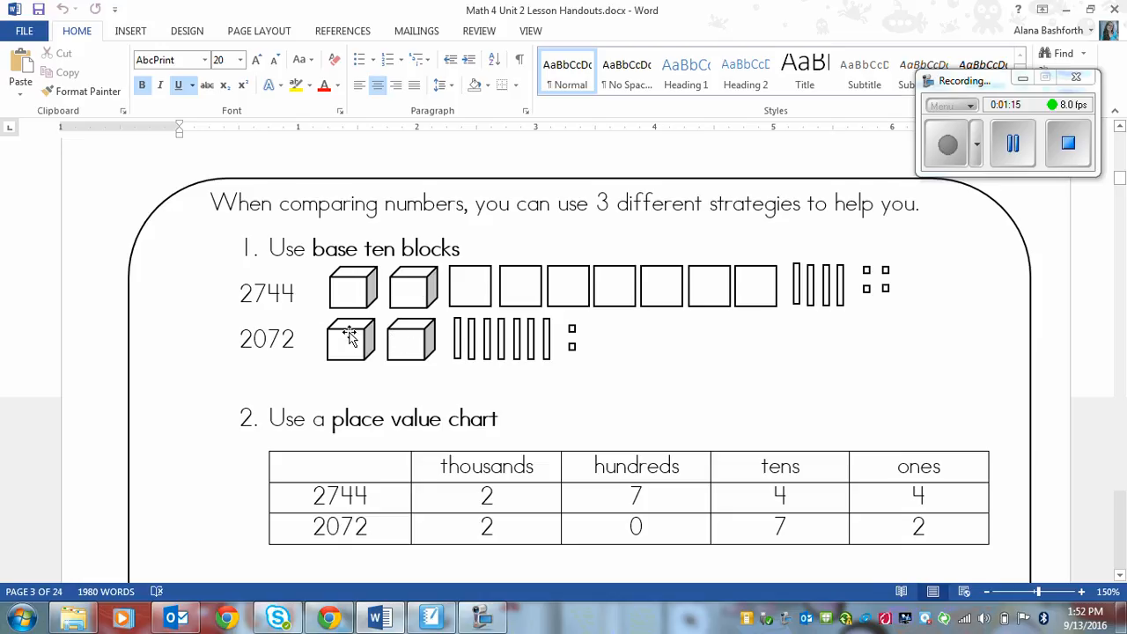
mouse_move(405, 291)
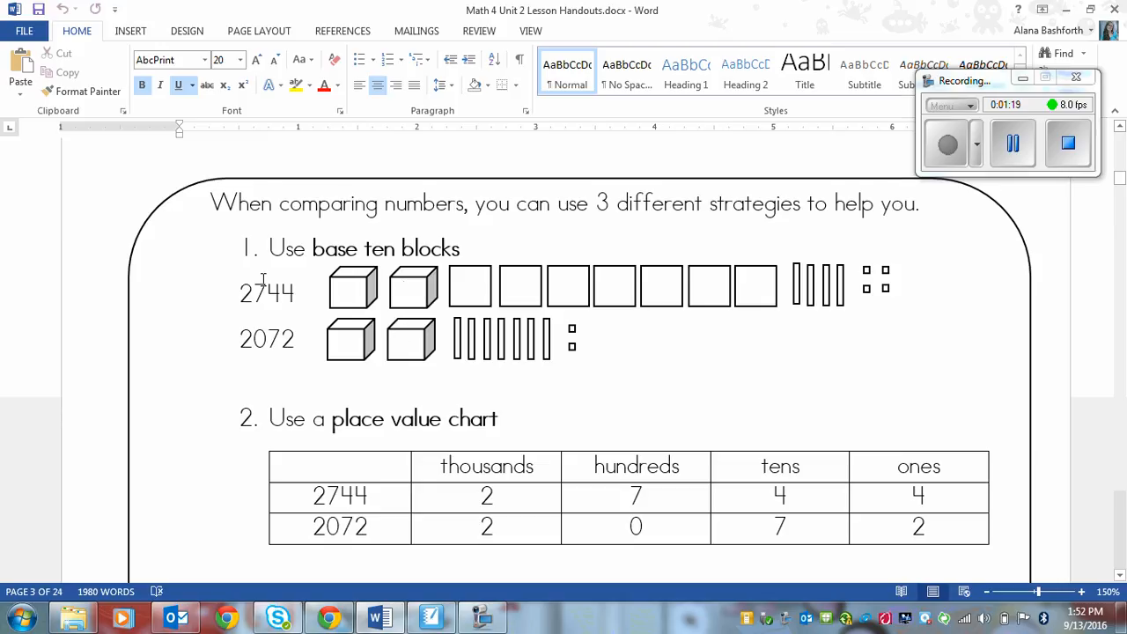
mouse_move(655, 289)
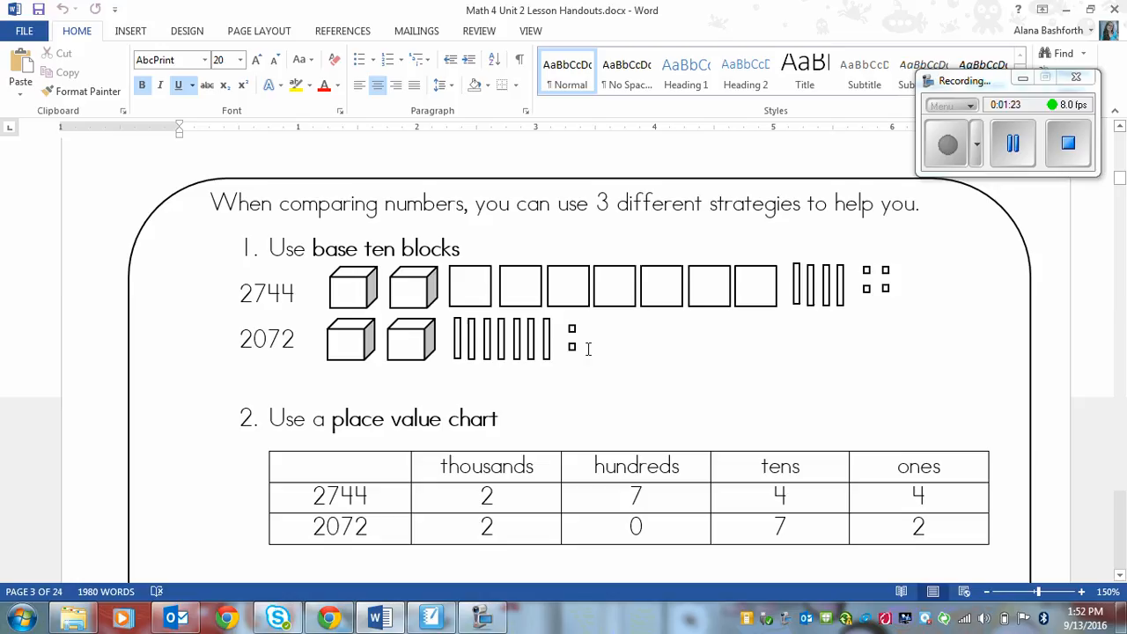
mouse_move(582, 300)
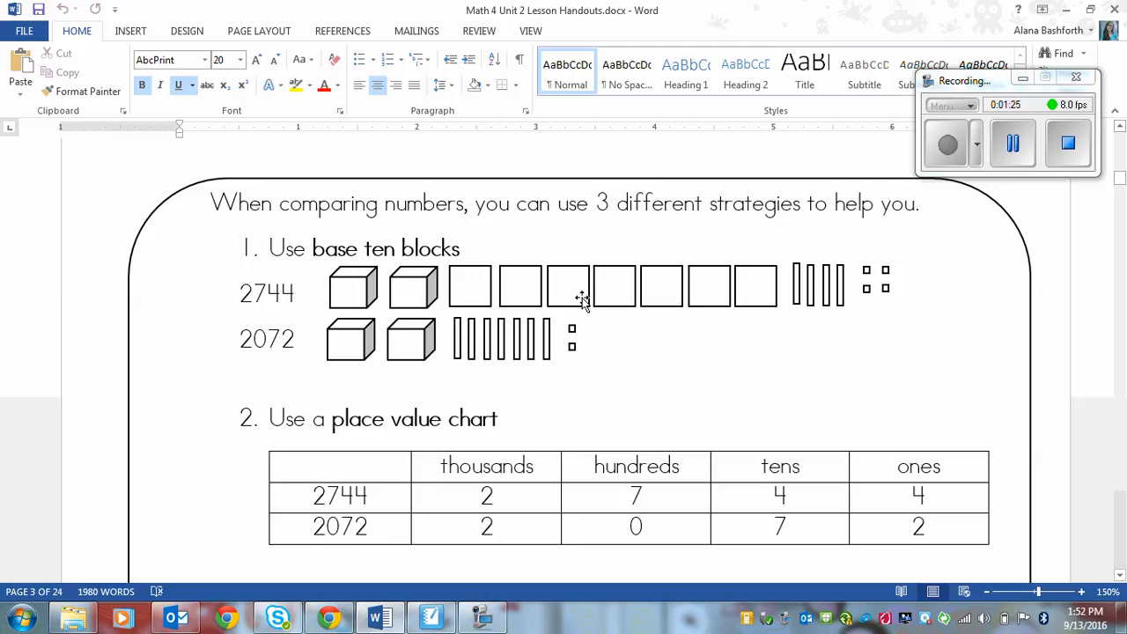
mouse_move(489, 333)
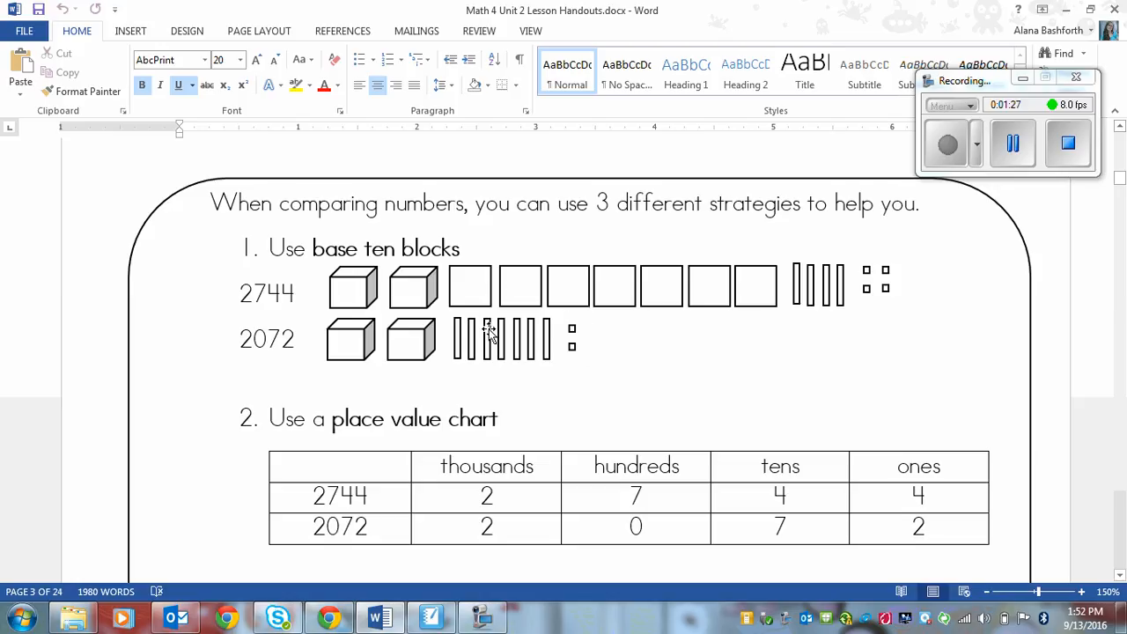
mouse_move(479, 339)
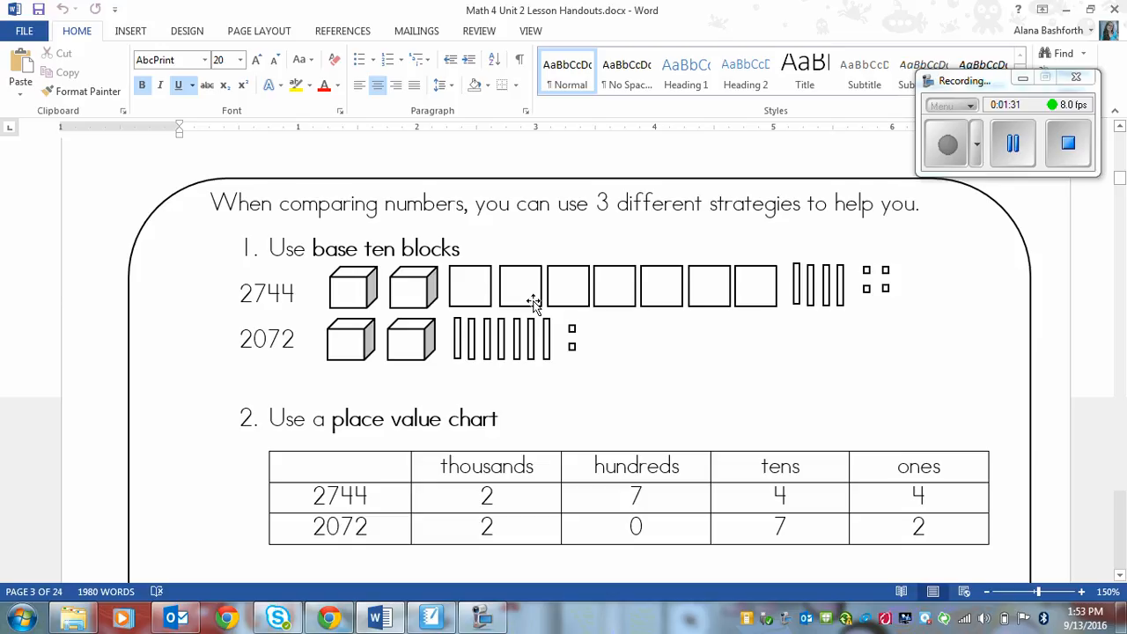
mouse_move(364, 276)
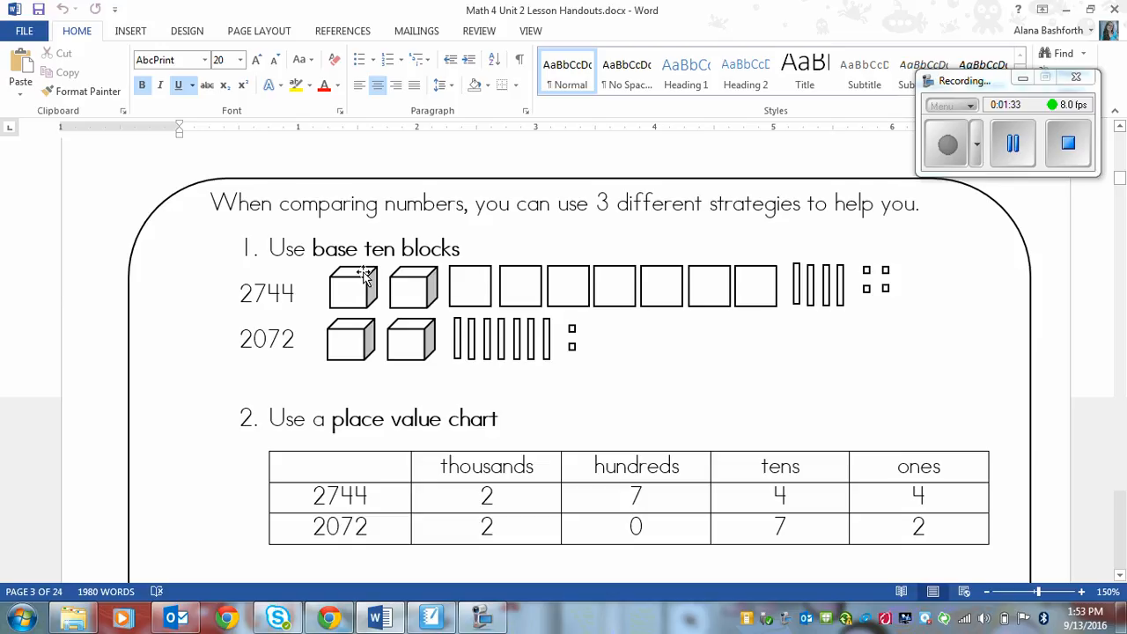
mouse_move(756, 247)
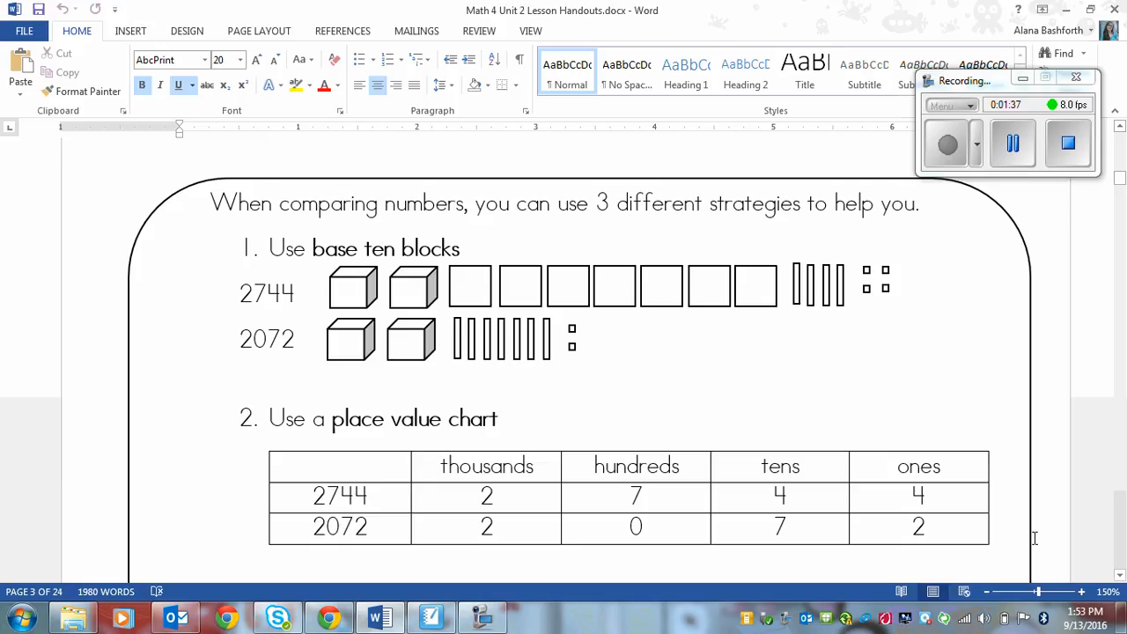
scroll("down", 3)
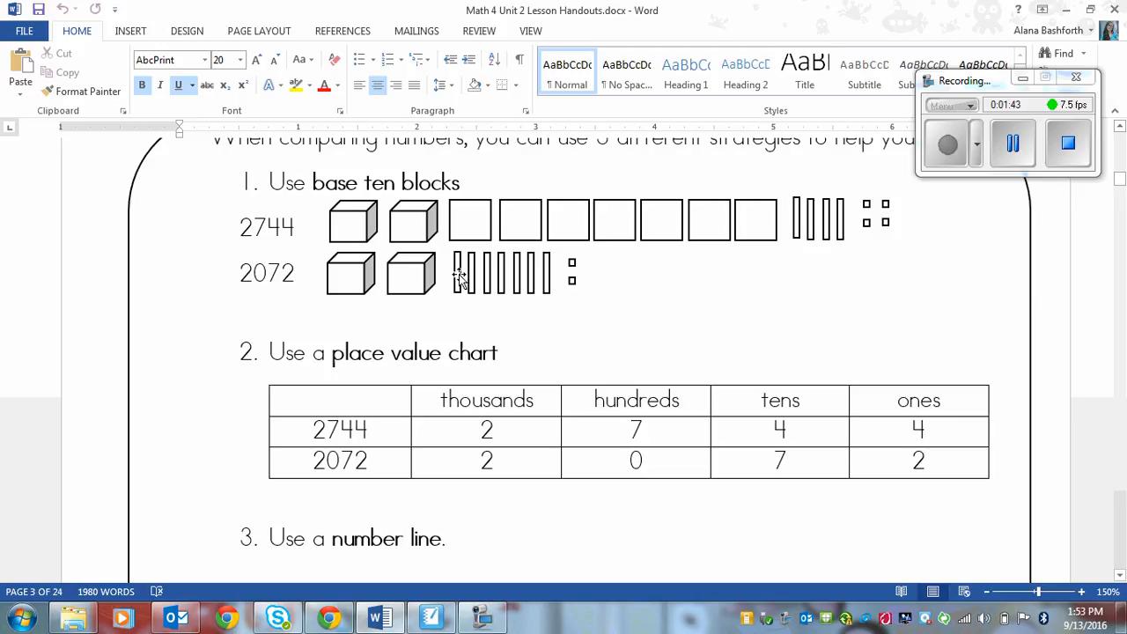
mouse_move(467, 269)
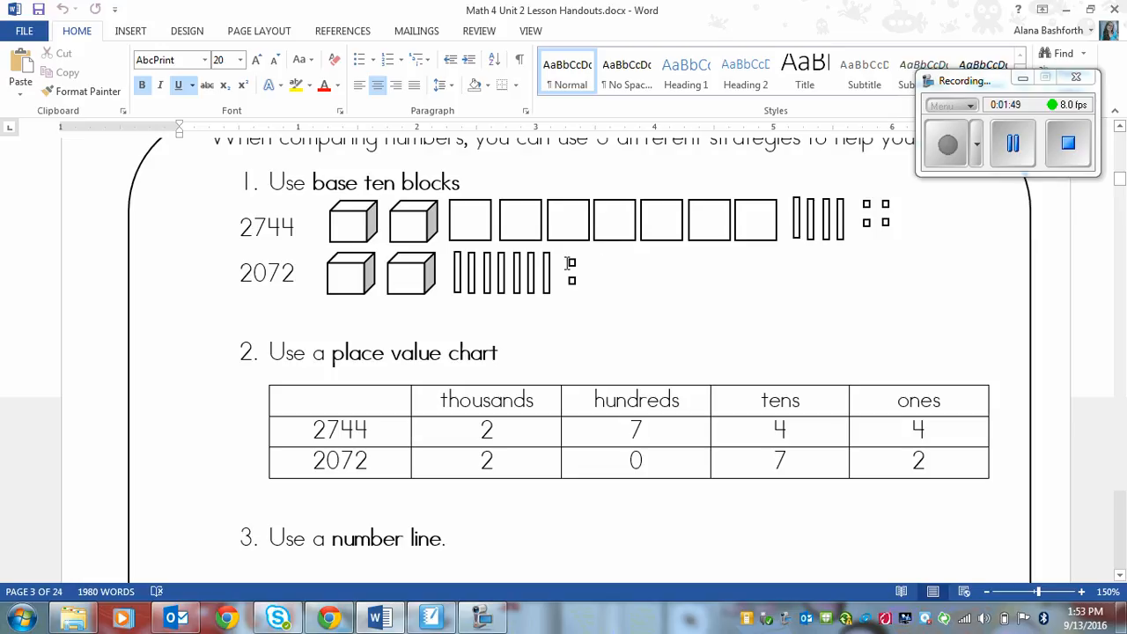
mouse_move(907, 214)
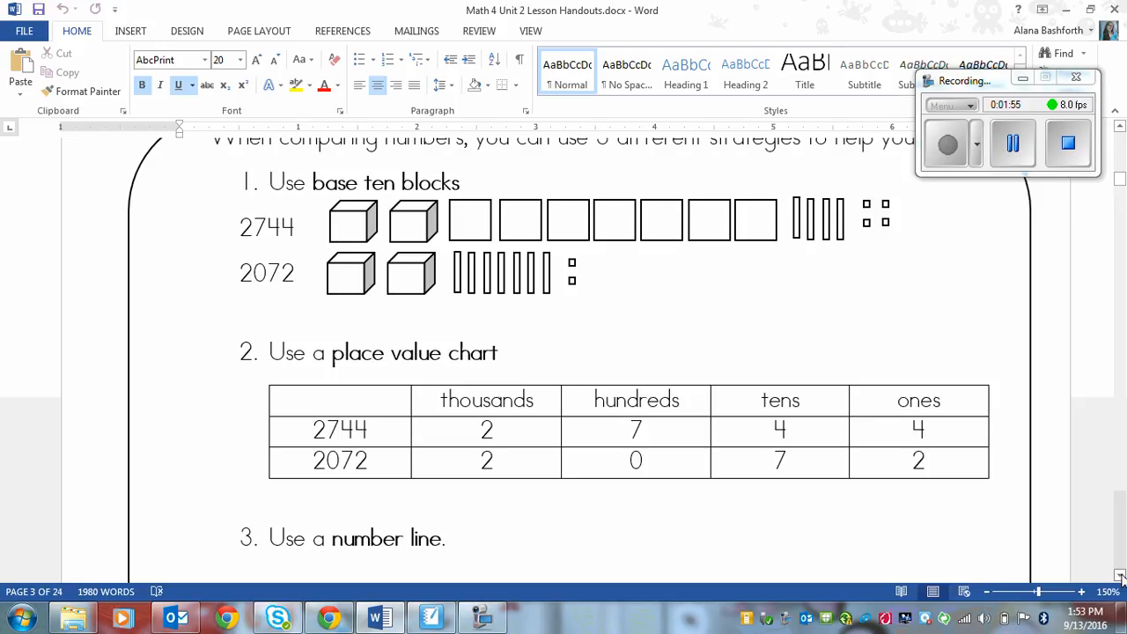
scroll("down", 3)
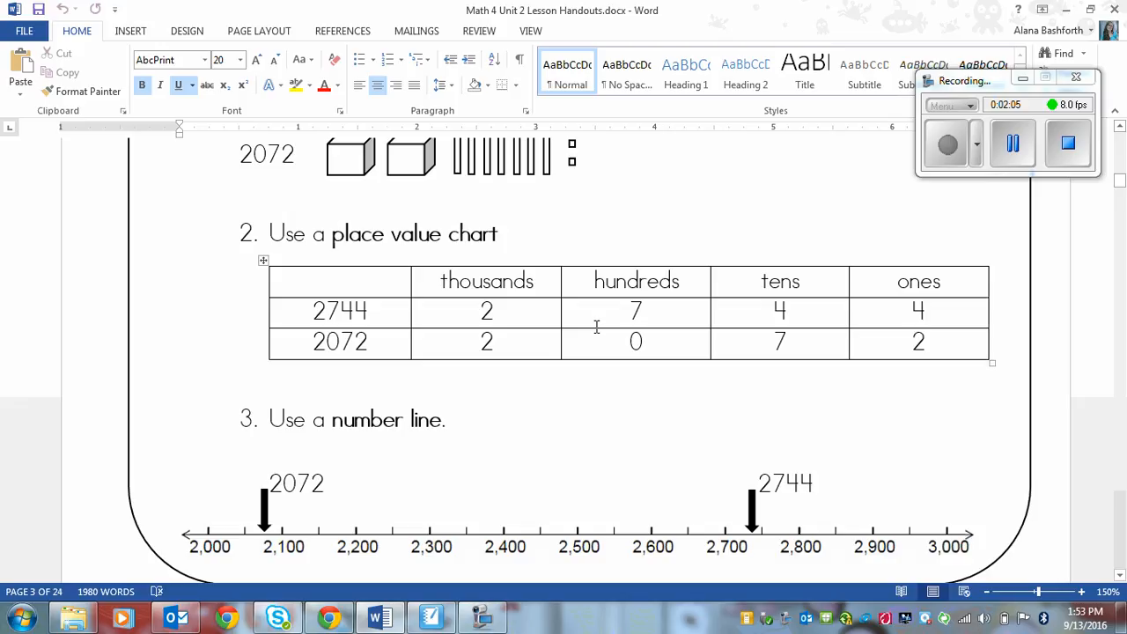
mouse_move(763, 282)
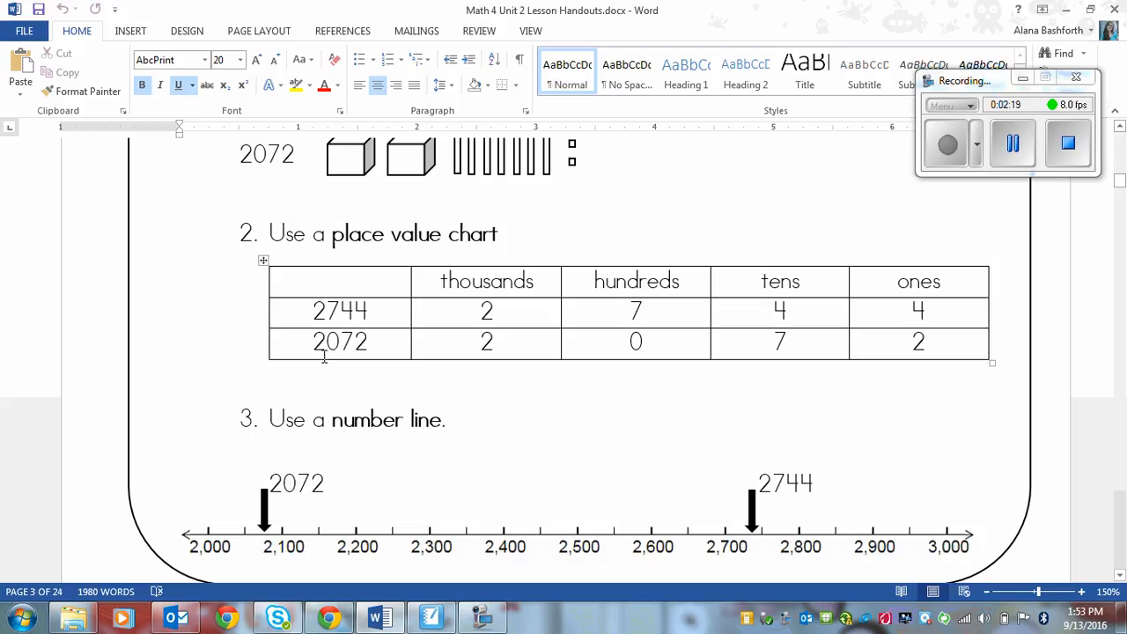
mouse_move(403, 353)
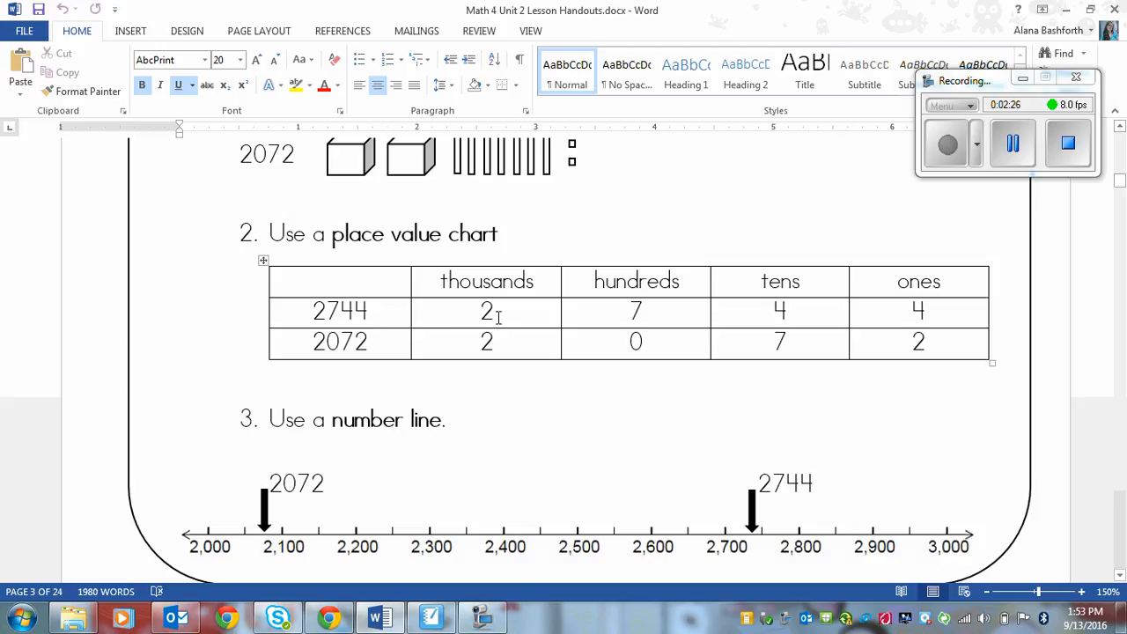
mouse_move(671, 303)
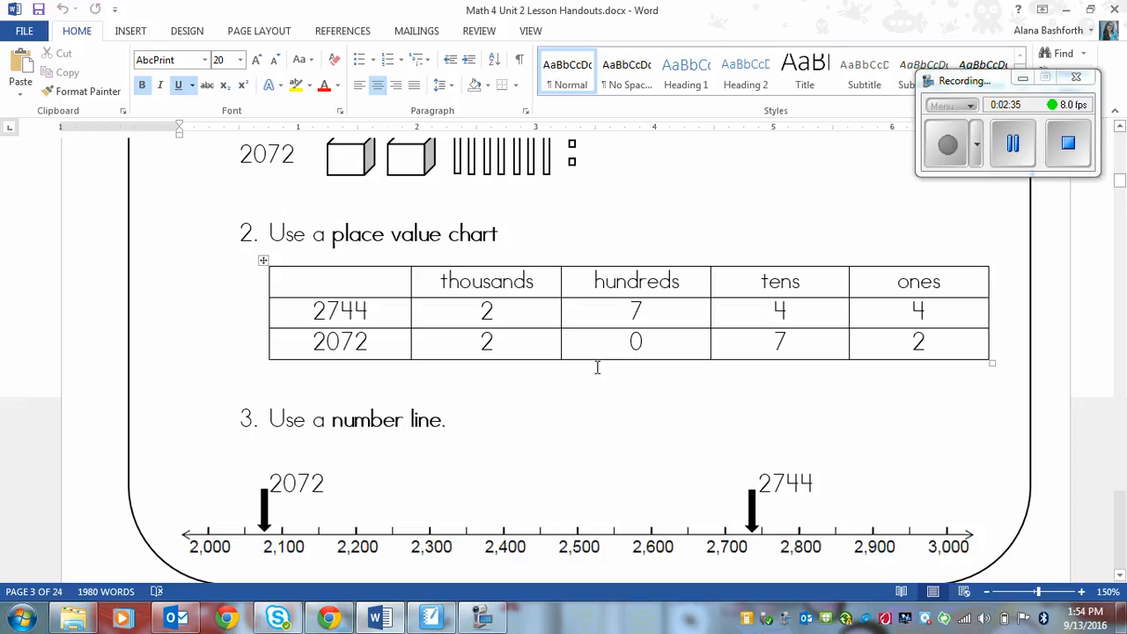
mouse_move(653, 328)
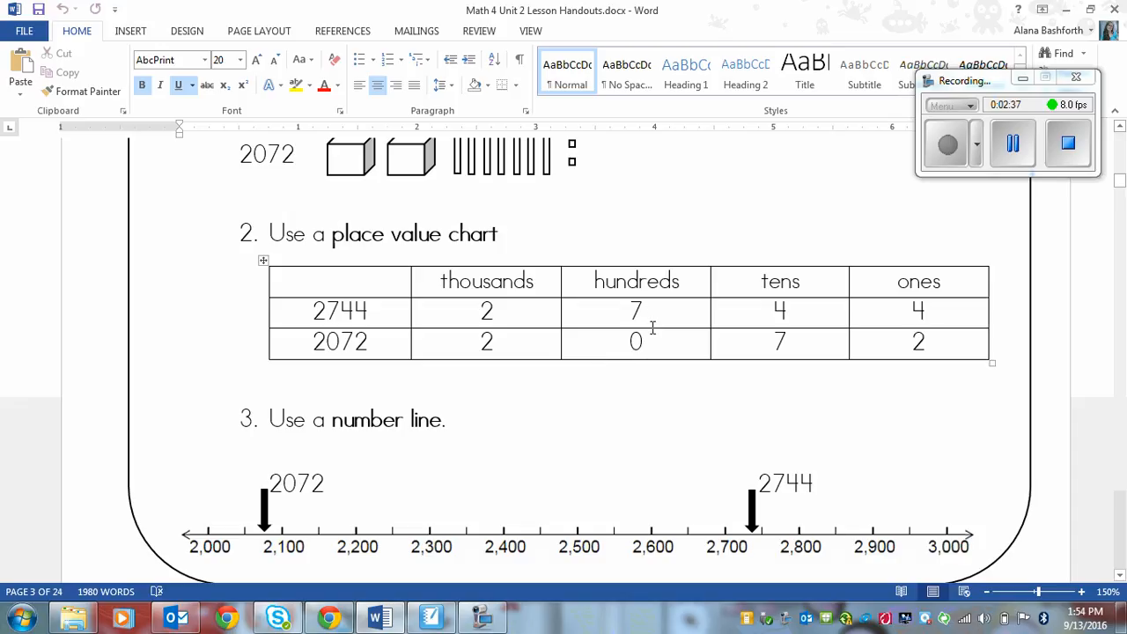
mouse_move(345, 296)
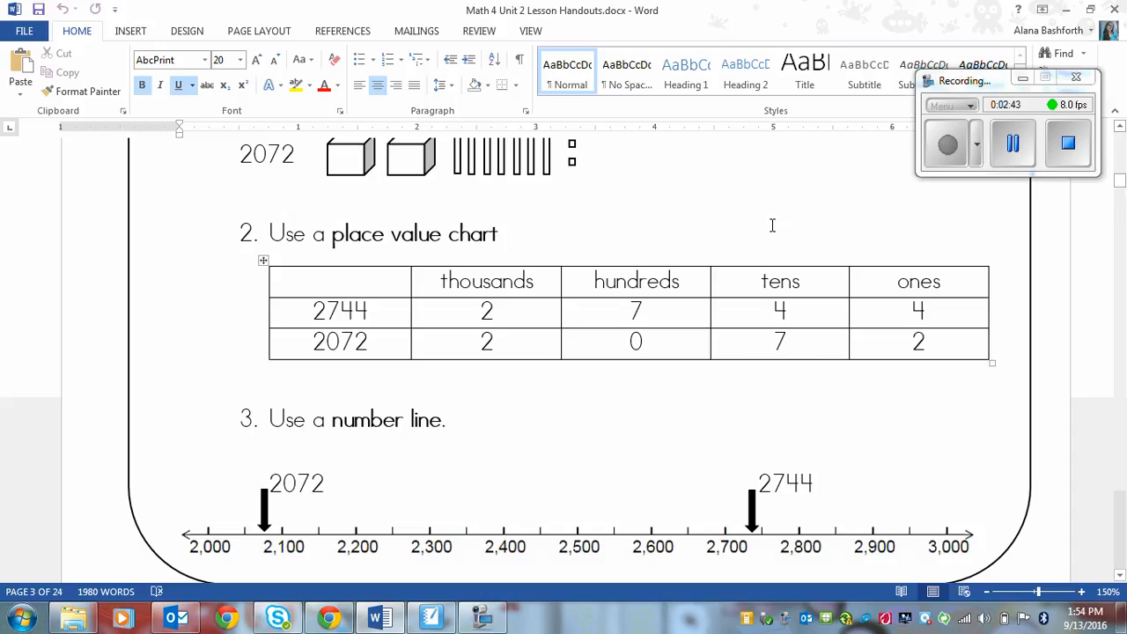
mouse_move(526, 327)
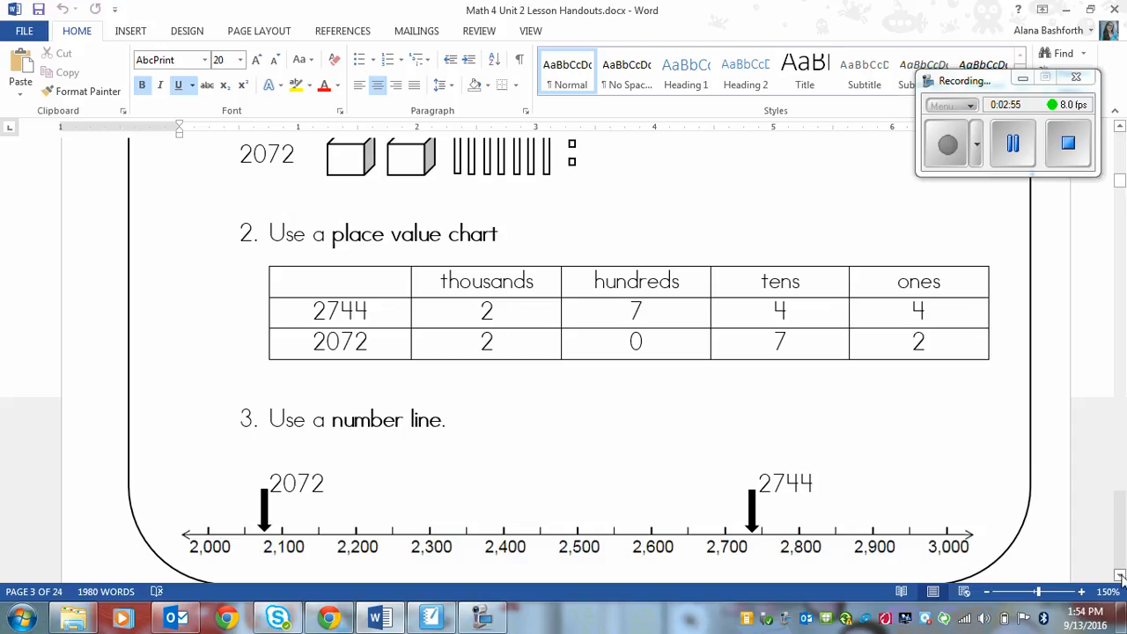
scroll("down", 3)
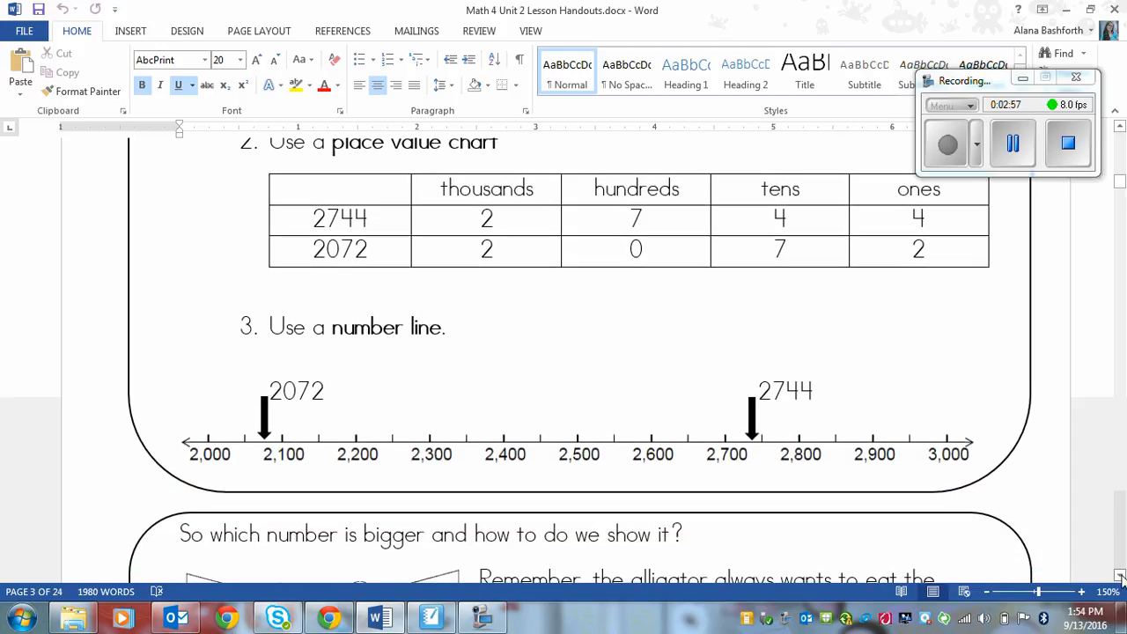
scroll("down", 3)
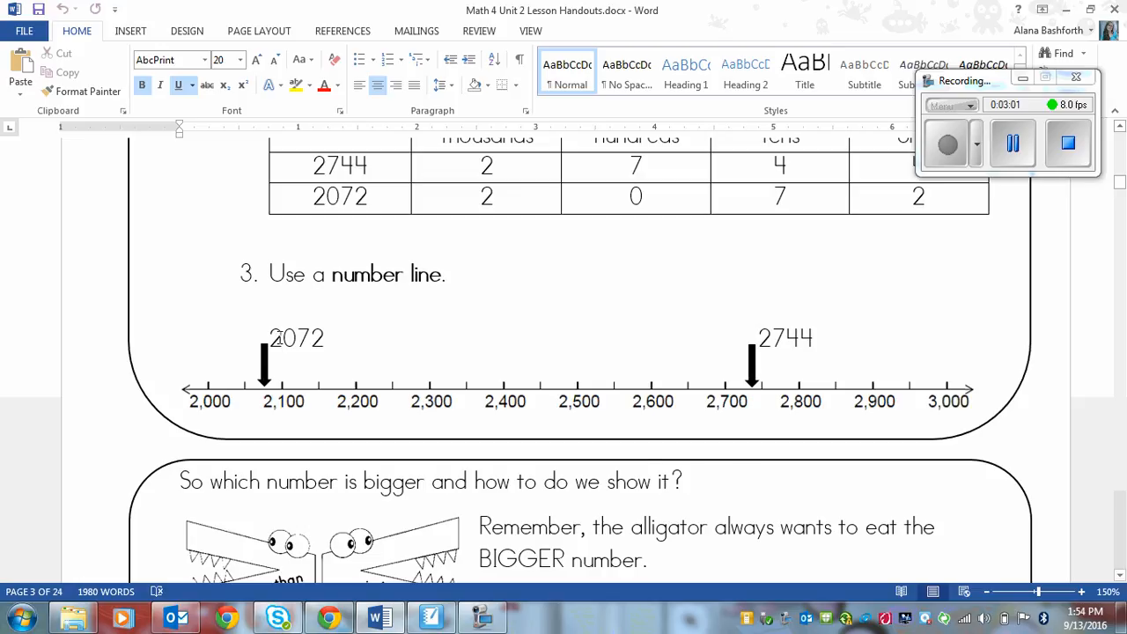
mouse_move(173, 431)
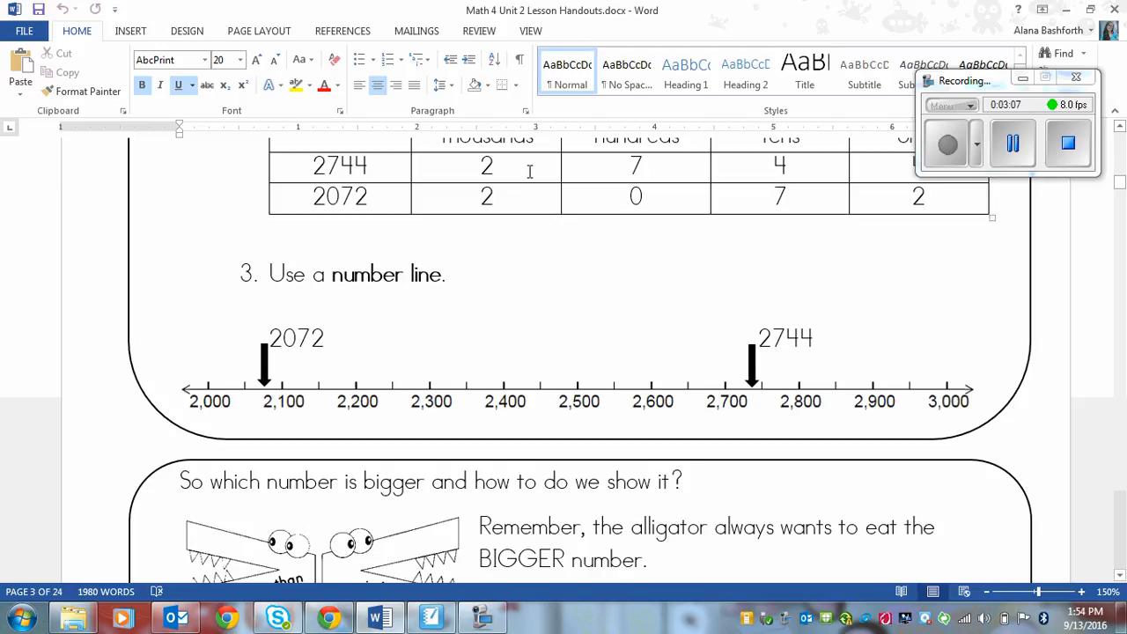
mouse_move(531, 324)
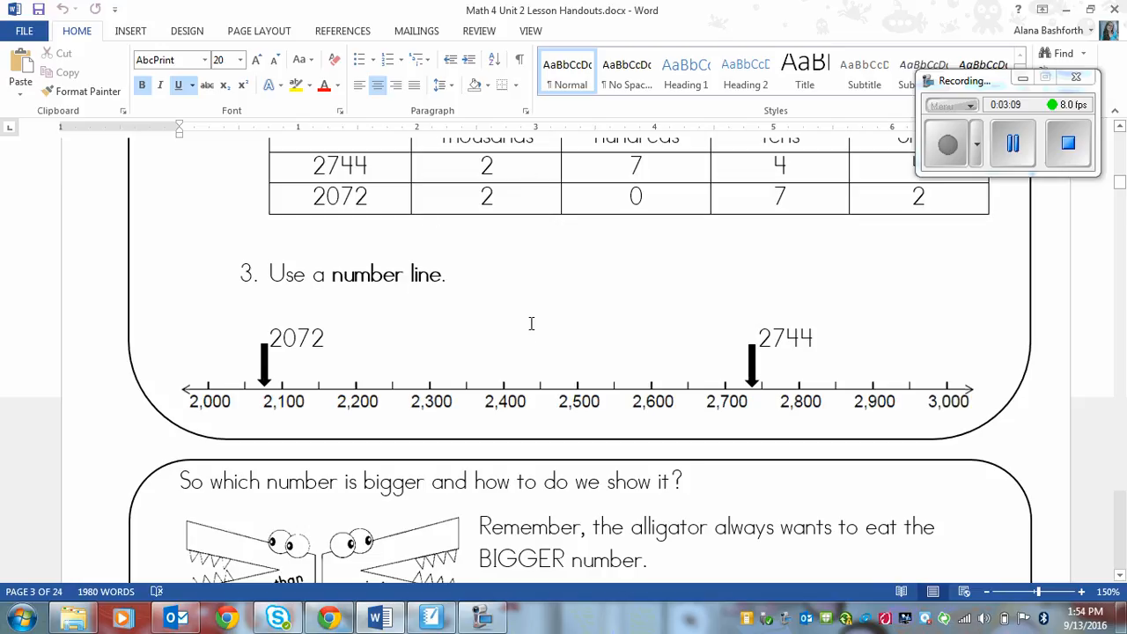
mouse_move(290, 407)
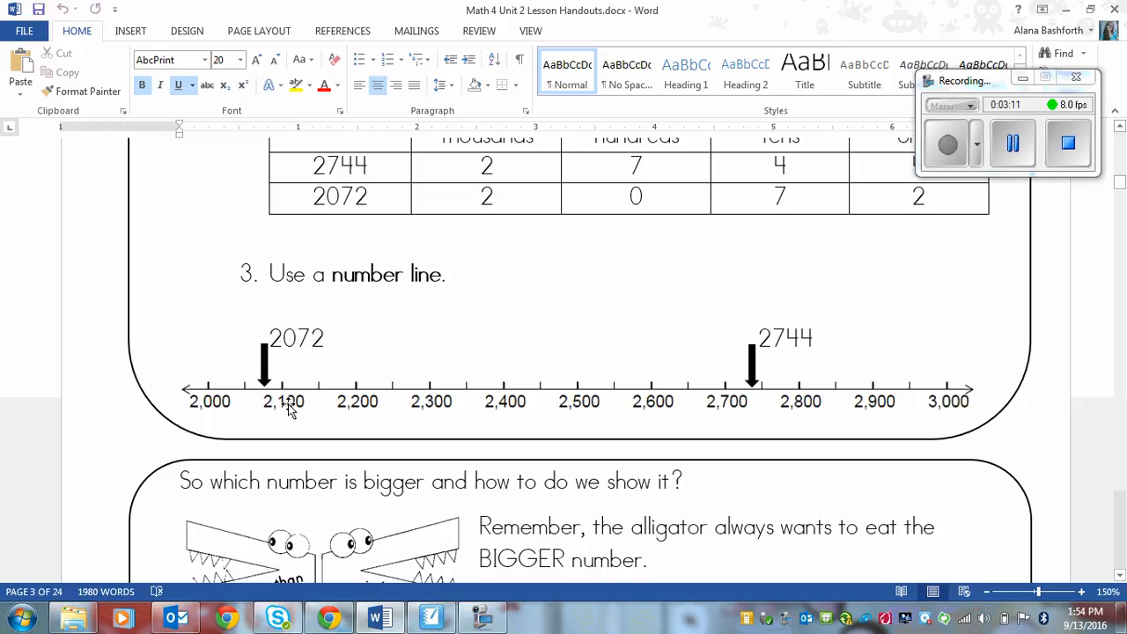
mouse_move(251, 407)
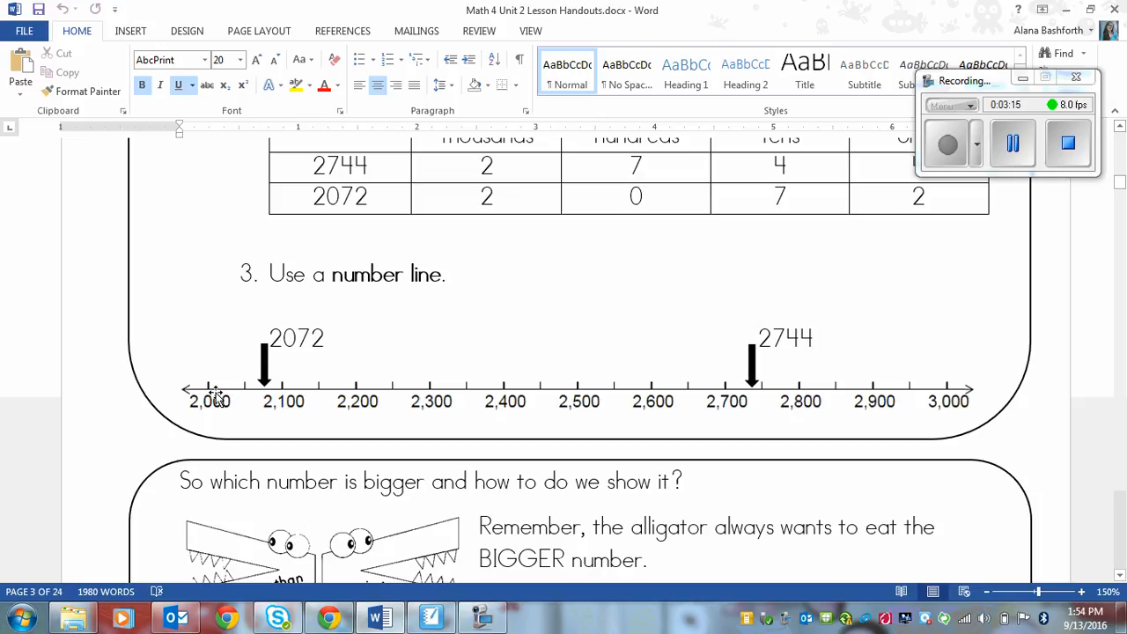
left_click(1013, 143)
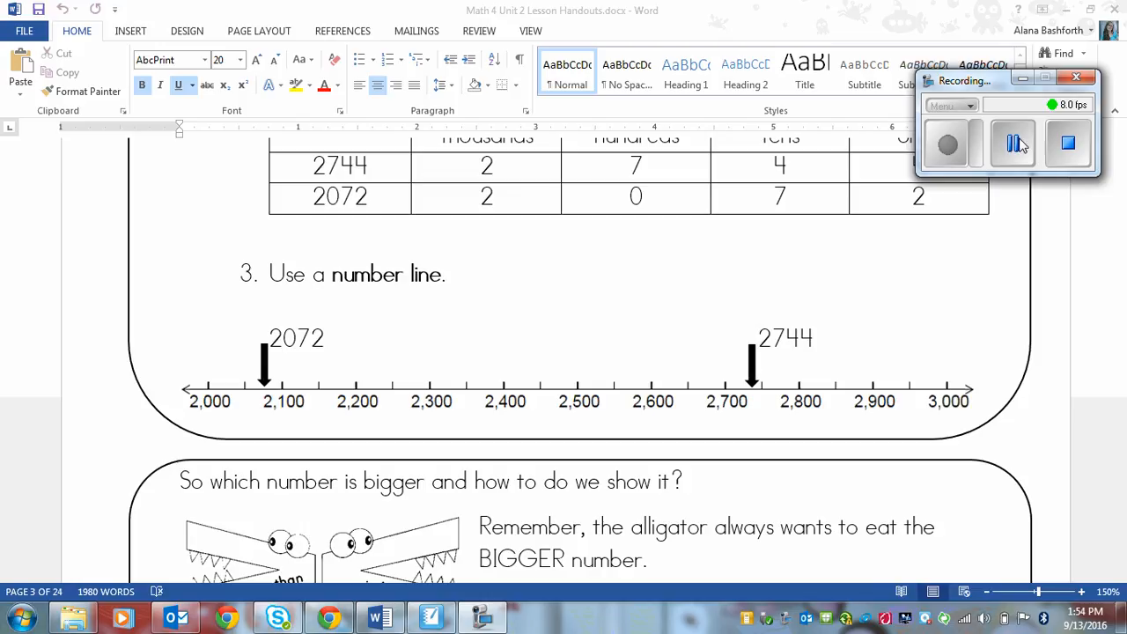
left_click(1013, 143)
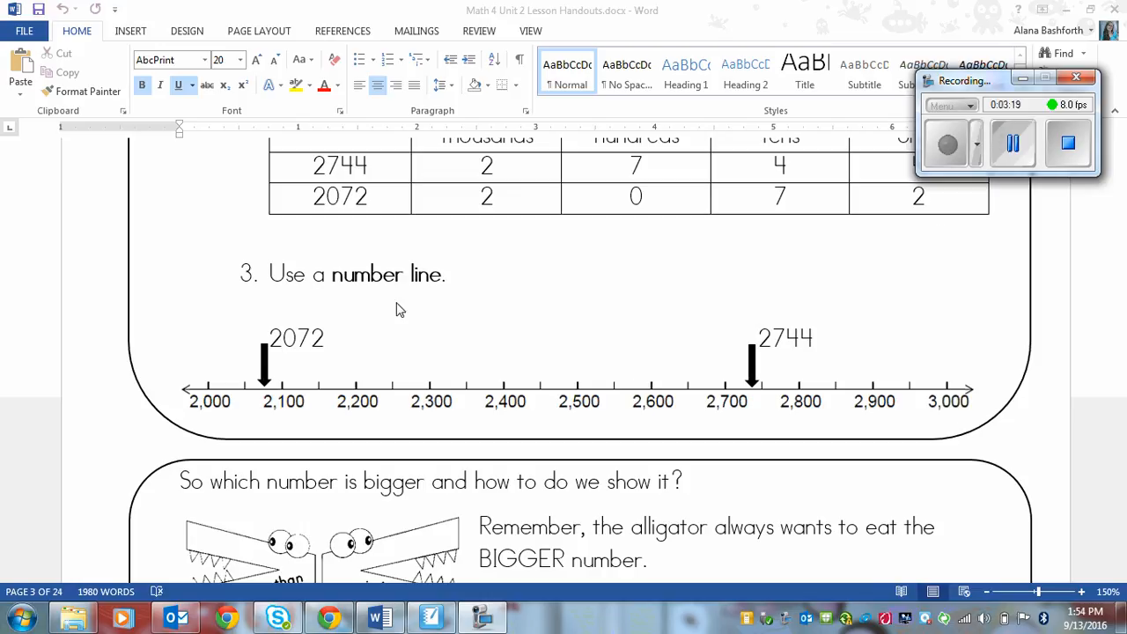
mouse_move(297, 344)
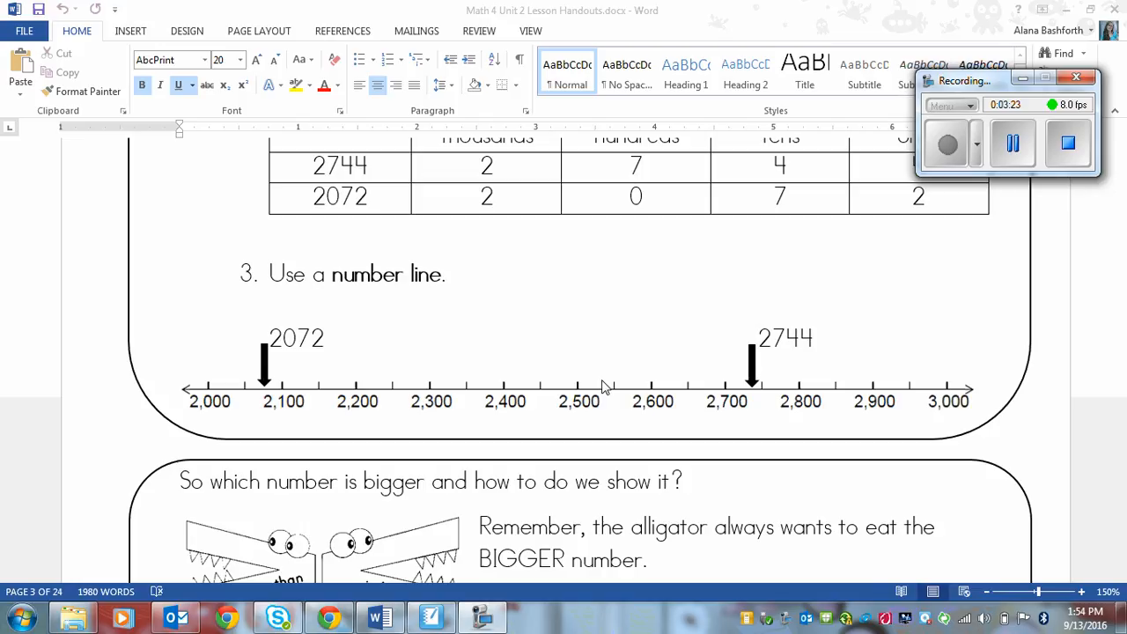
mouse_move(207, 403)
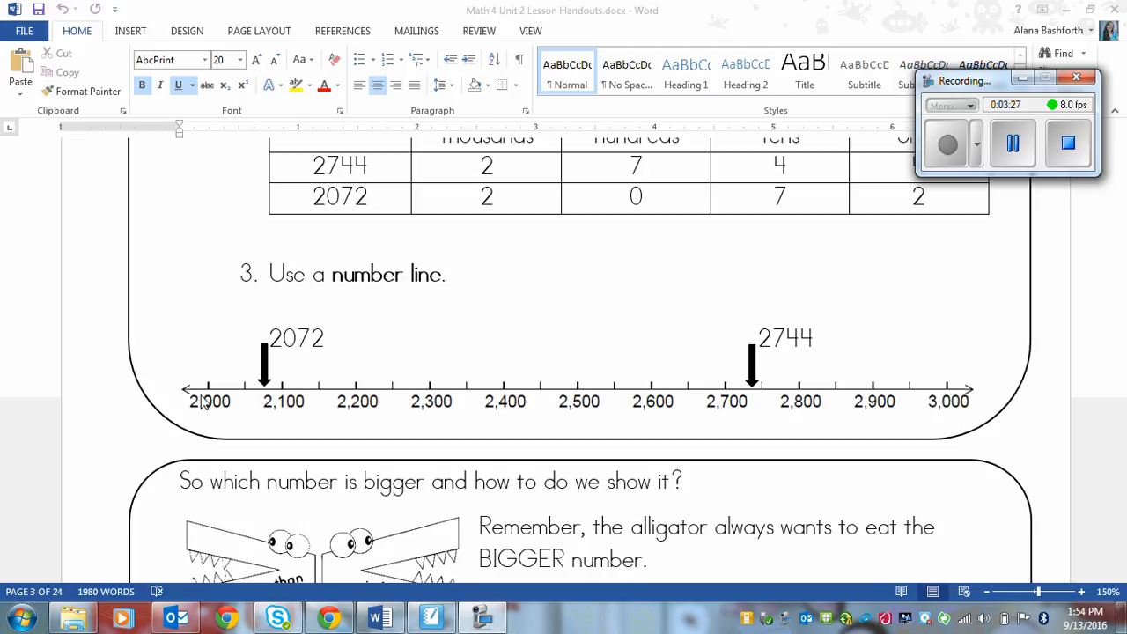
mouse_move(251, 391)
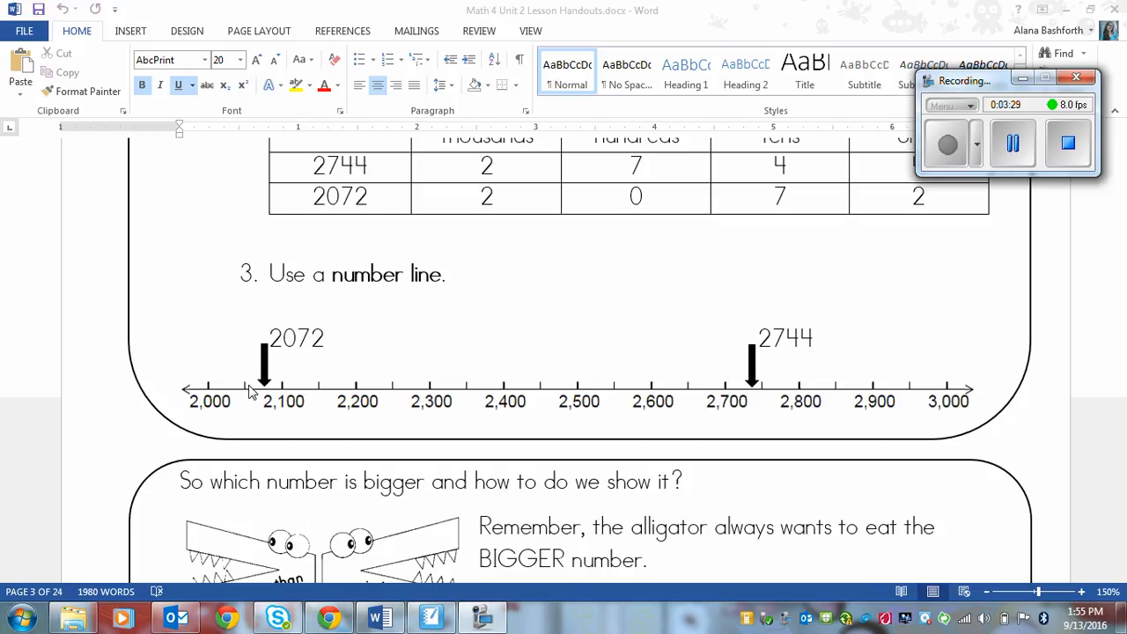
mouse_move(291, 410)
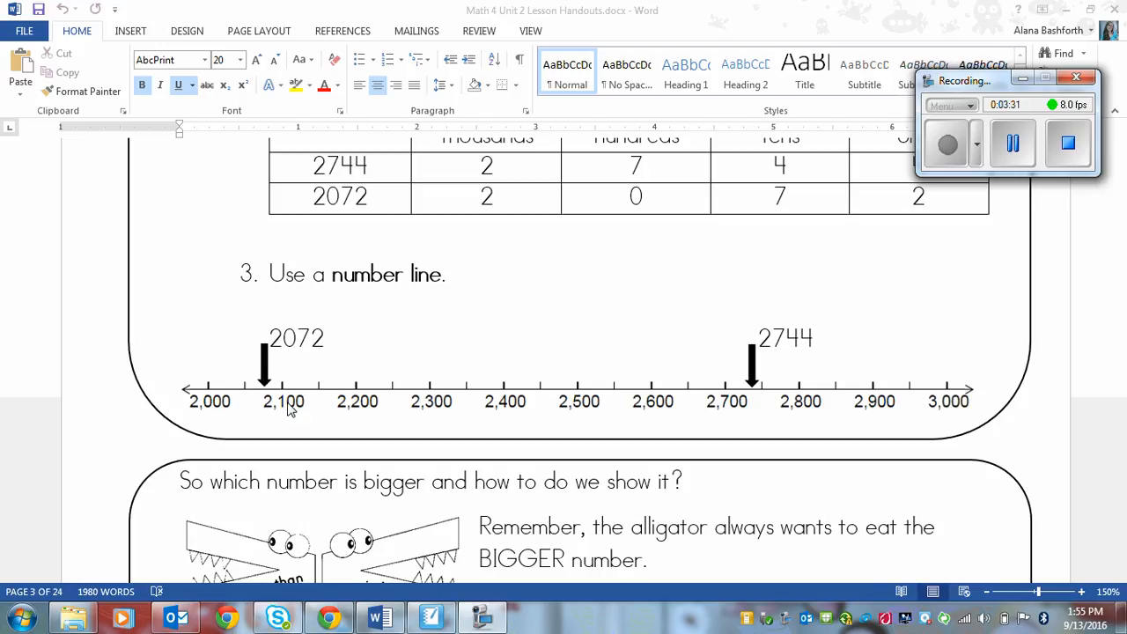
mouse_move(373, 406)
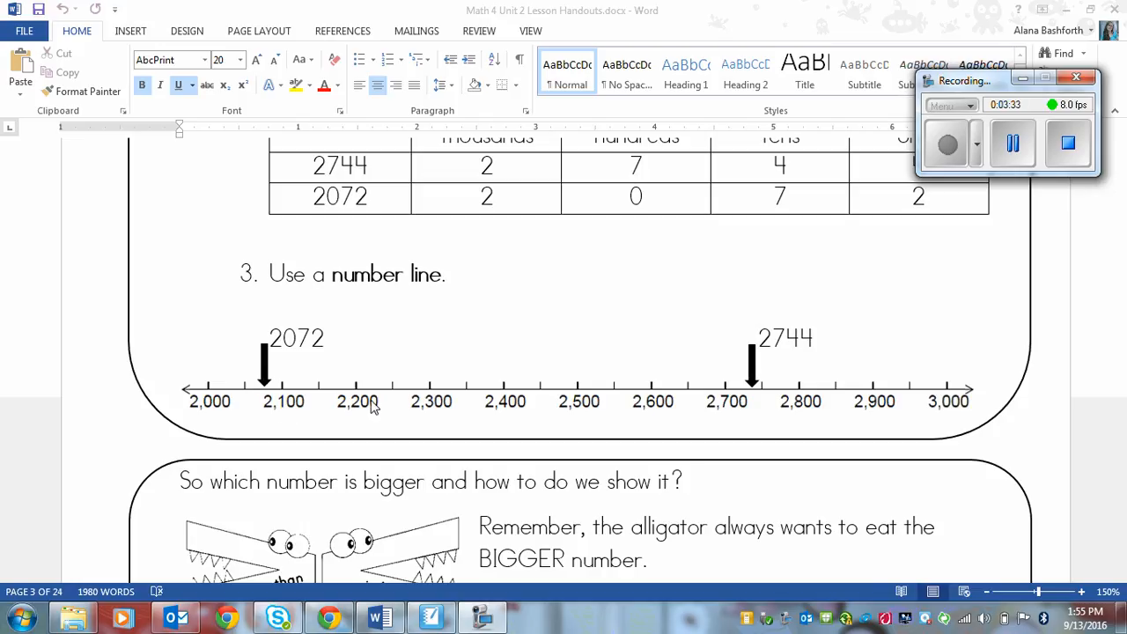
mouse_move(264, 361)
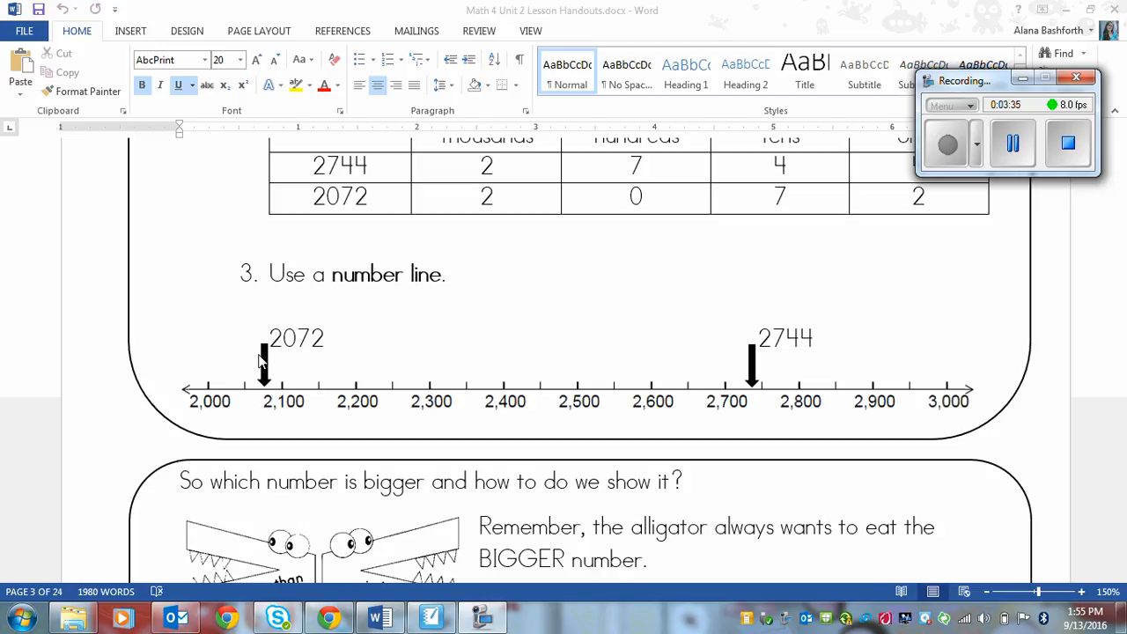
mouse_move(255, 379)
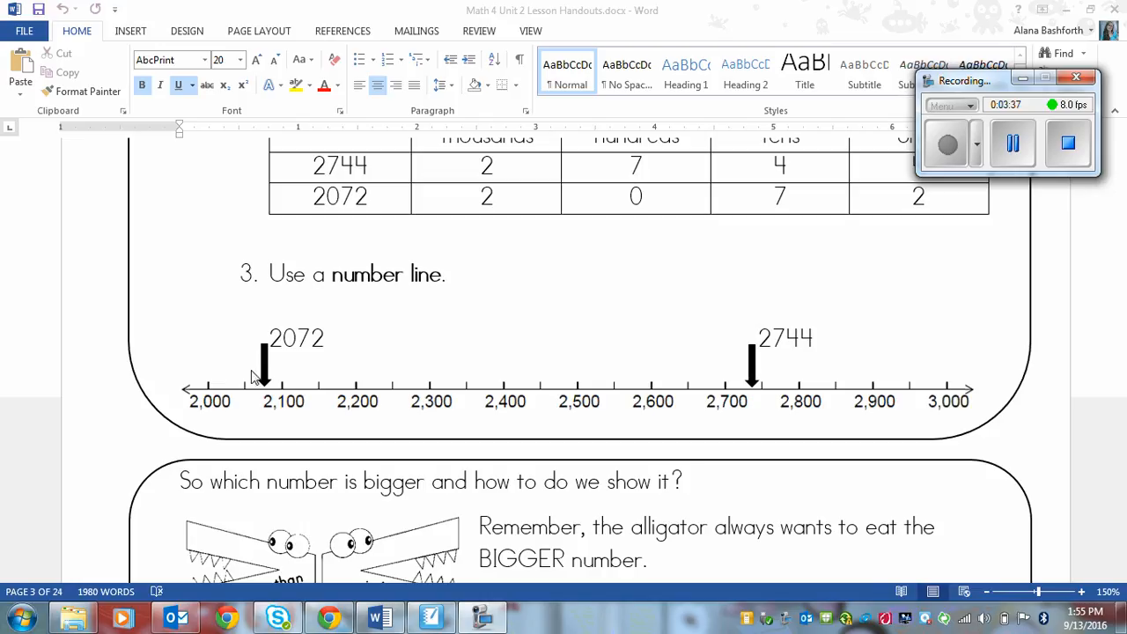
mouse_move(317, 379)
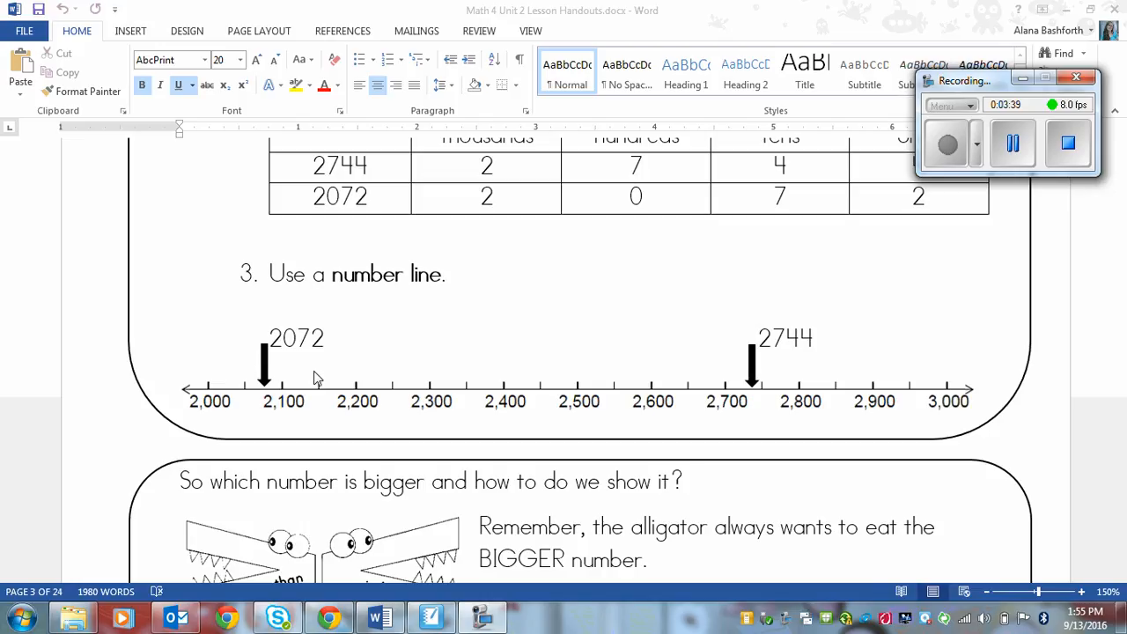
mouse_move(323, 391)
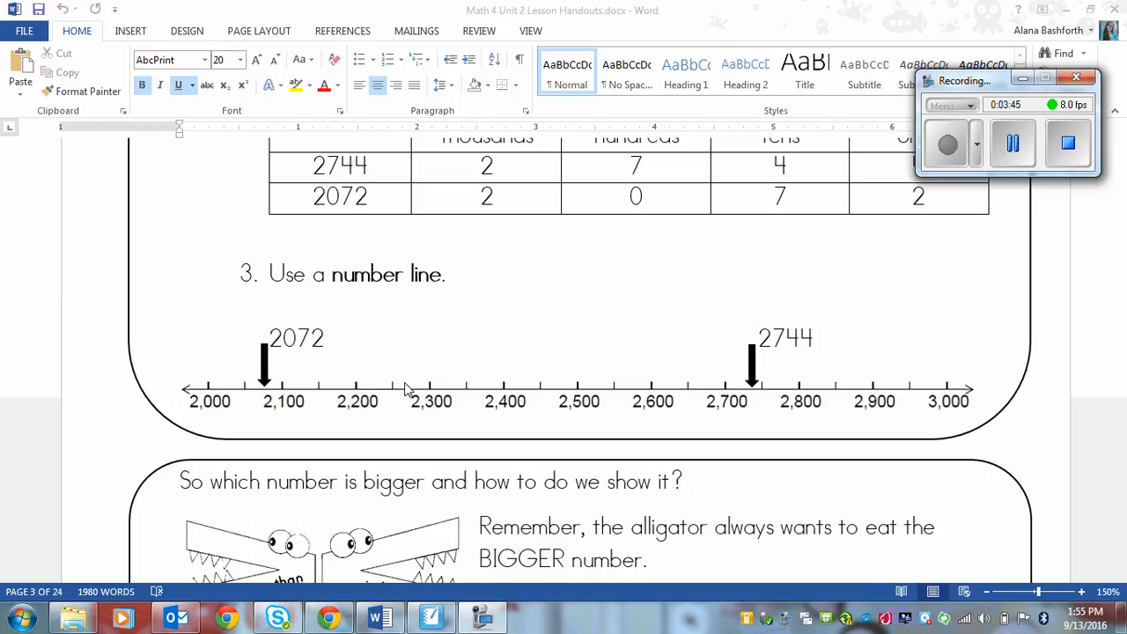
mouse_move(591, 440)
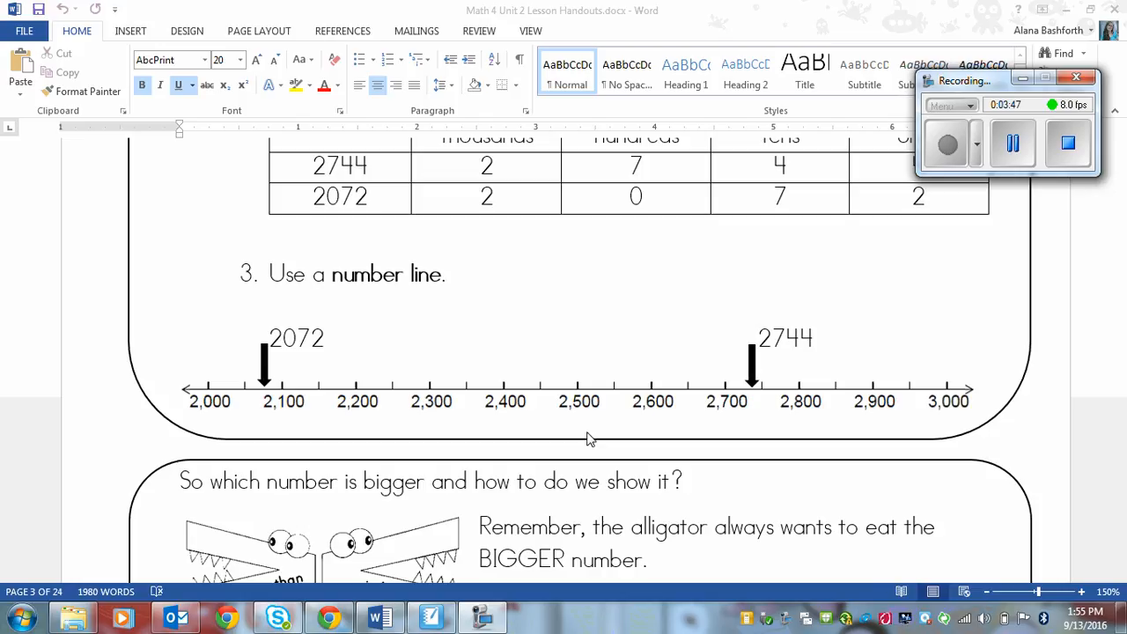
mouse_move(321, 347)
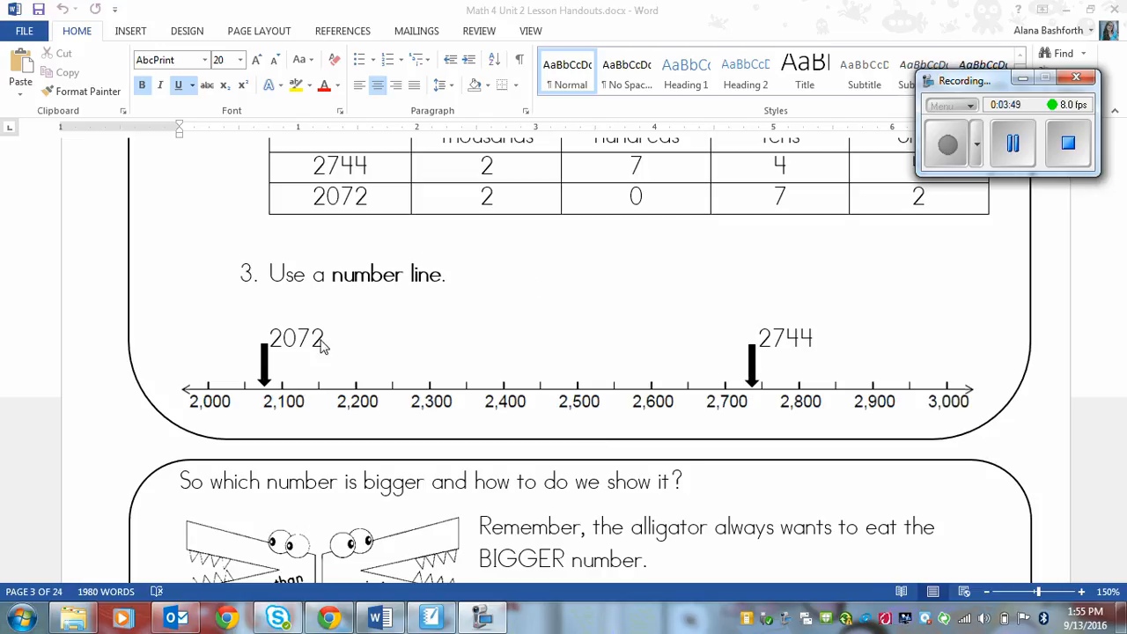
mouse_move(273, 355)
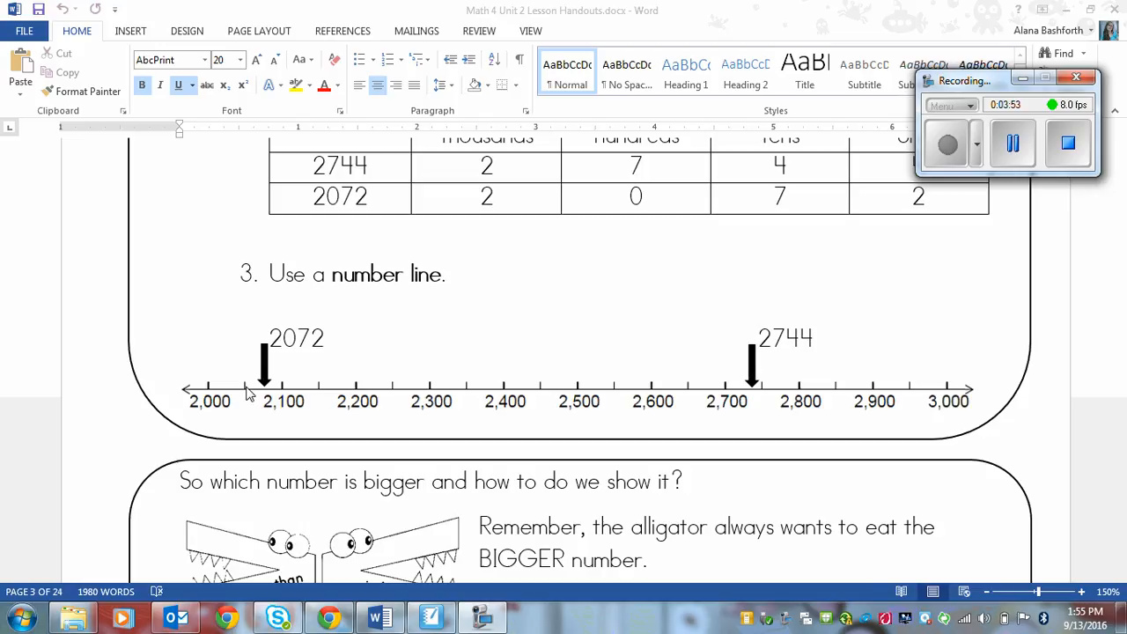
mouse_move(282, 394)
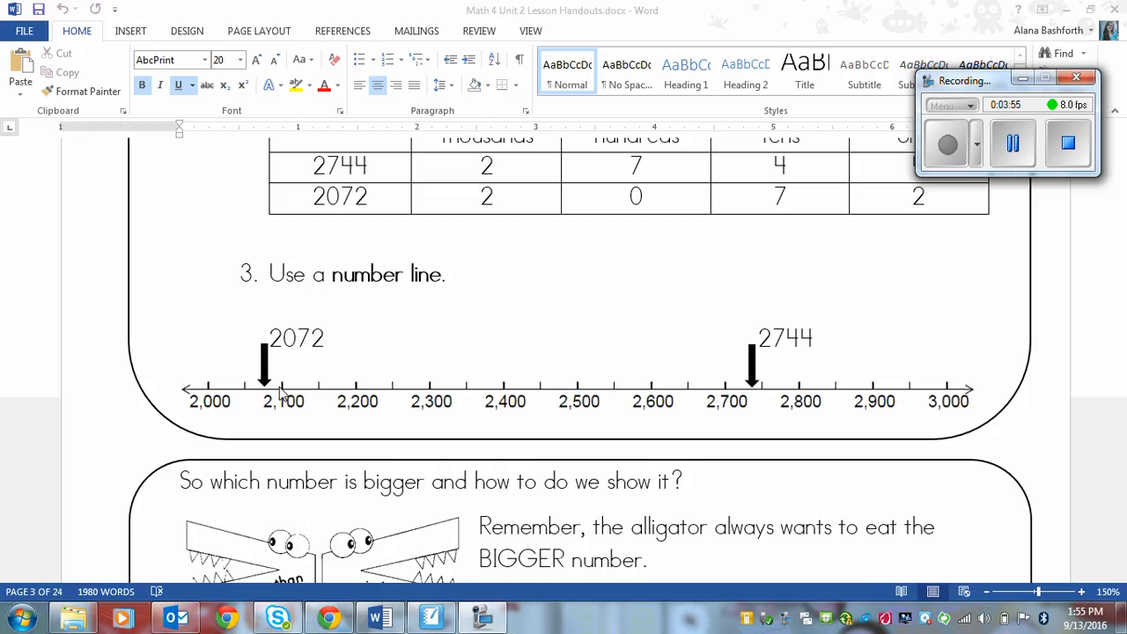
mouse_move(689, 294)
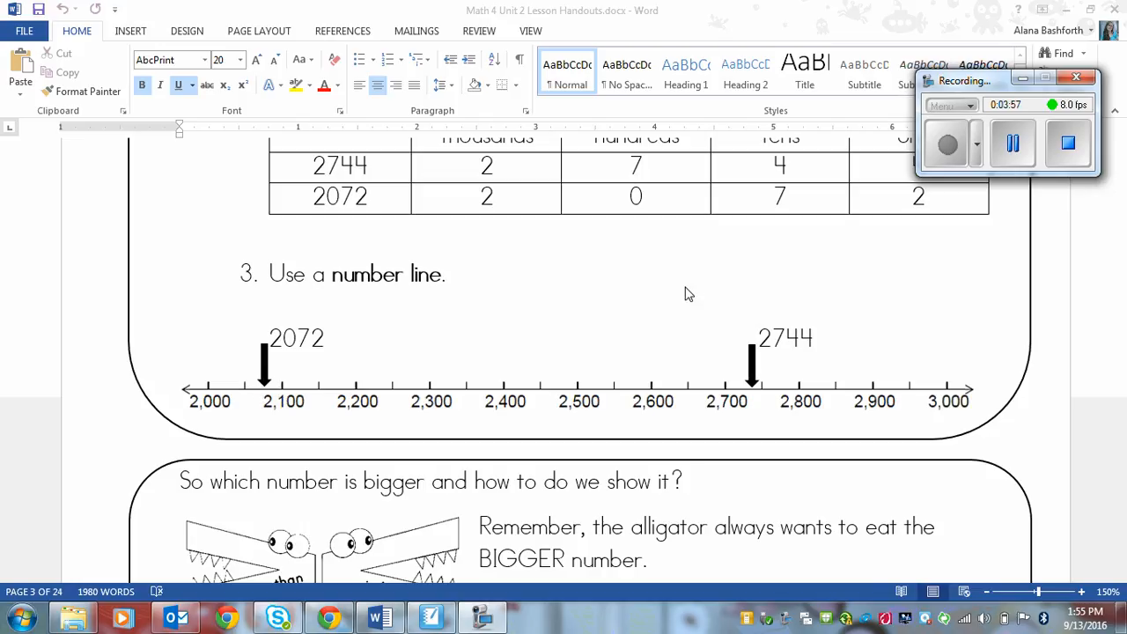
mouse_move(744, 333)
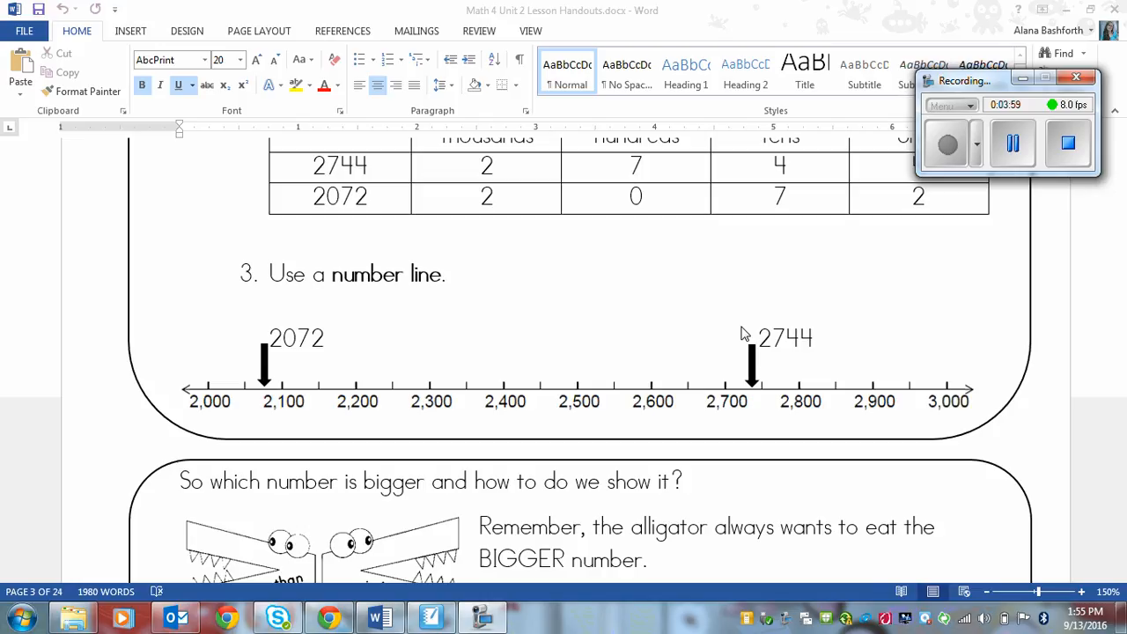
mouse_move(759, 397)
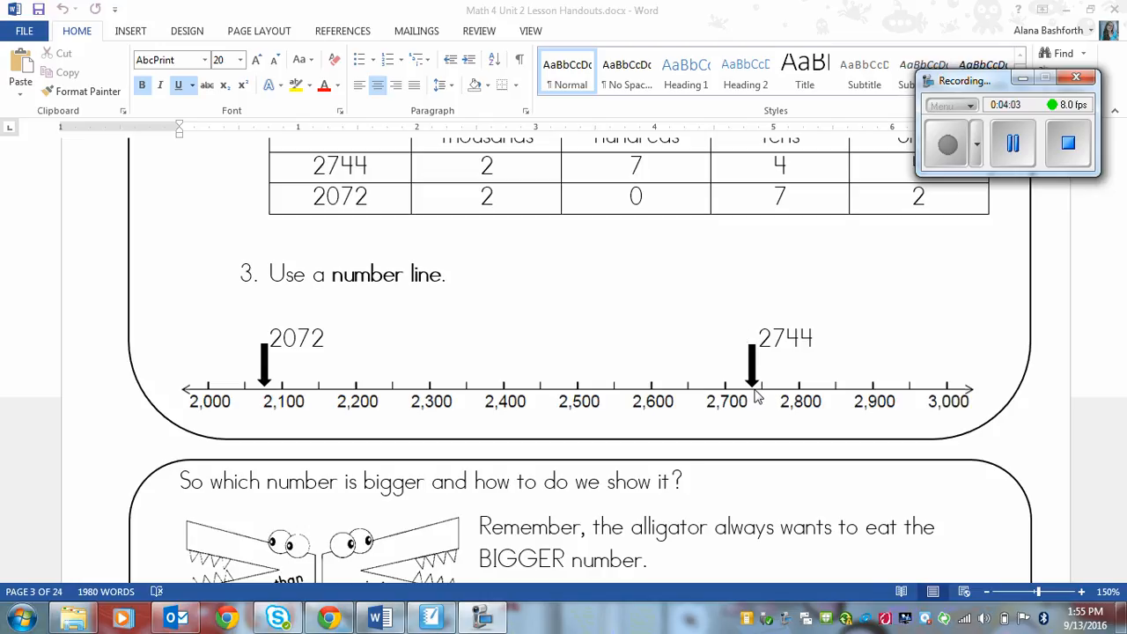
mouse_move(705, 322)
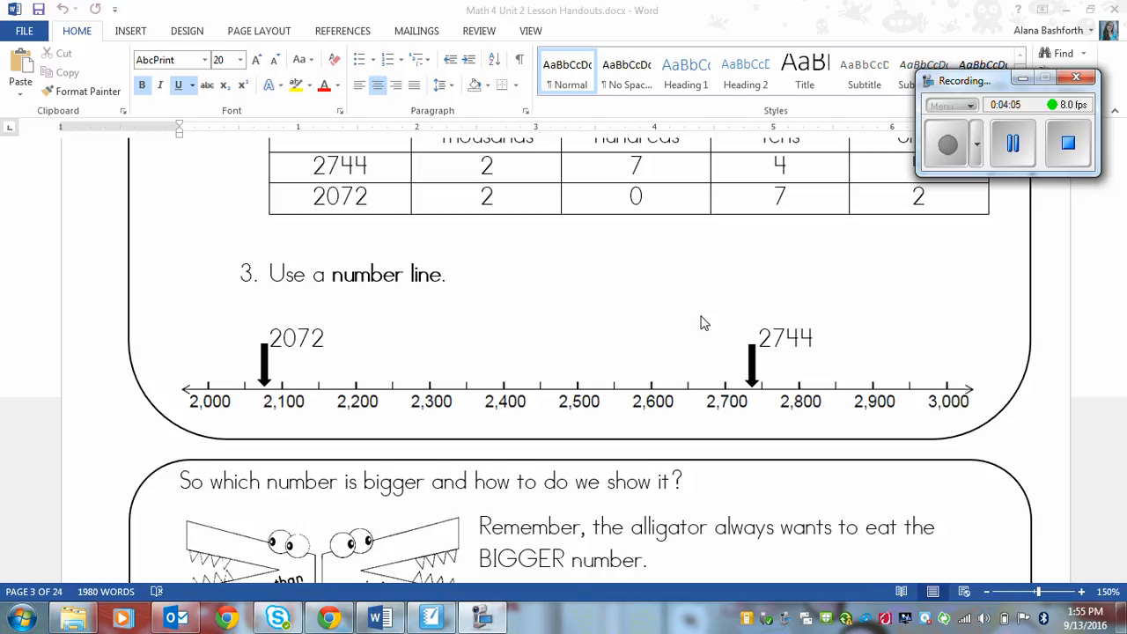
mouse_move(780, 439)
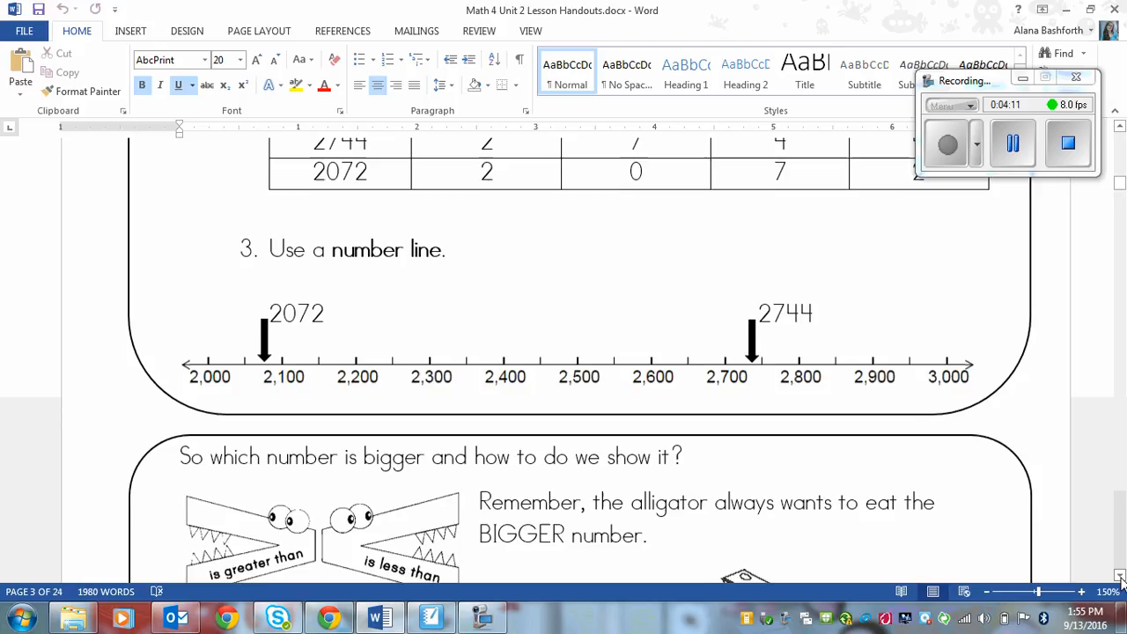
- Scroll down to the 'So which number is bigger' alligator examples
scroll("down", 3)
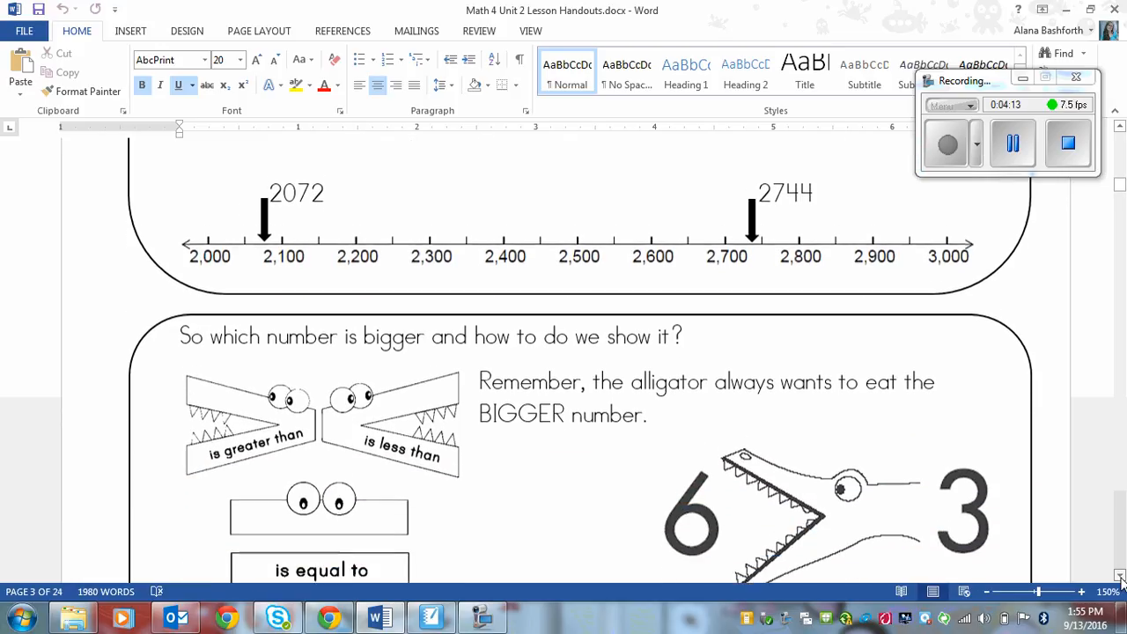
scroll("down", 3)
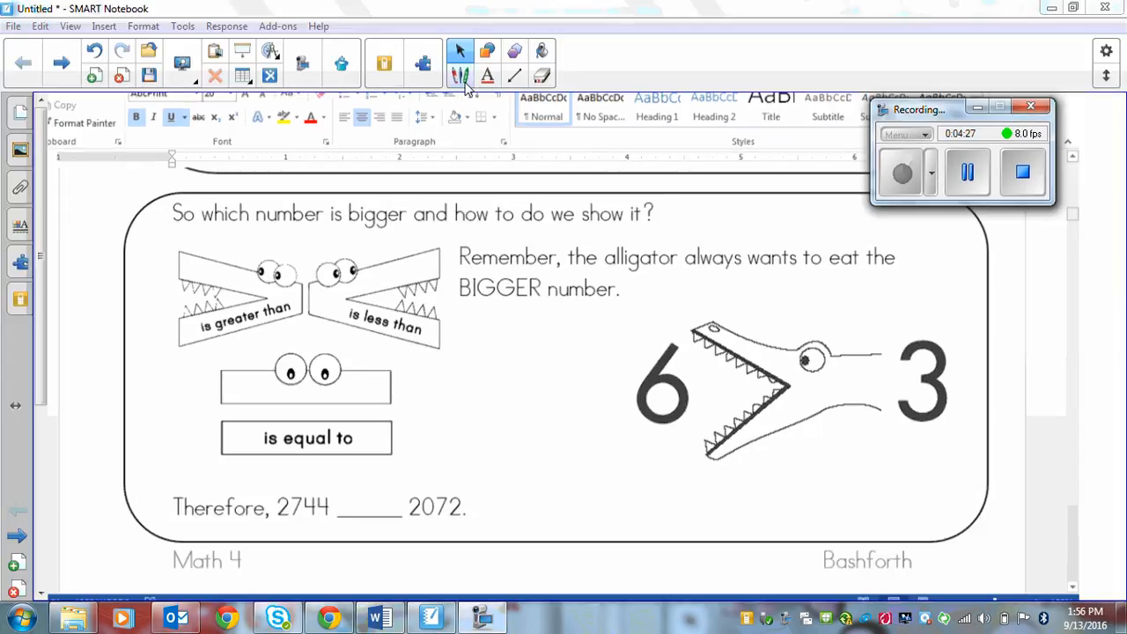
- With the pen, ink >, < and = signs above the alligator examples
left_click(460, 77)
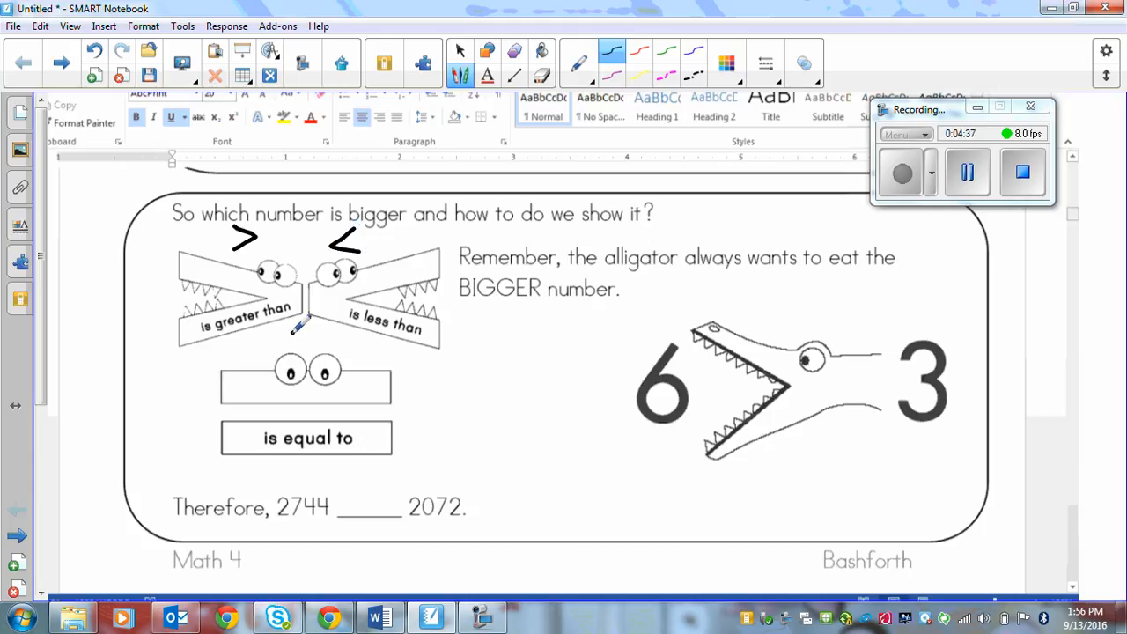
left_click_drag(291, 339, 317, 340)
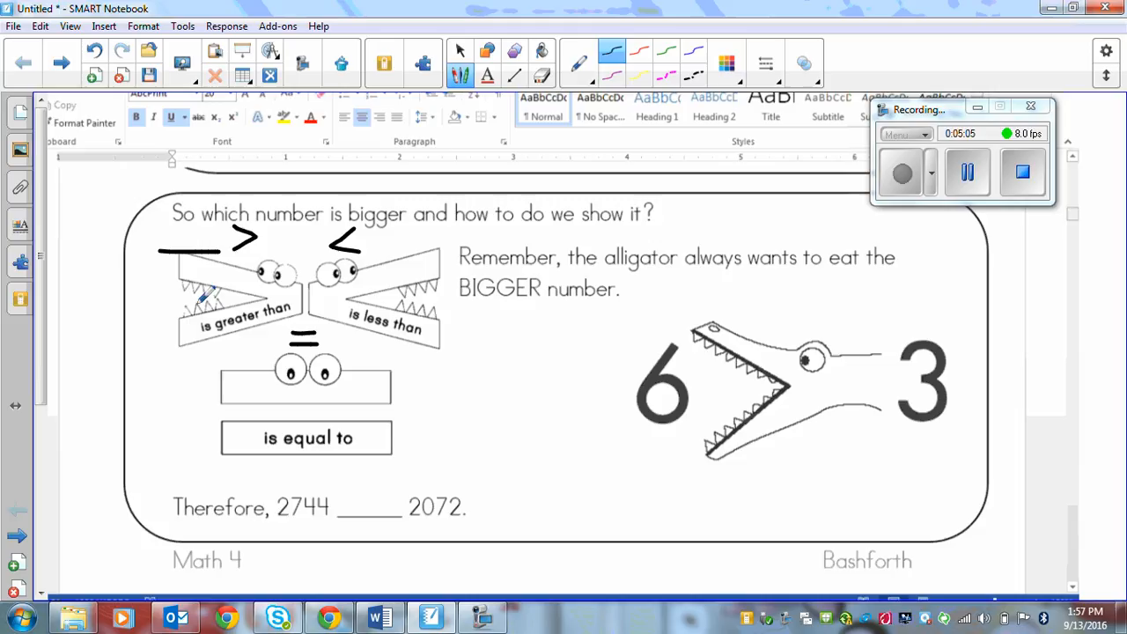
mouse_move(190, 280)
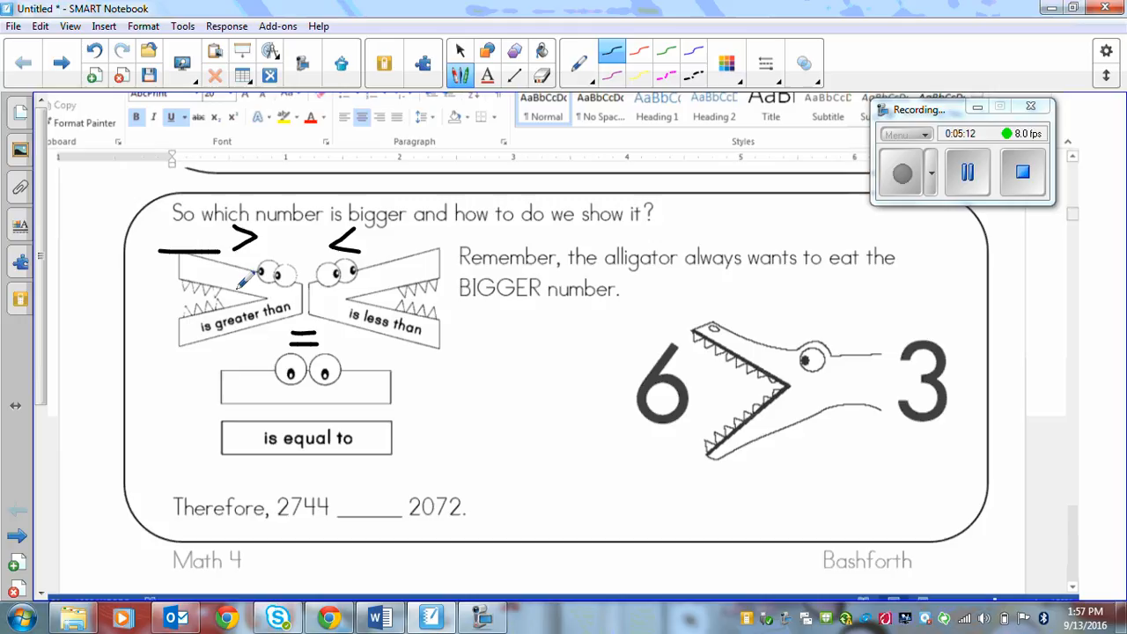
mouse_move(316, 269)
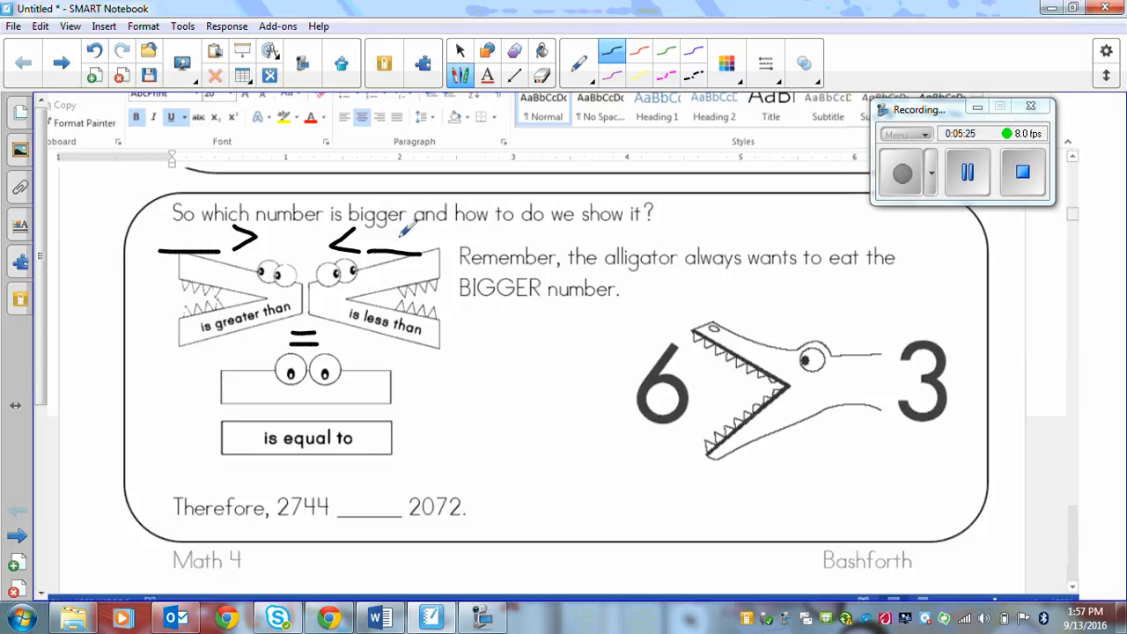
mouse_move(458, 357)
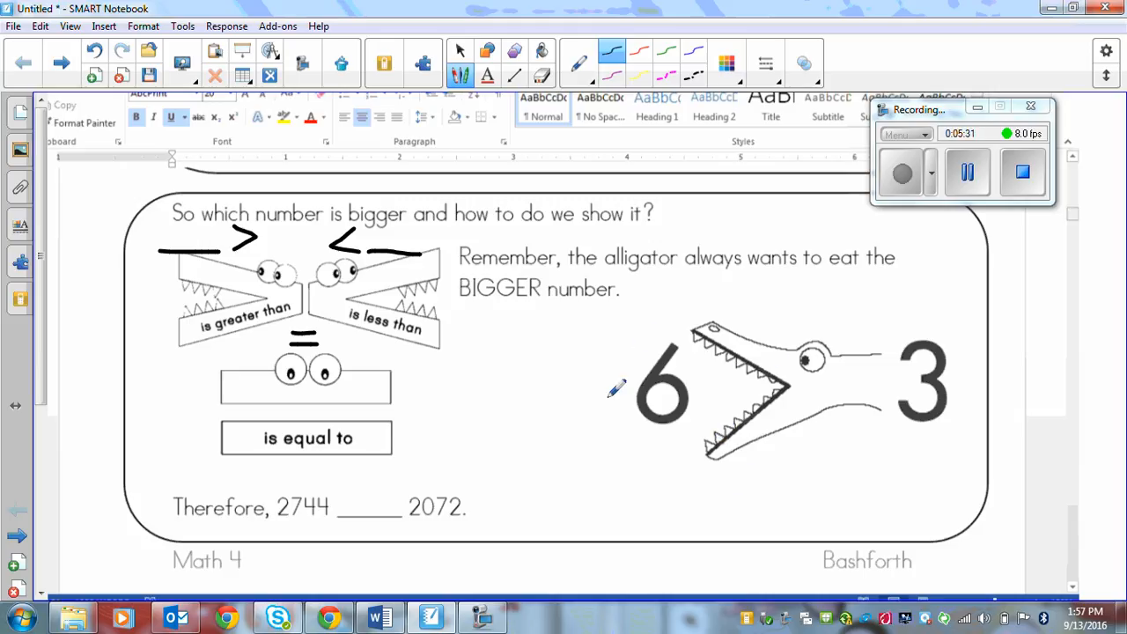
mouse_move(724, 385)
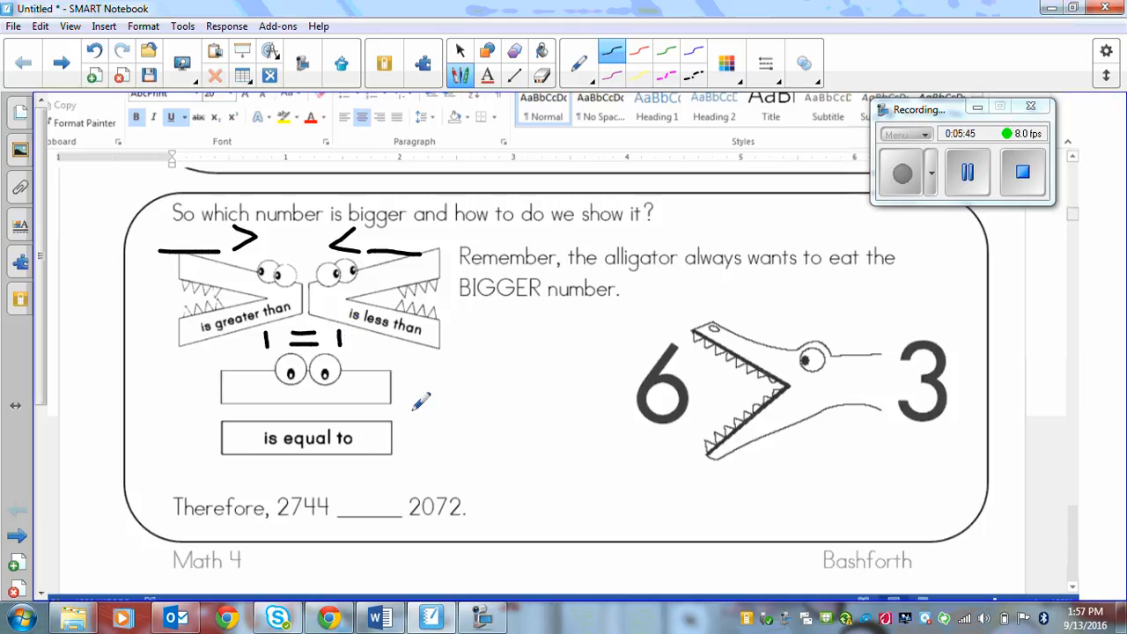
mouse_move(330, 482)
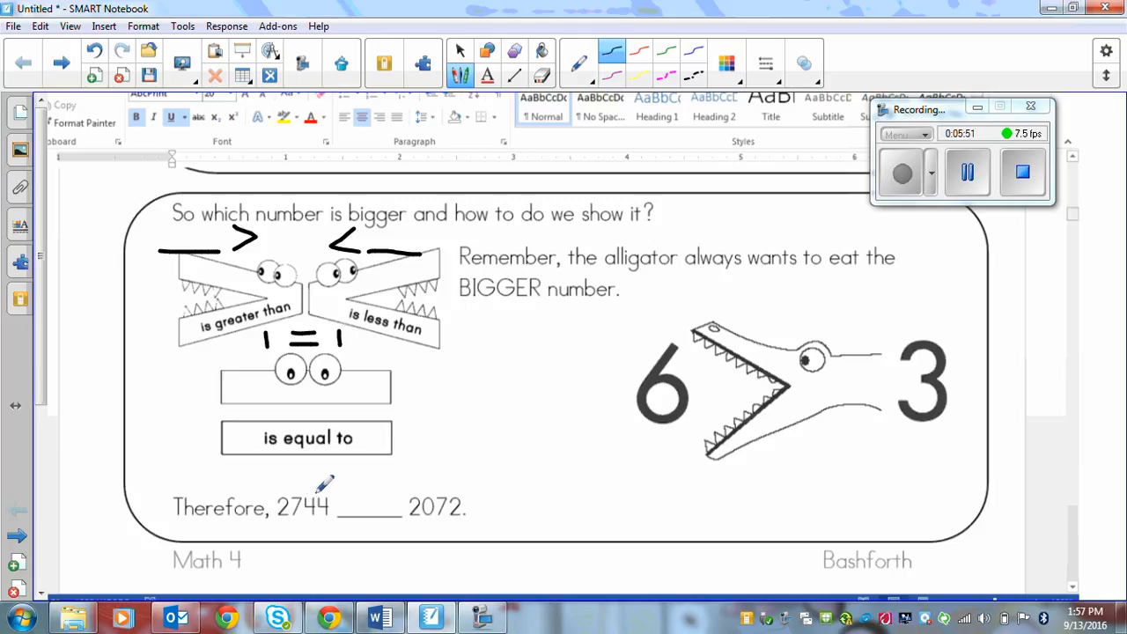
mouse_move(438, 483)
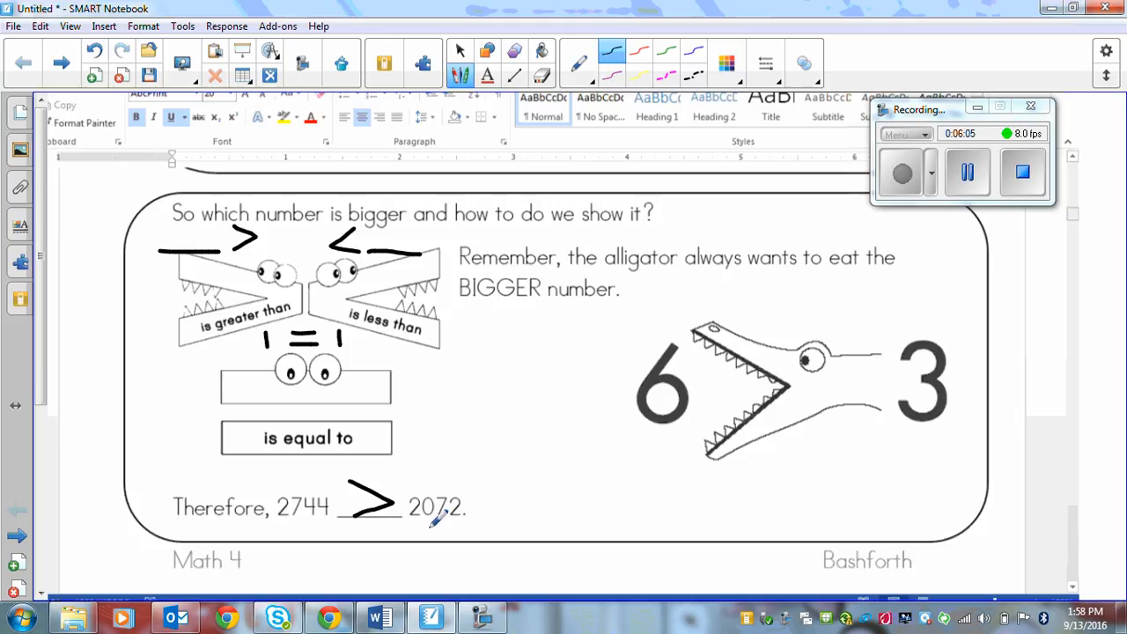
mouse_move(362, 507)
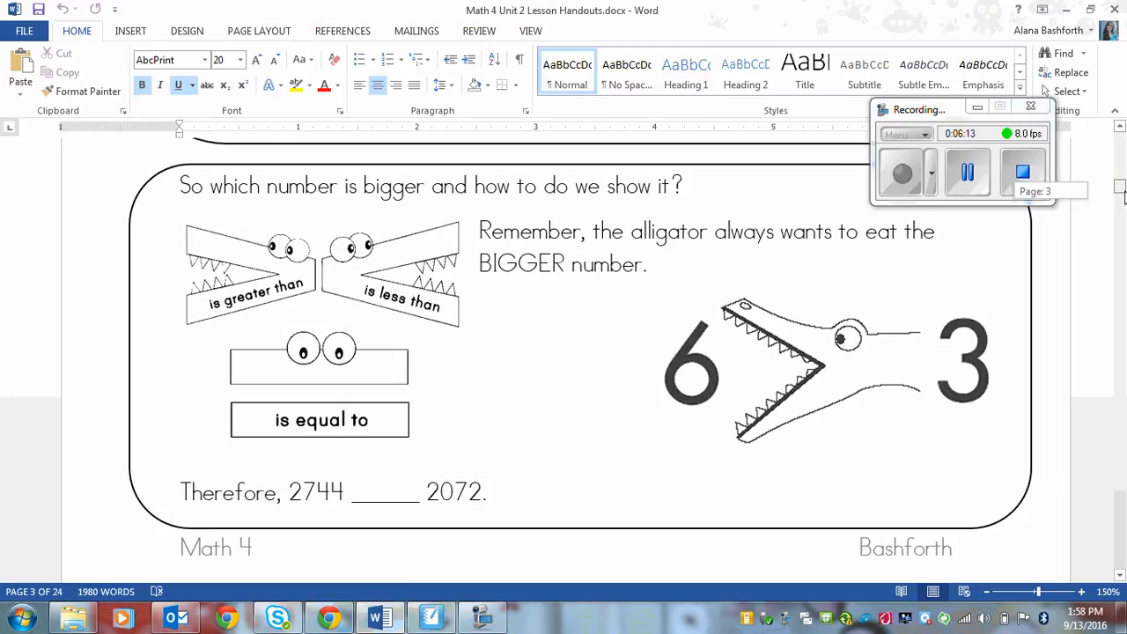
- Scroll to the practice page comparing 5248/5842, 3548/2695 and 1354/1245
scroll("down", 3)
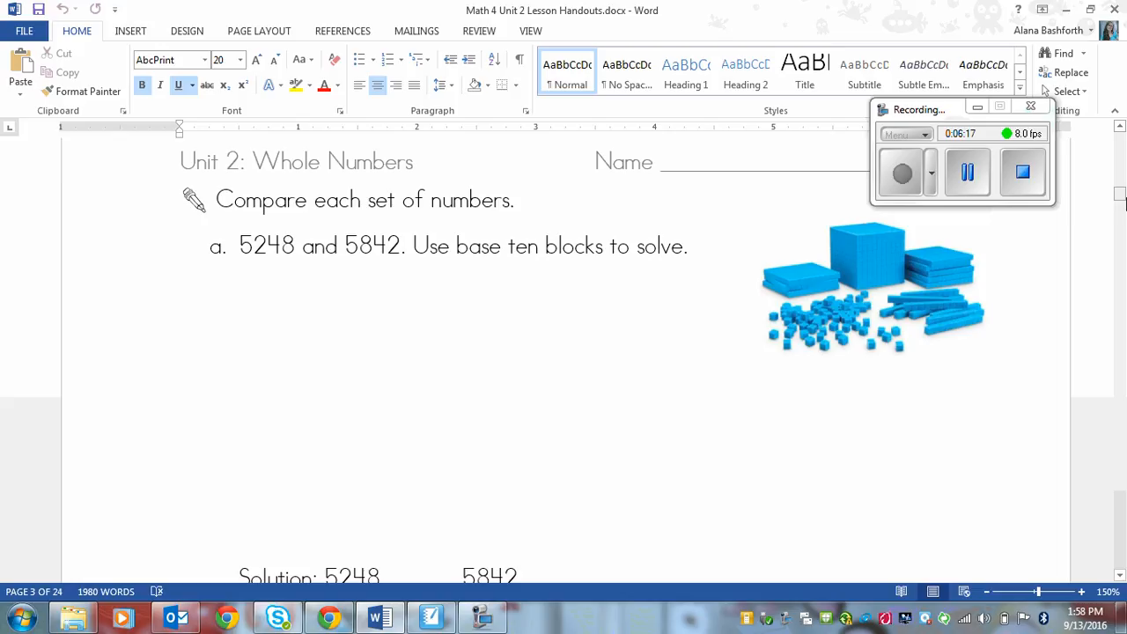
mouse_move(445, 328)
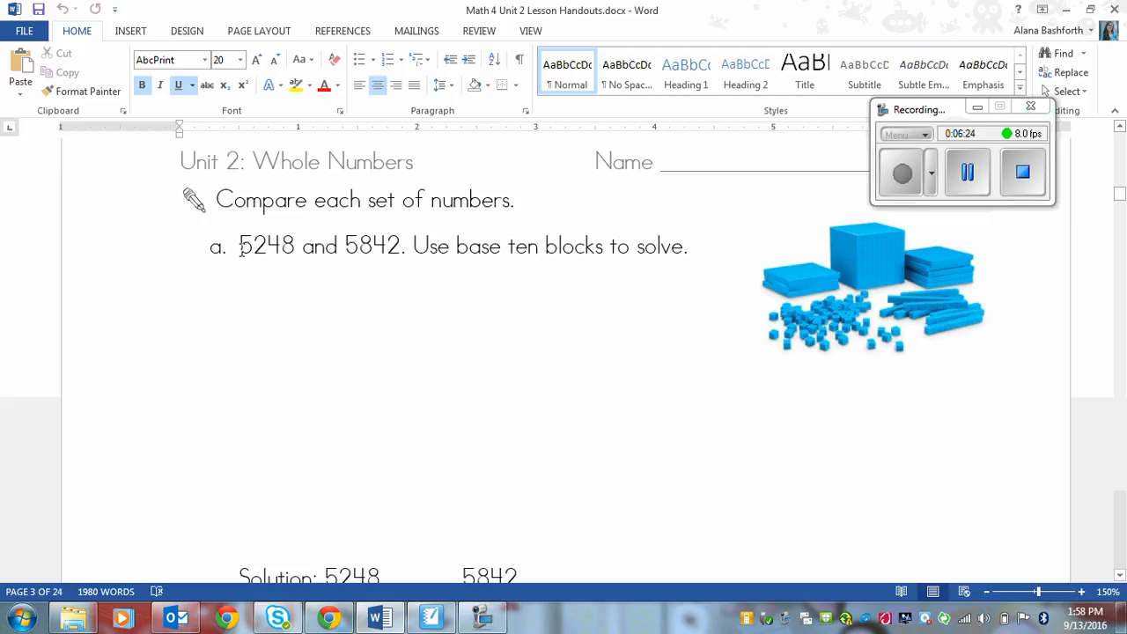
mouse_move(697, 252)
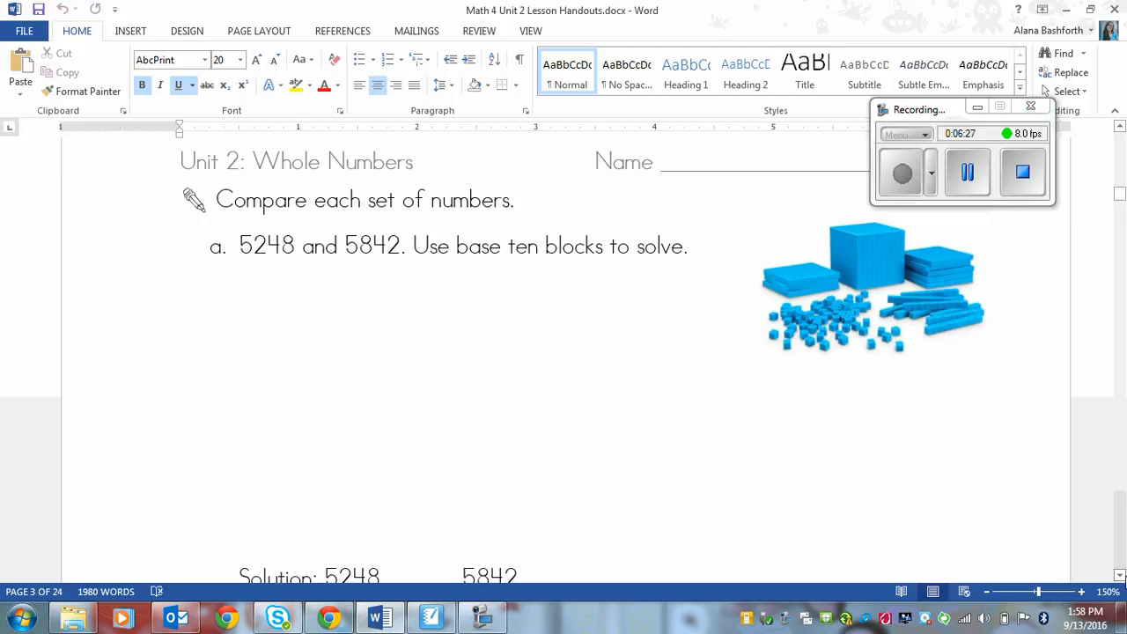
scroll("down", 3)
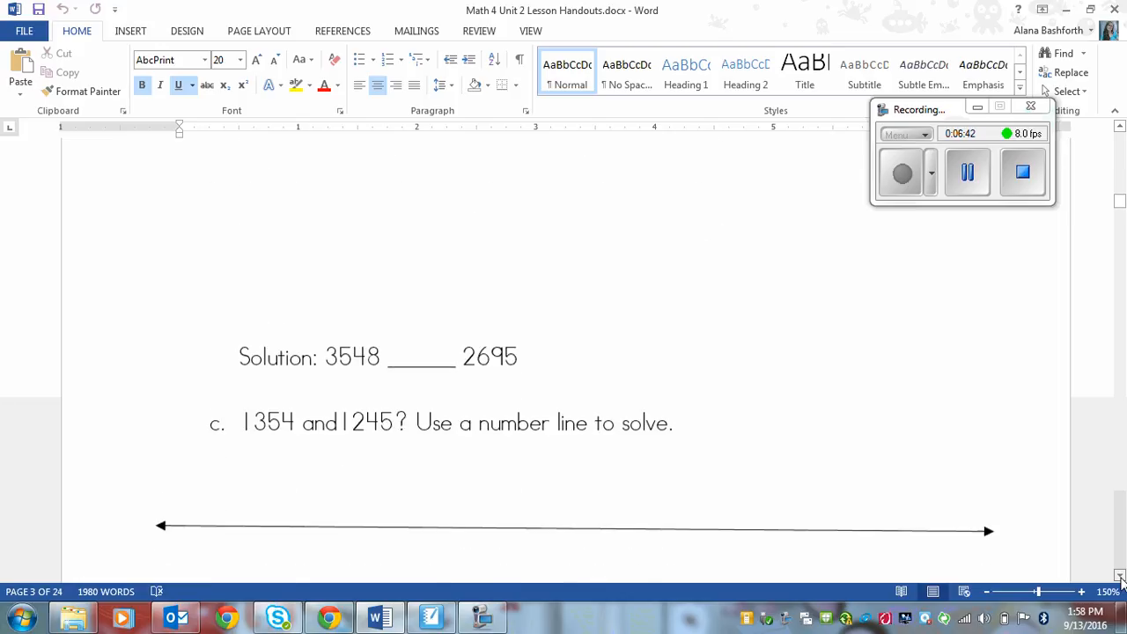
scroll("down", 3)
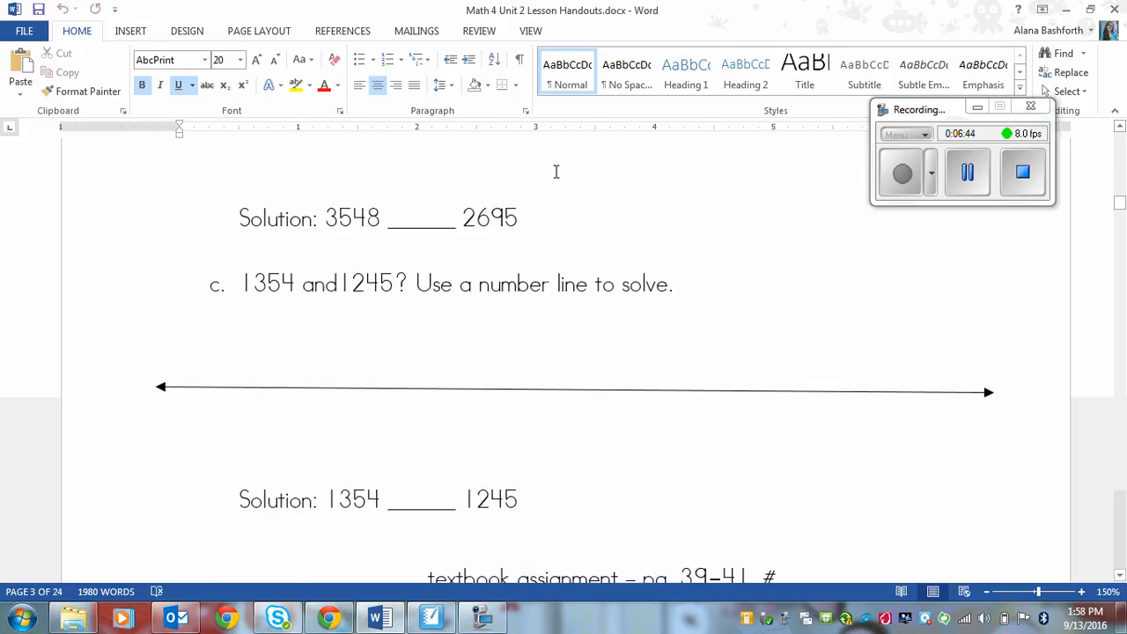
mouse_move(856, 409)
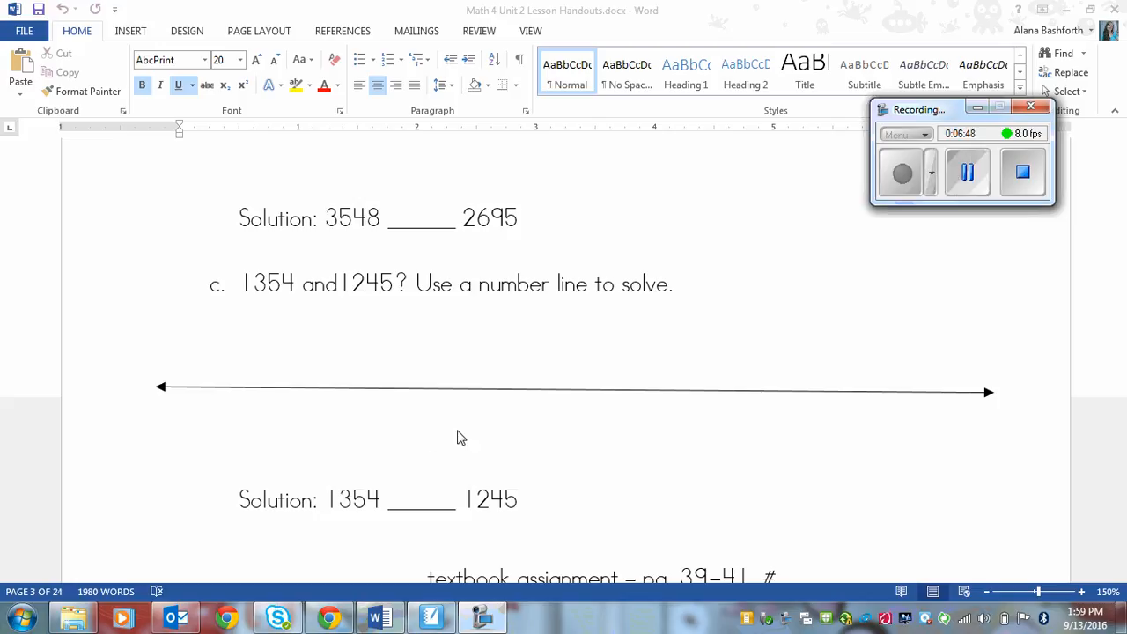
mouse_move(669, 370)
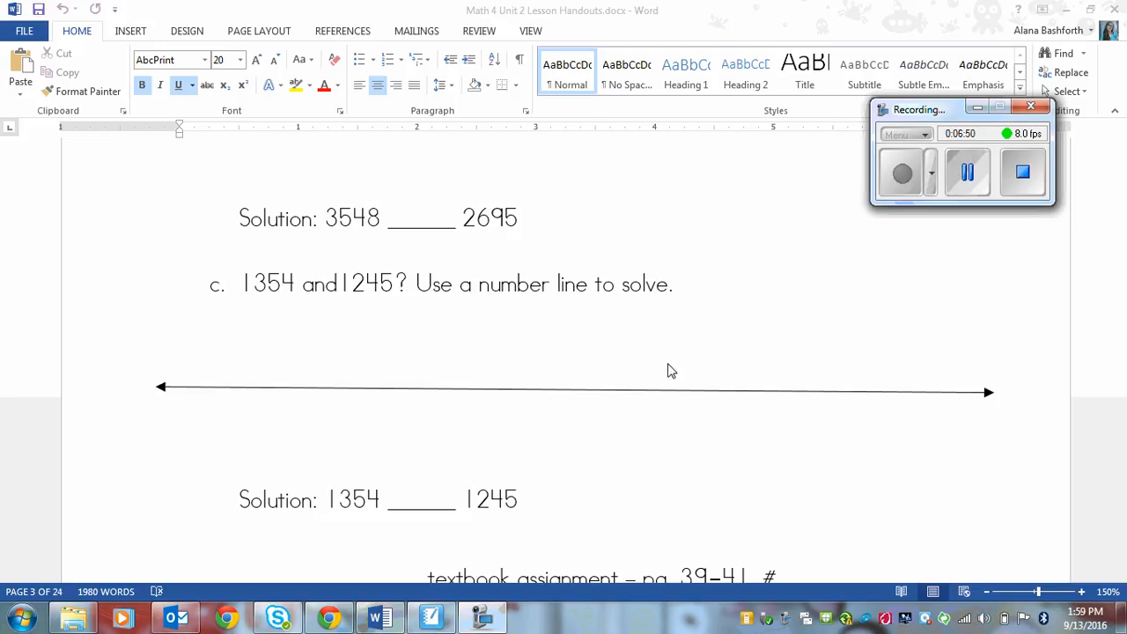
mouse_move(1119, 250)
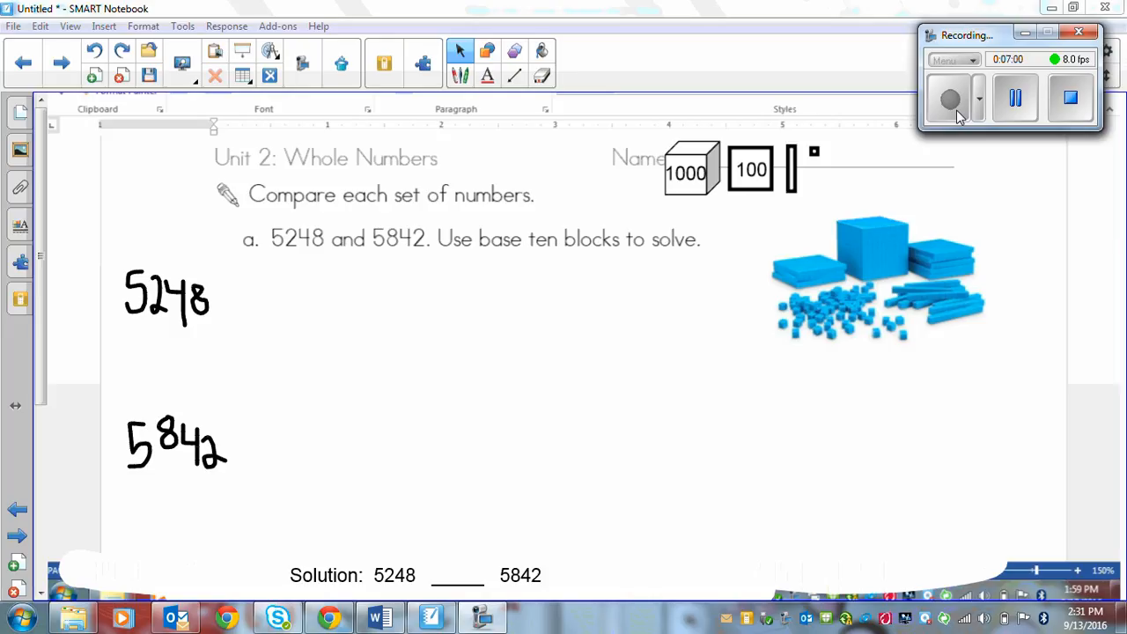
mouse_move(362, 267)
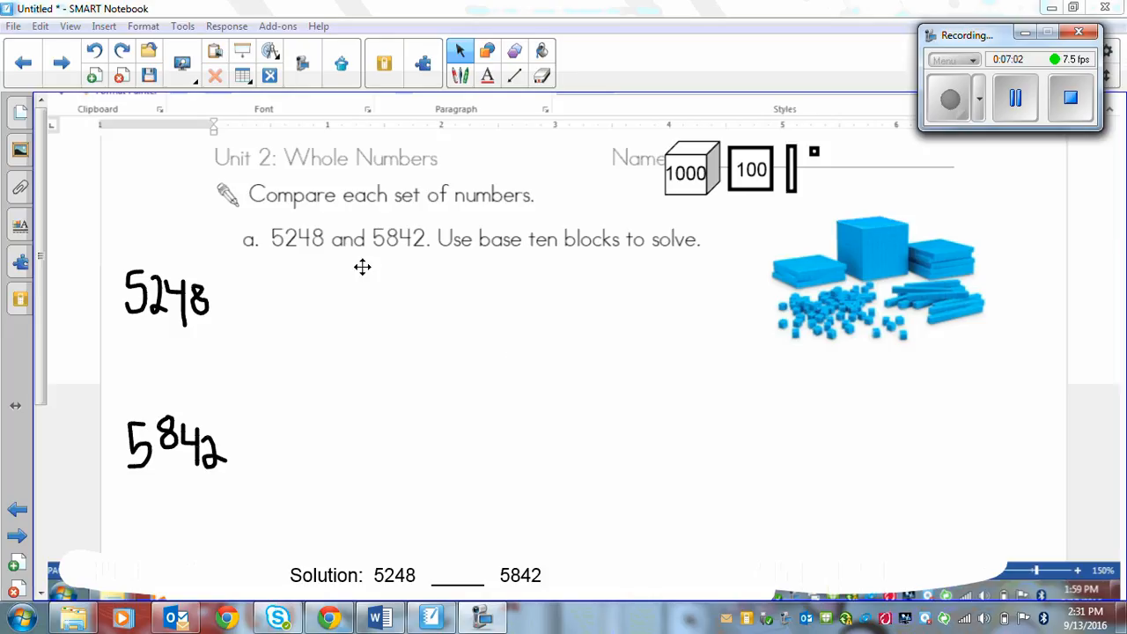
mouse_move(529, 381)
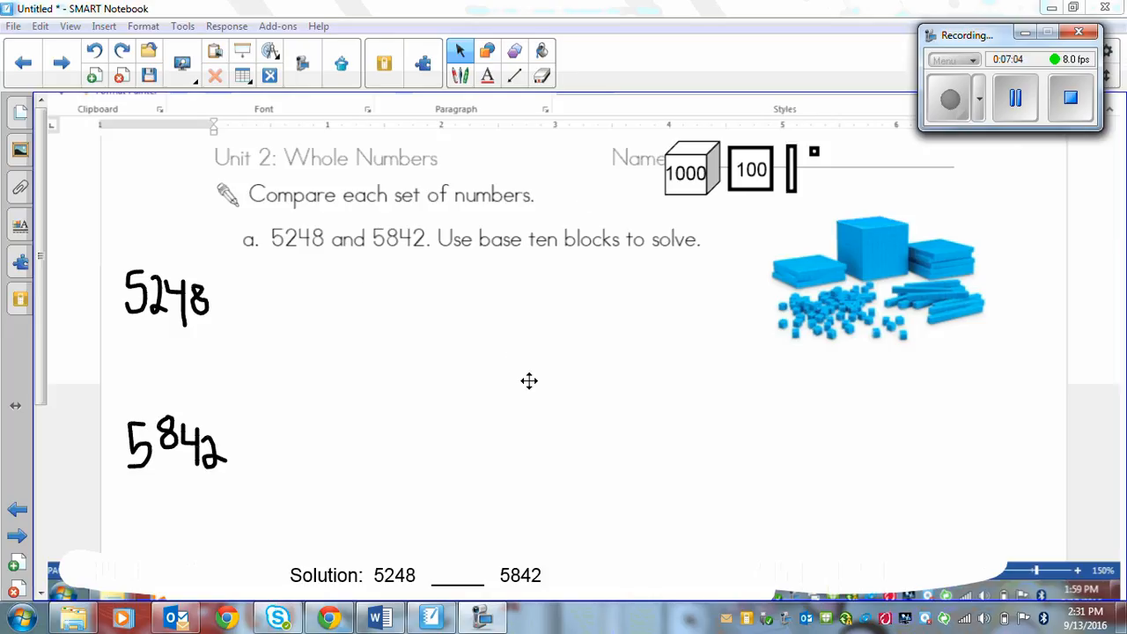
mouse_move(561, 266)
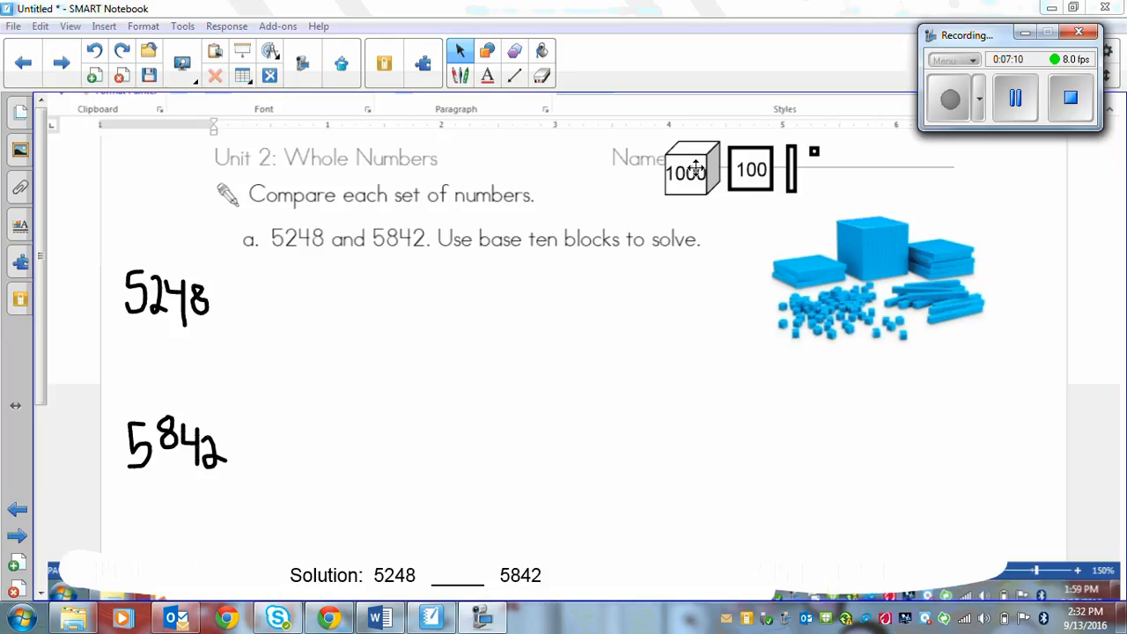
- Place thousand cubes and a hundred flat beside 5248 to model it with base ten blocks
left_click_drag(691, 169, 254, 310)
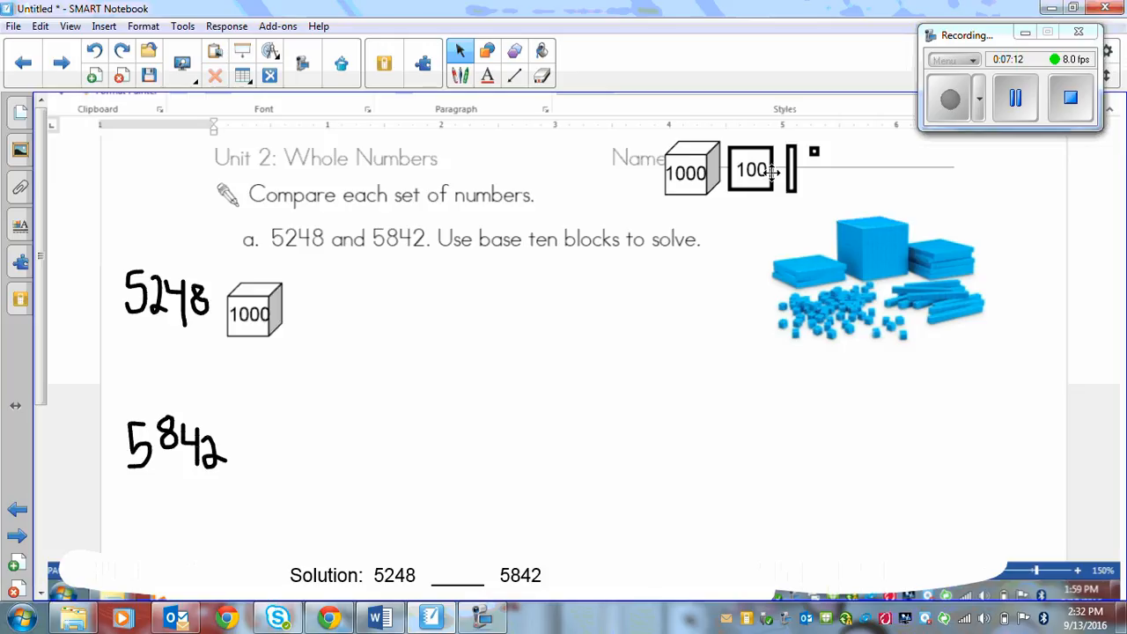
left_click_drag(753, 169, 304, 308)
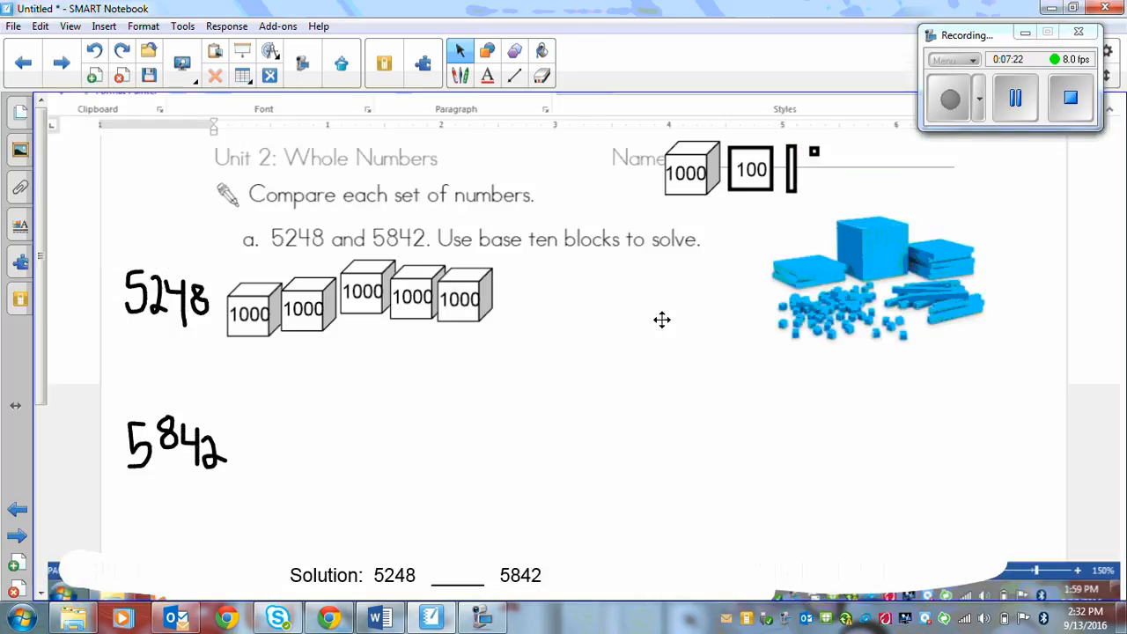
right_click(872, 265)
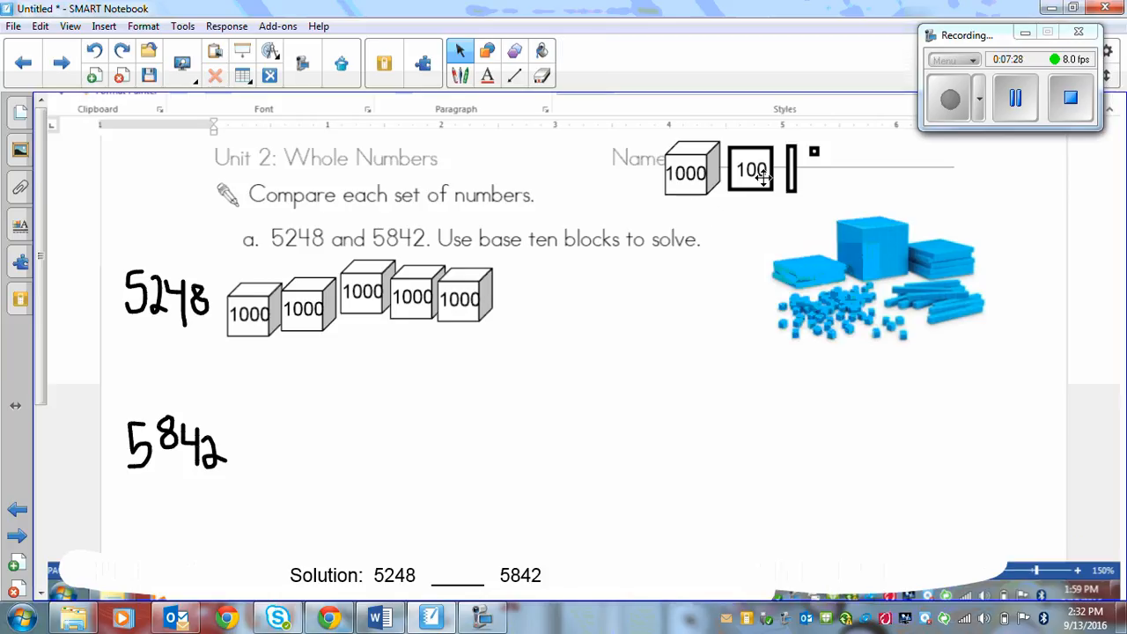
left_click_drag(750, 168, 527, 293)
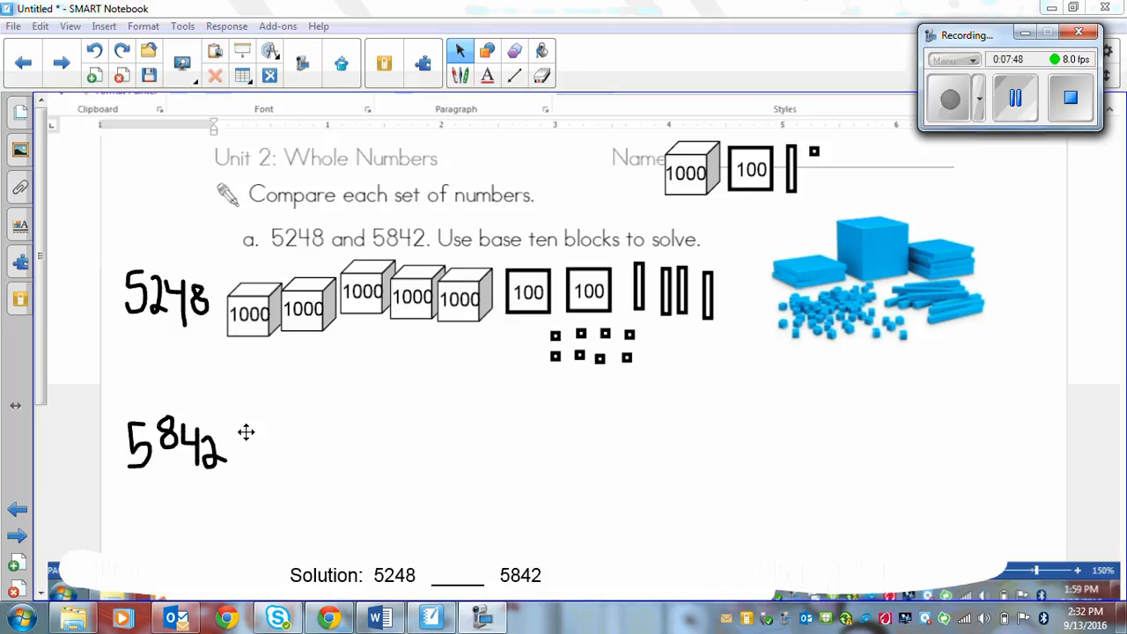
mouse_move(1006, 132)
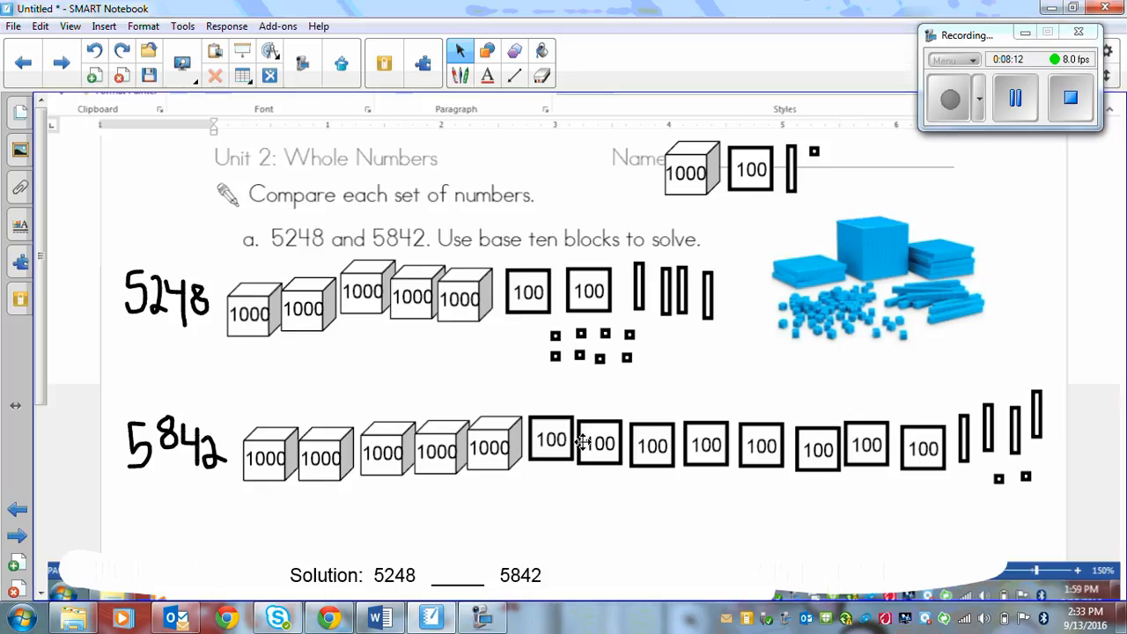
mouse_move(509, 421)
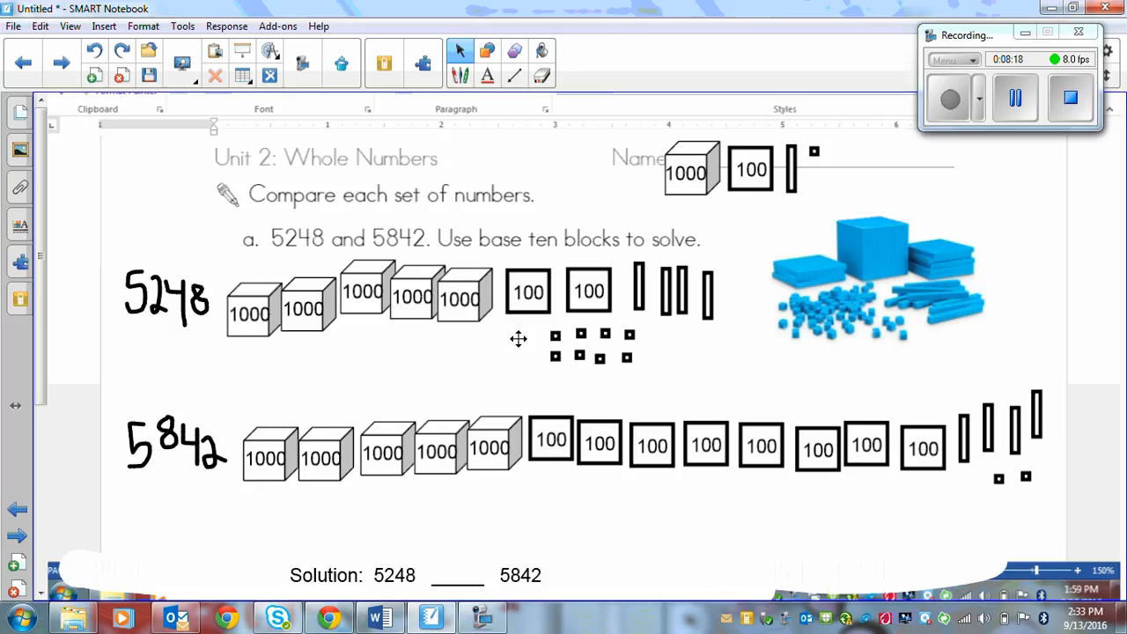
mouse_move(518, 156)
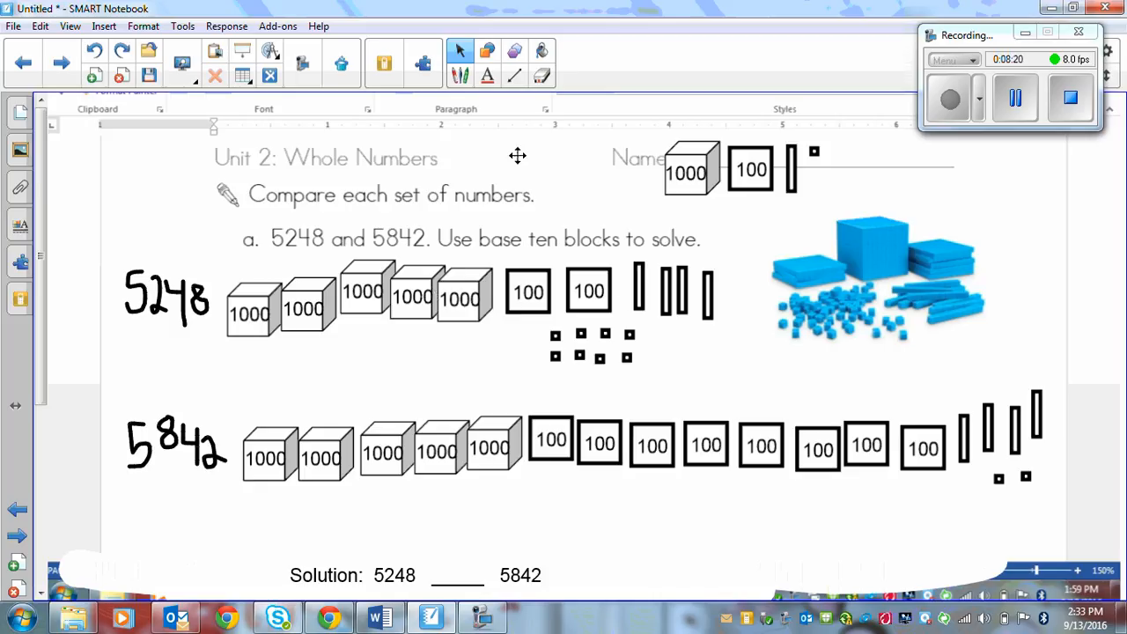
- Switch to the pen and write the less-than sign so the solution reads 5248 < 5842
left_click(460, 50)
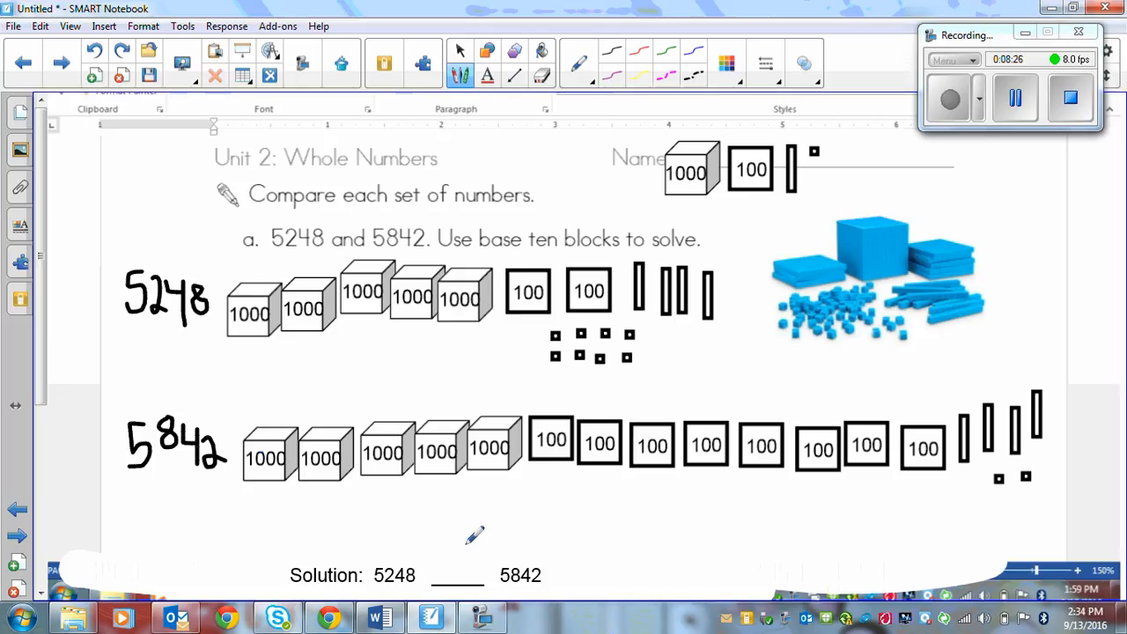
left_click_drag(476, 546, 476, 581)
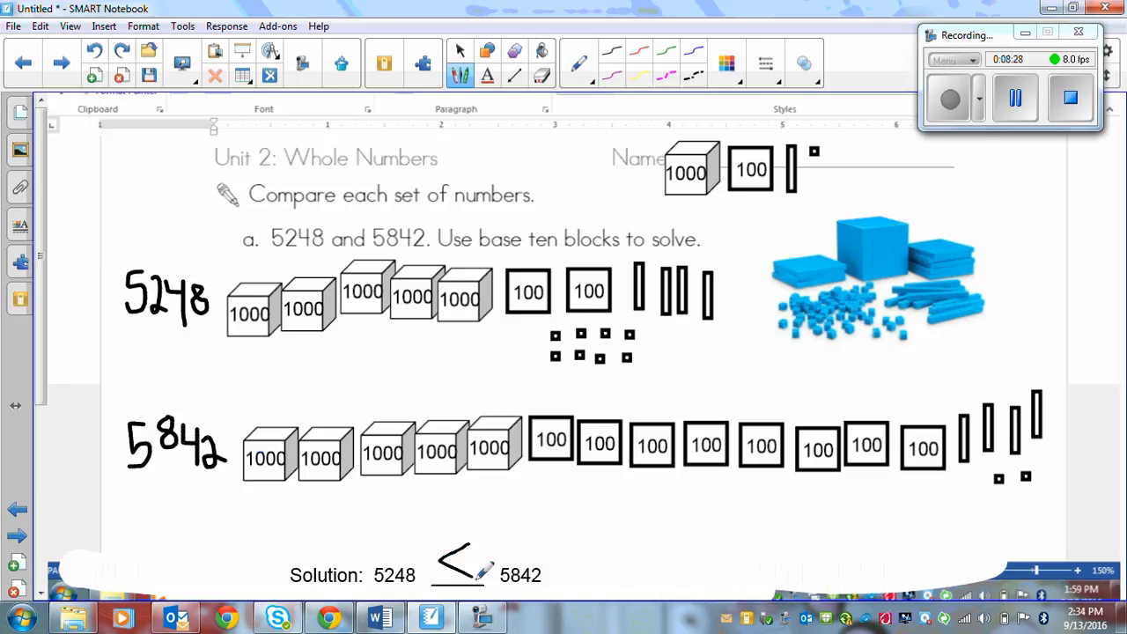
left_click(1015, 97)
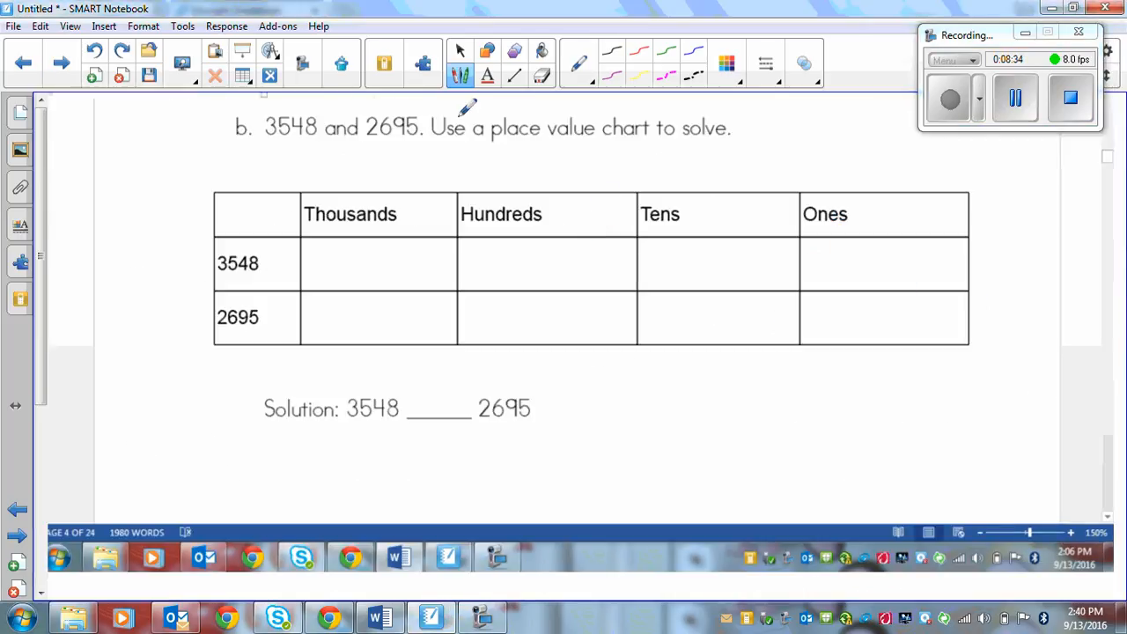
mouse_move(775, 180)
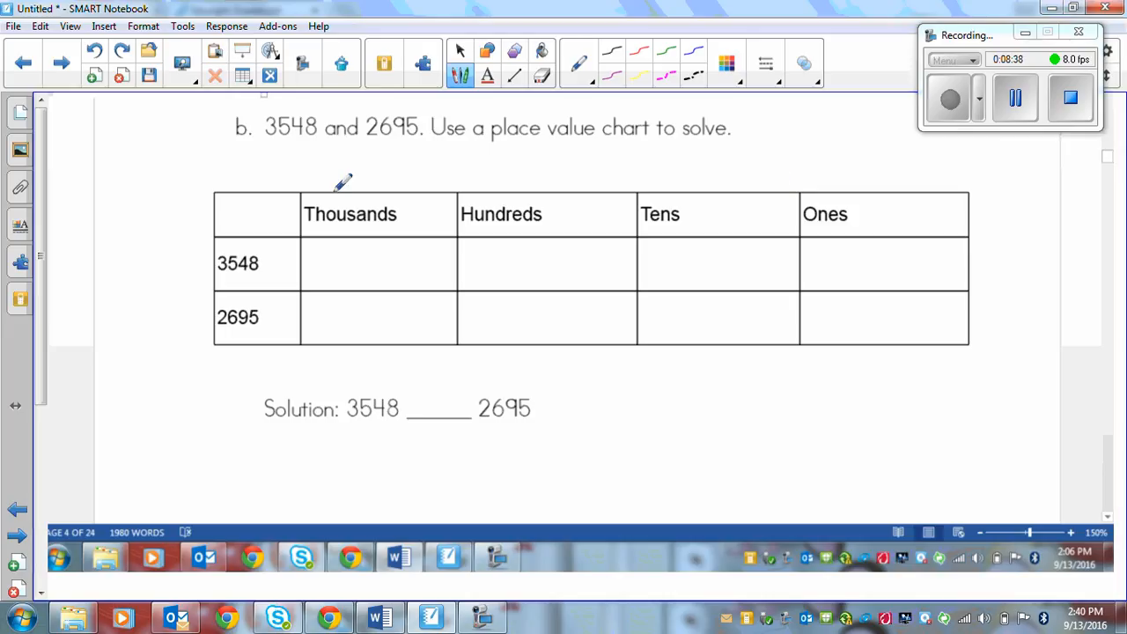
mouse_move(370, 243)
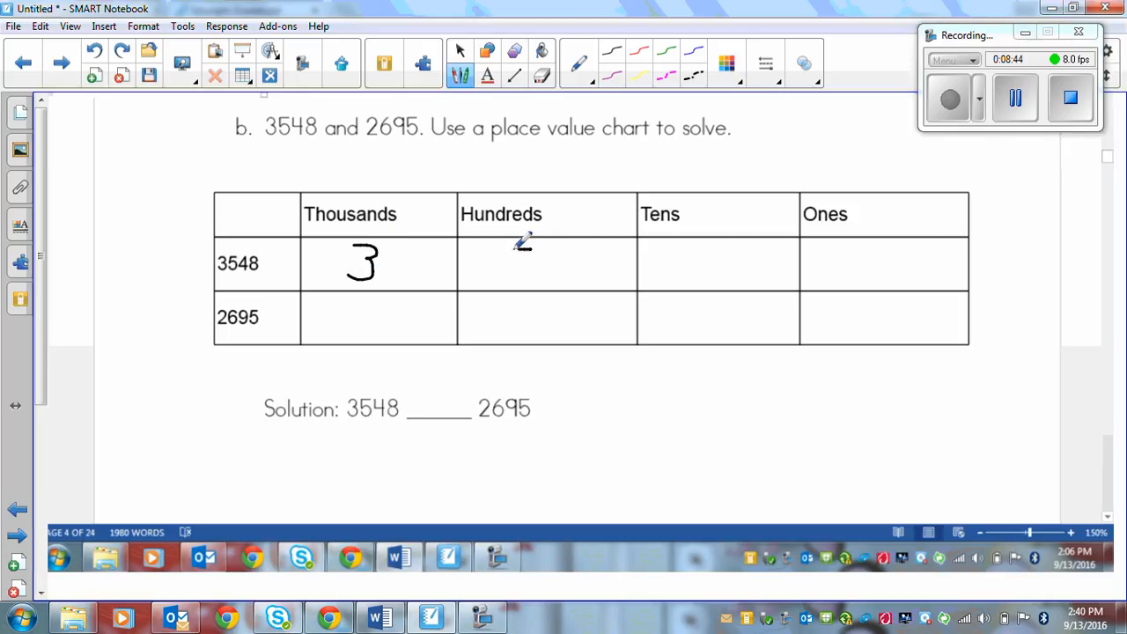
- Pen digits 5, 4 and 9 into the chart and circle thousands digits 3 and 2 in red
left_click_drag(515, 238, 524, 291)
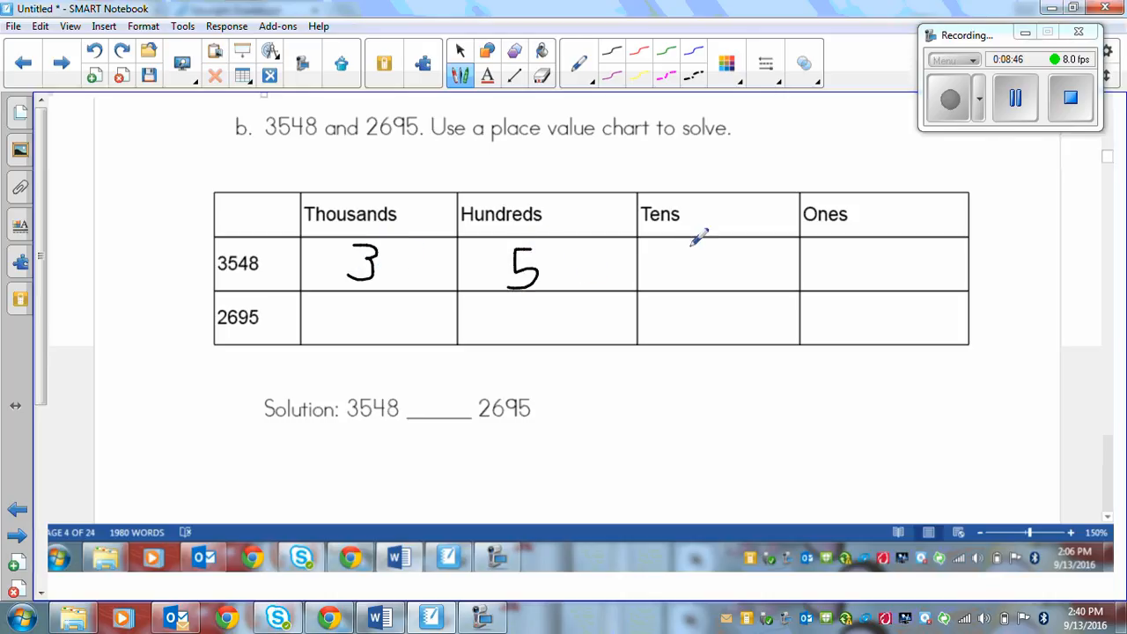
left_click_drag(700, 247, 722, 281)
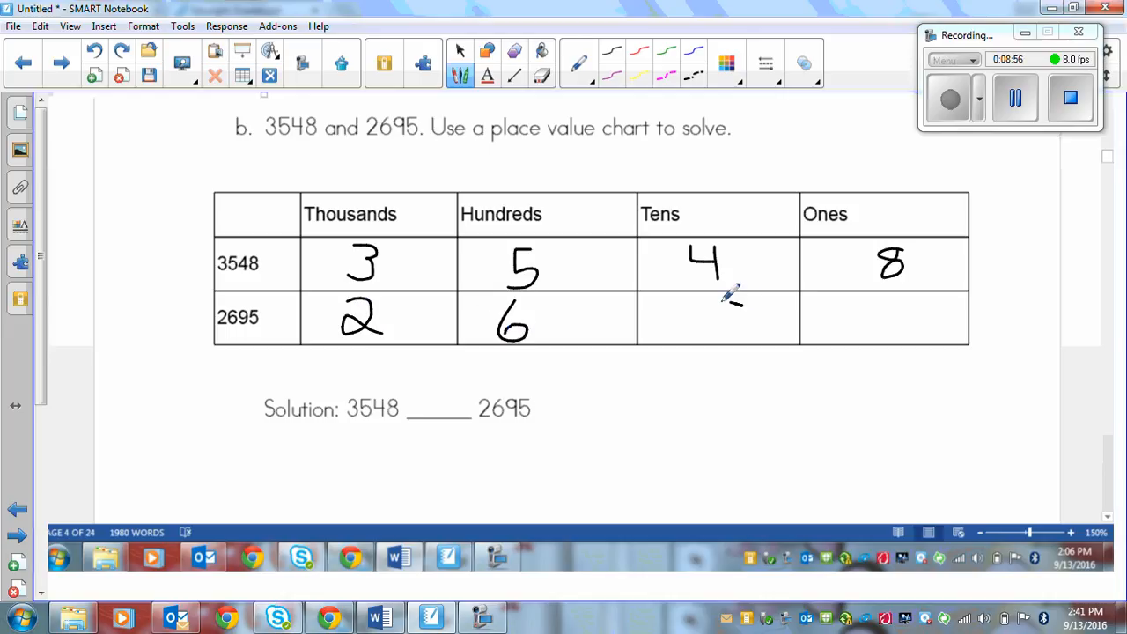
left_click_drag(718, 299, 731, 339)
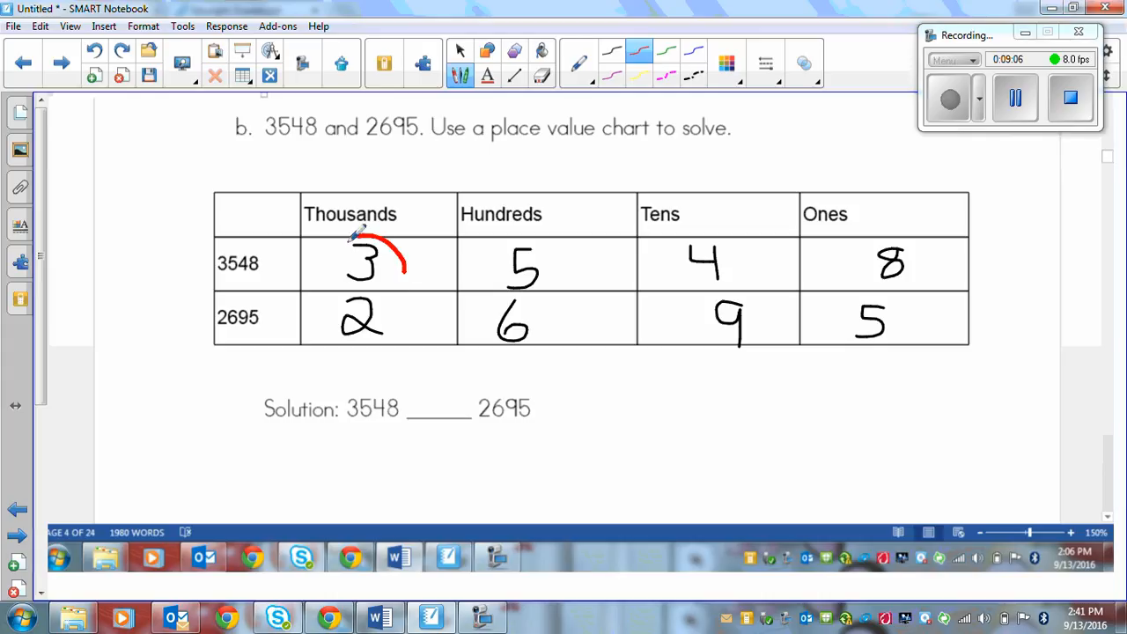
left_click_drag(361, 234, 361, 352)
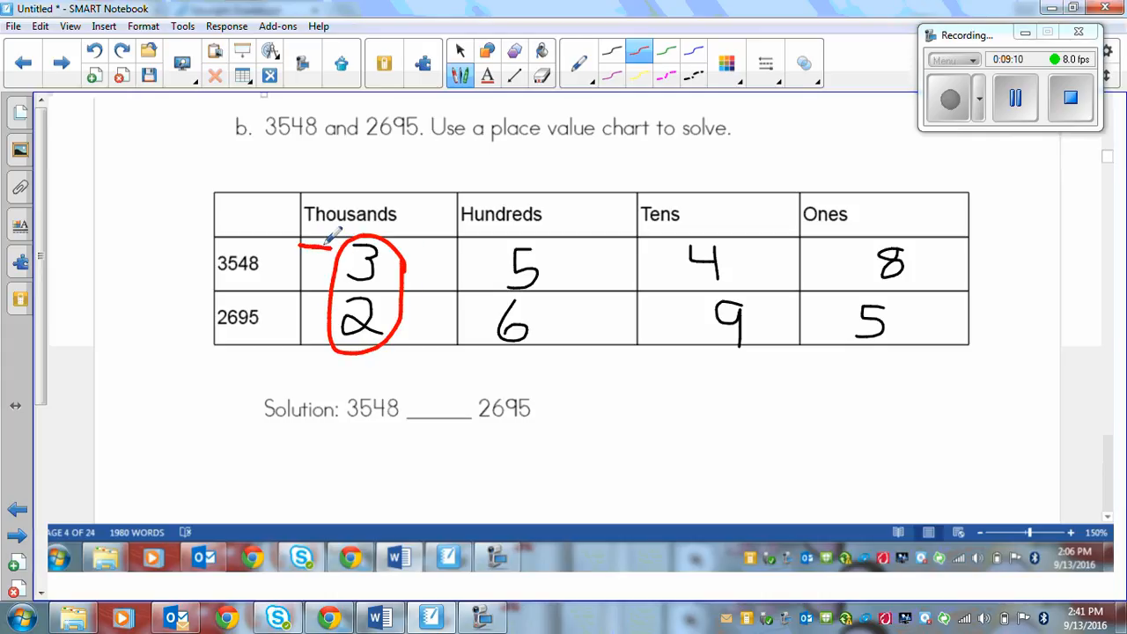
left_click_drag(313, 247, 330, 246)
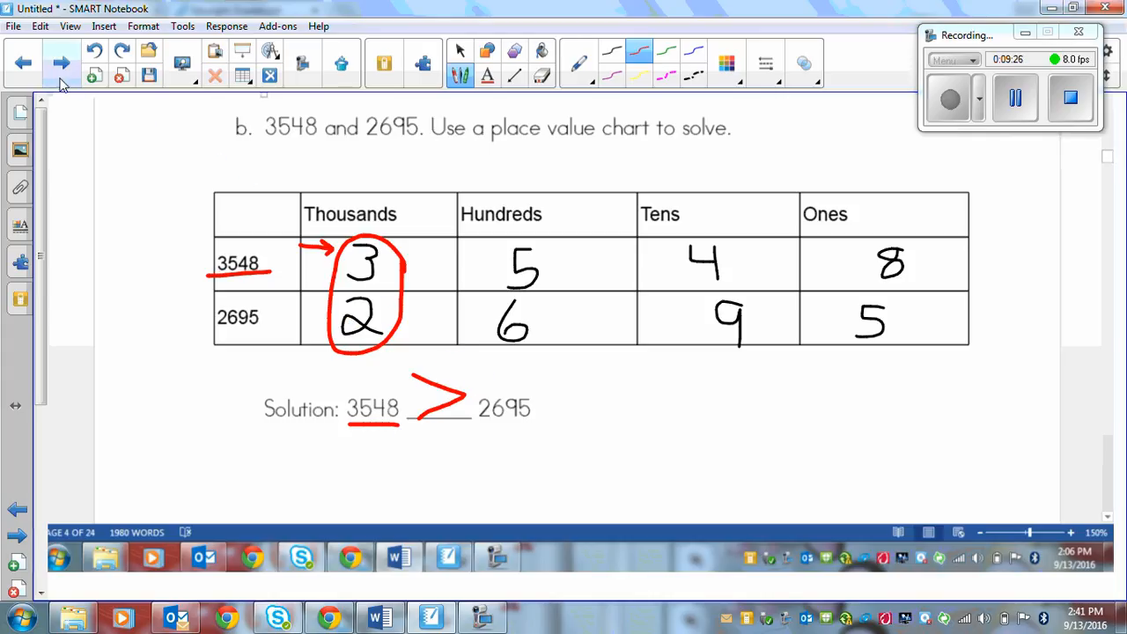
- Draw ticks for 1250, 1300 and 1350 on problem c's 1200–1400 number line
scroll("down", 3)
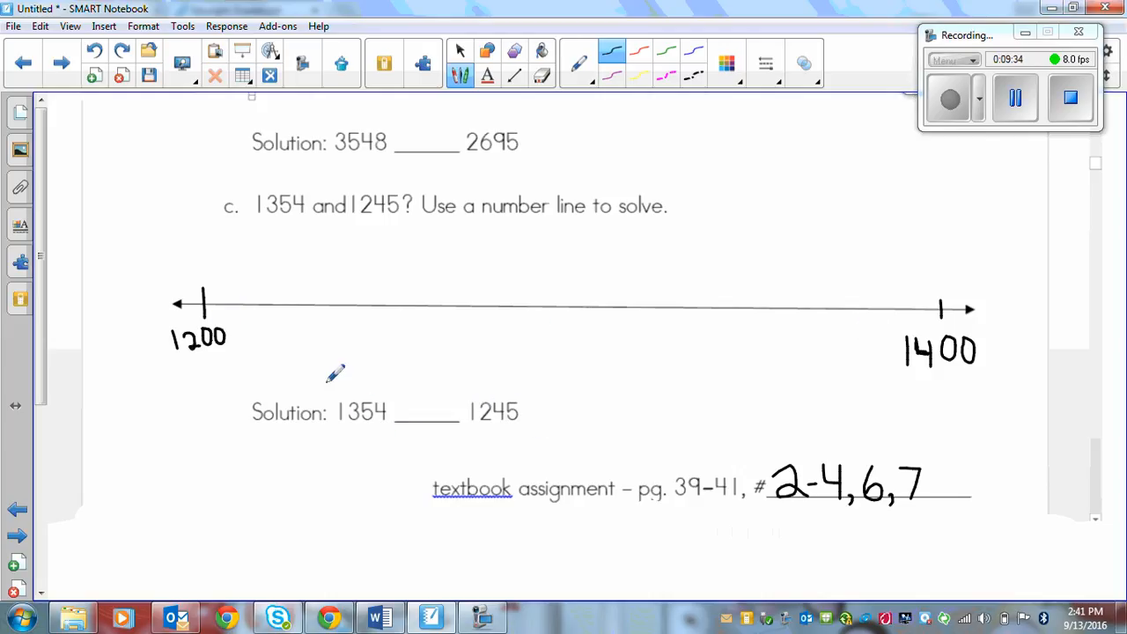
mouse_move(467, 374)
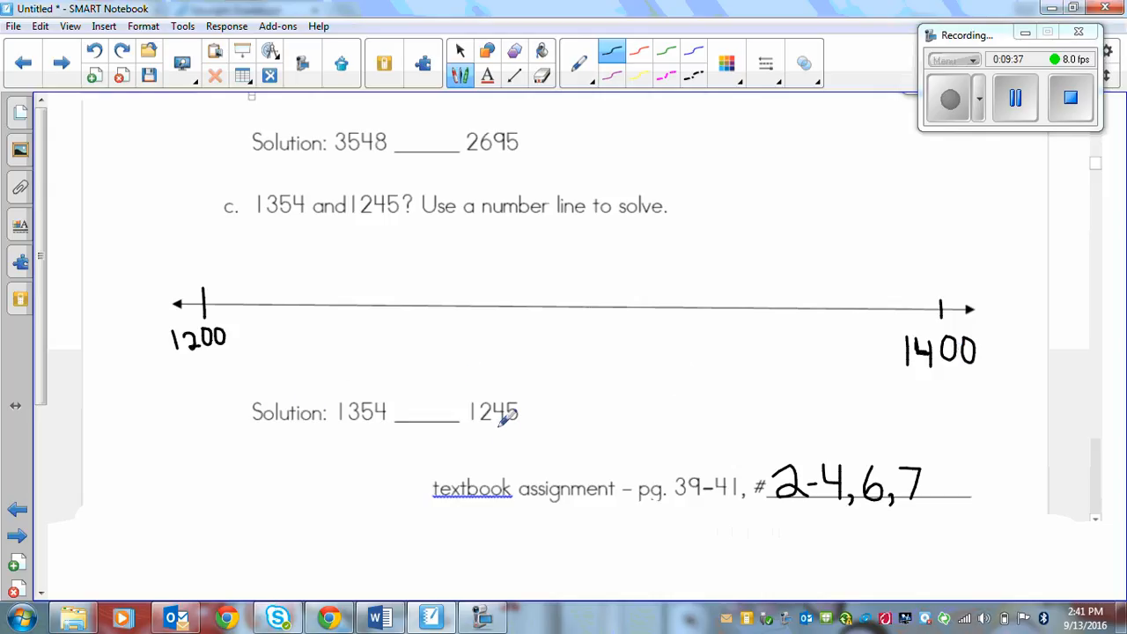
mouse_move(407, 415)
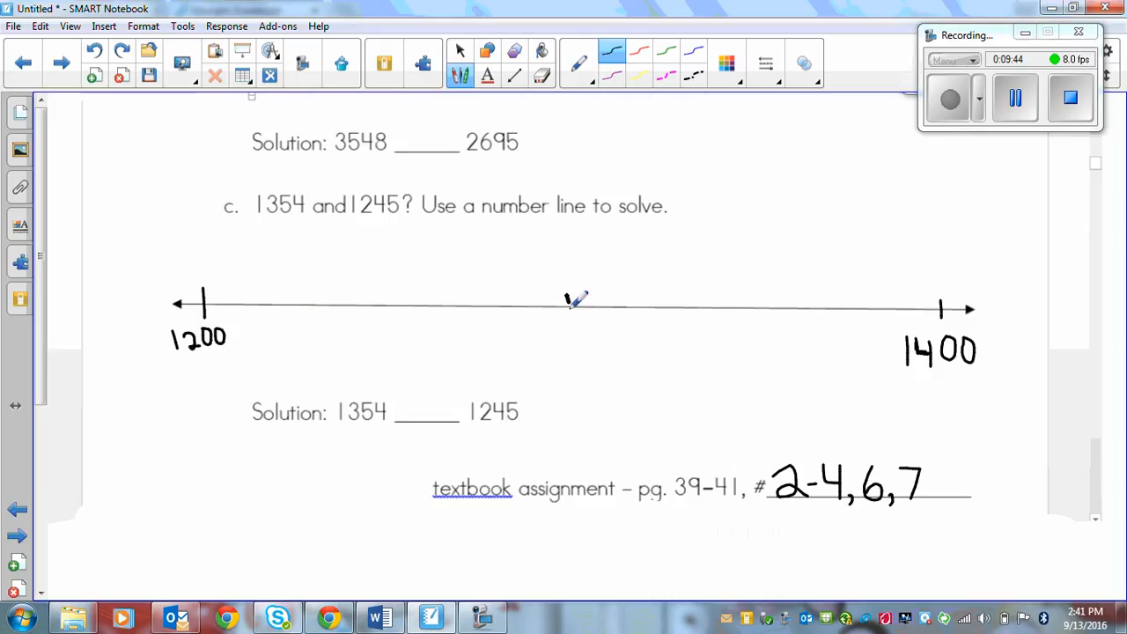
left_click_drag(568, 291, 554, 357)
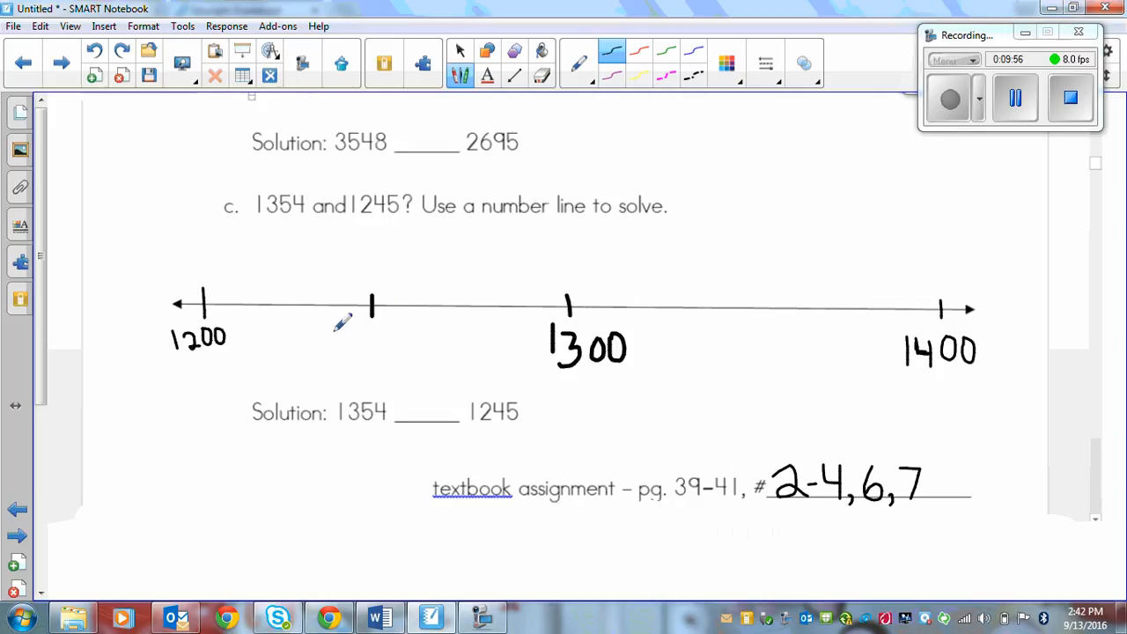
left_click_drag(333, 326, 383, 353)
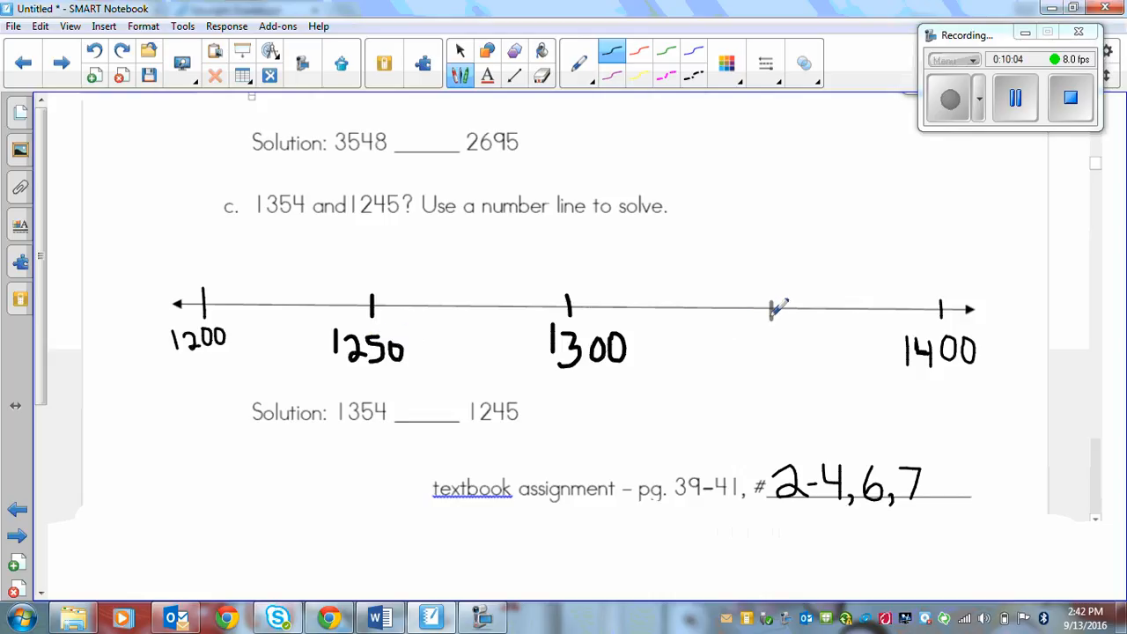
left_click_drag(775, 308, 722, 361)
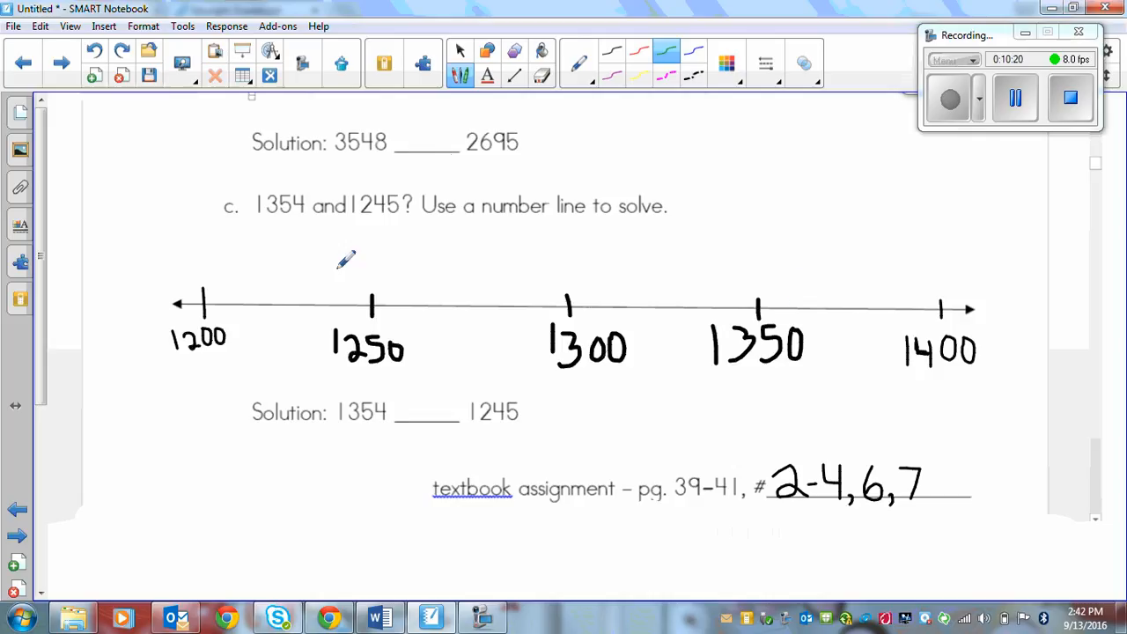
- Scribble out the leftover part b line, then mark 1354 and a tick near 1250 in green
left_click_drag(238, 139, 392, 133)
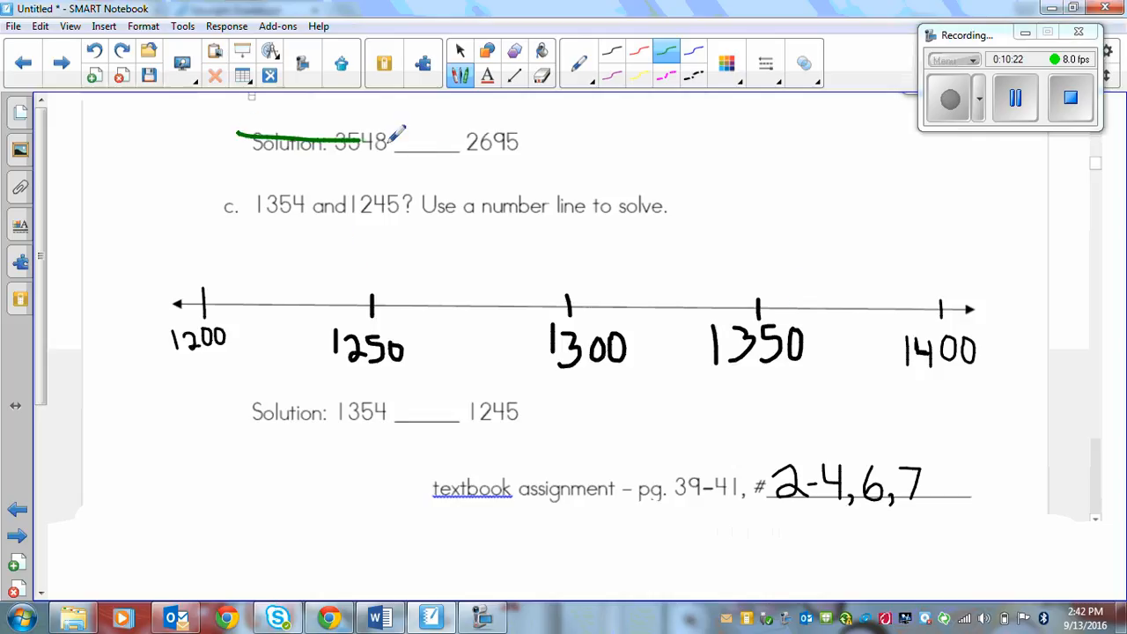
left_click_drag(238, 141, 529, 145)
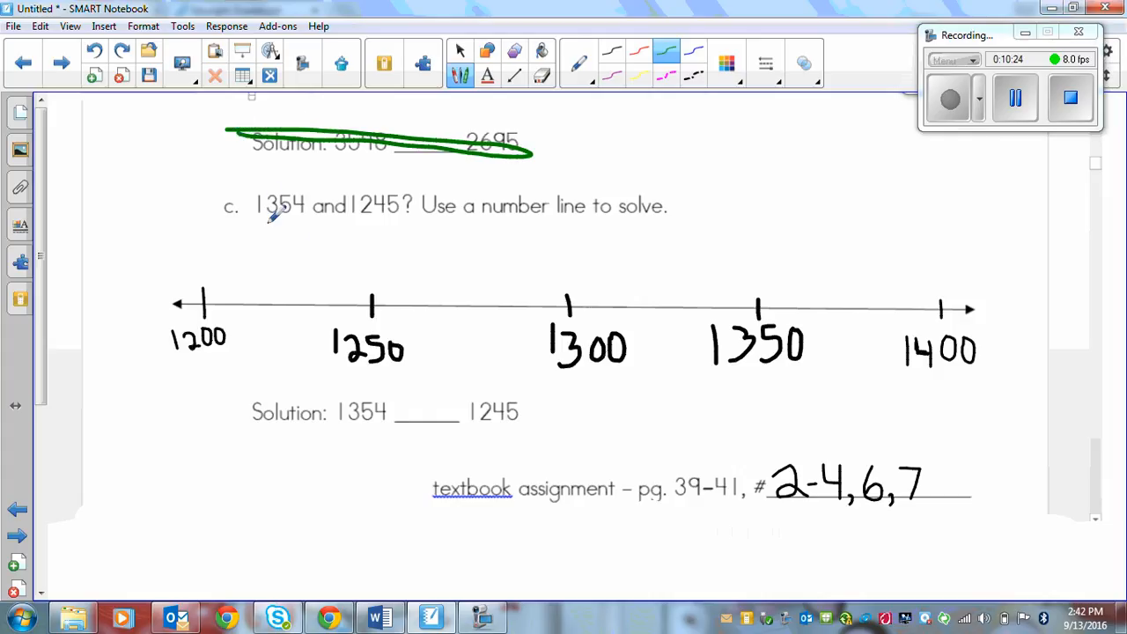
mouse_move(330, 227)
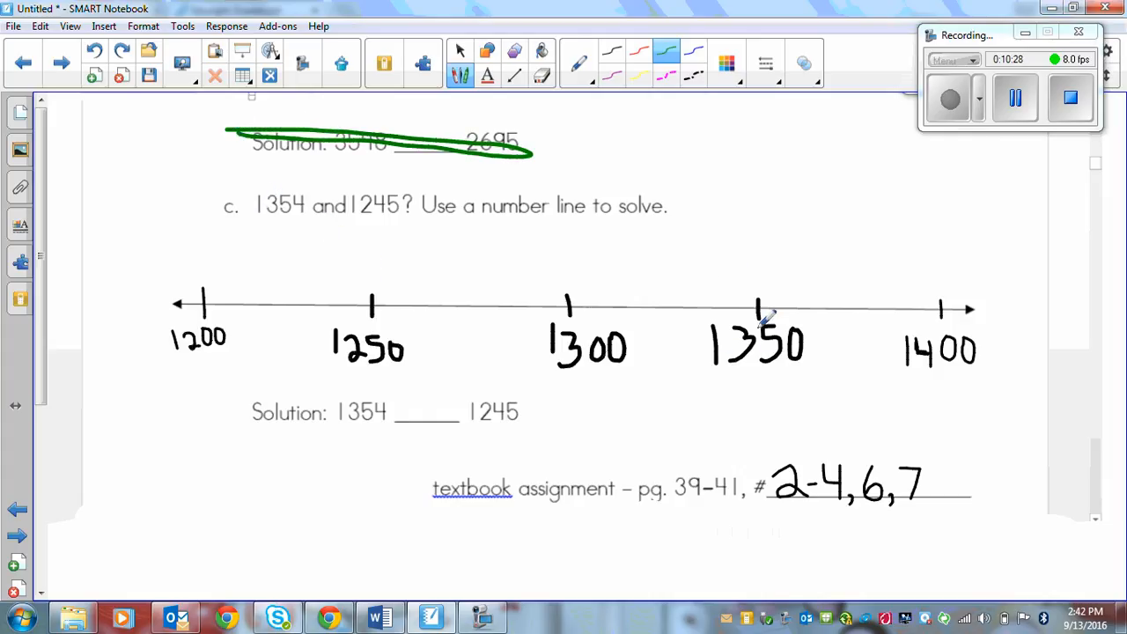
left_click_drag(782, 312, 782, 291)
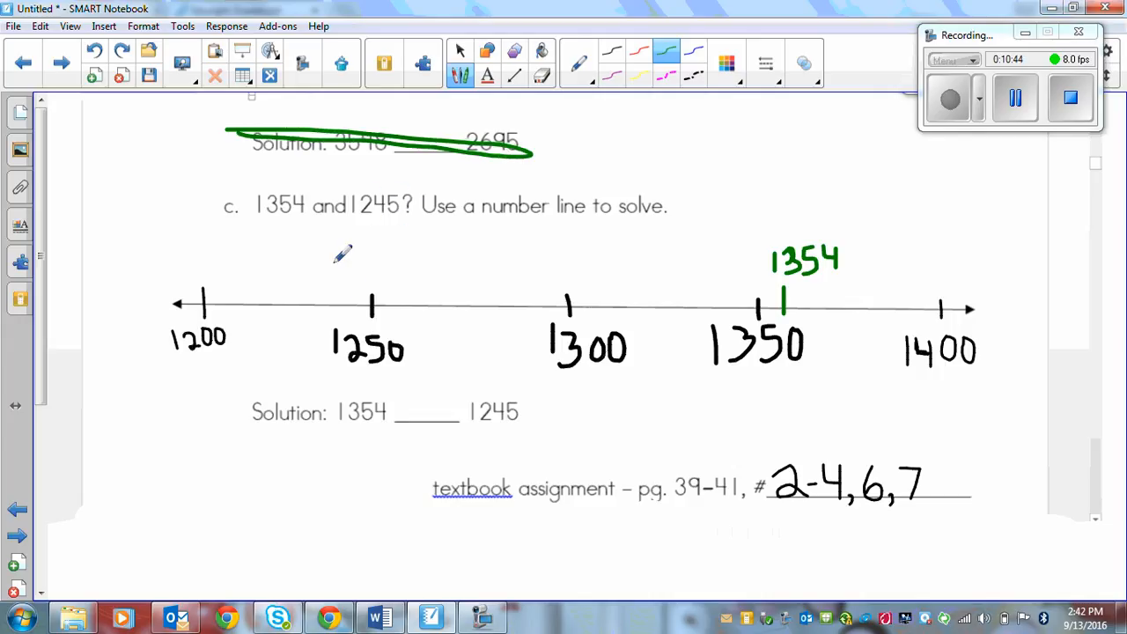
mouse_move(832, 146)
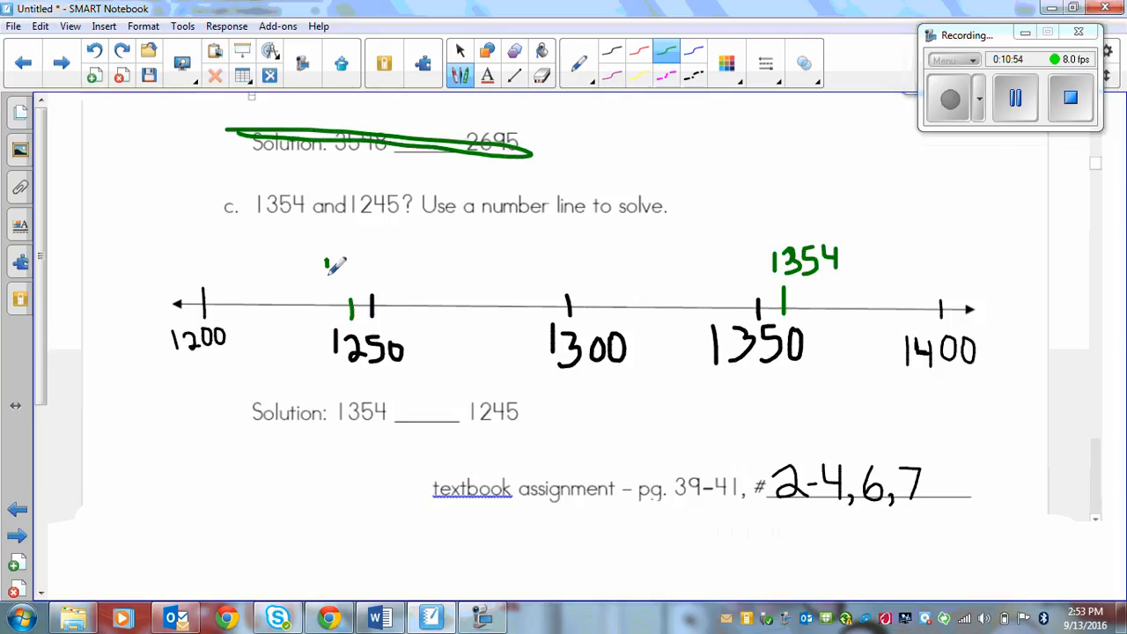
left_click_drag(326, 277, 352, 268)
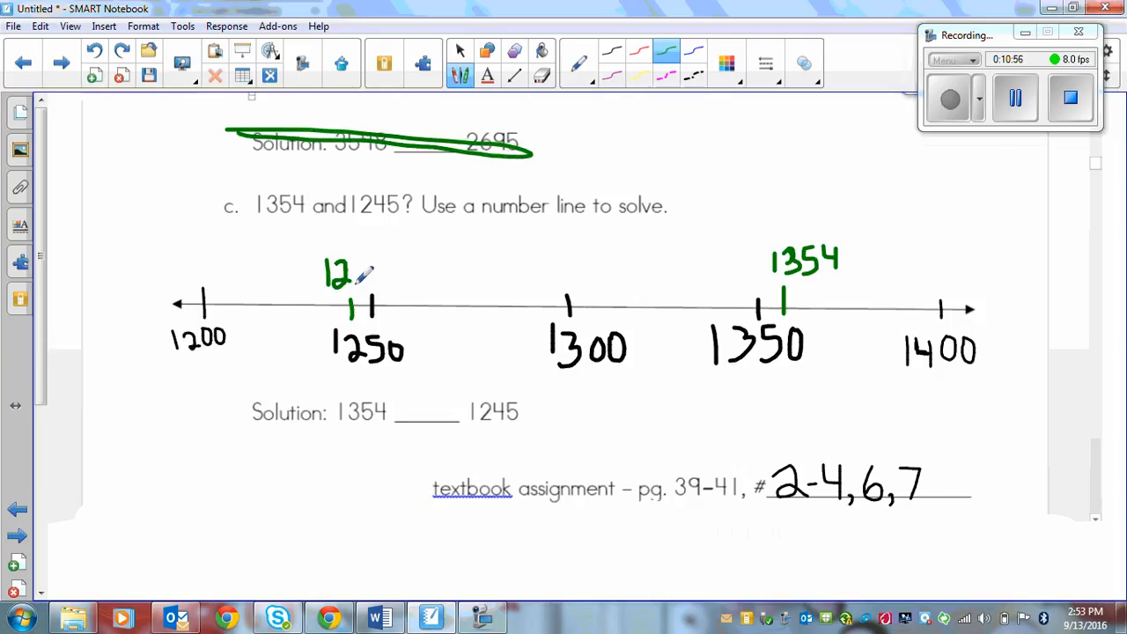